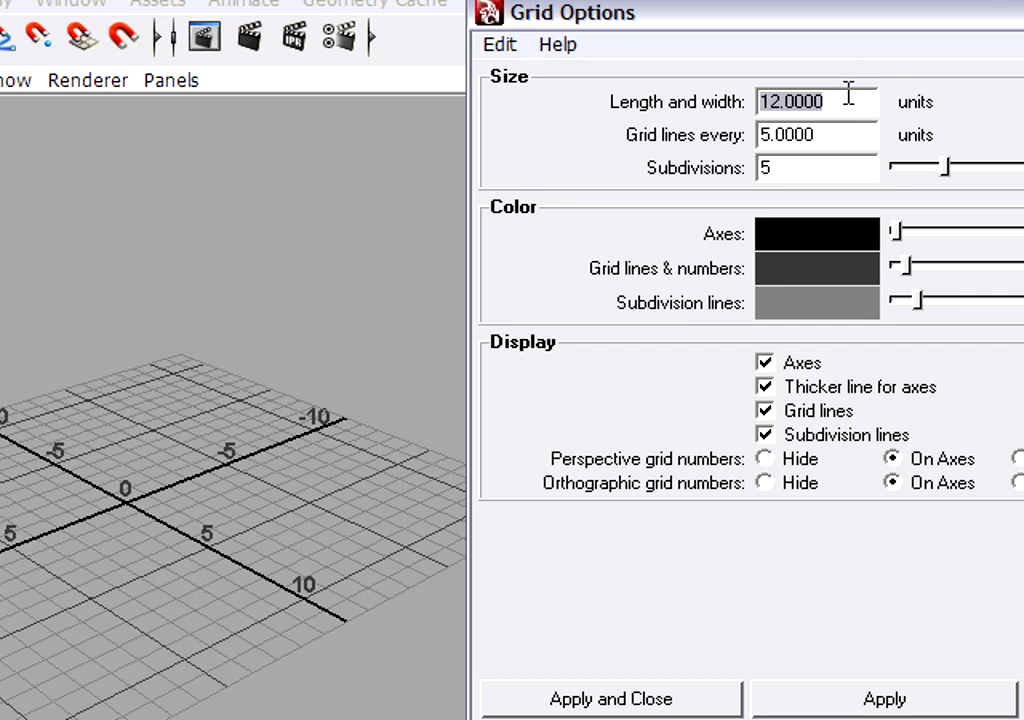
# Step: Enter 500 for the grid's length and width and 100 for grid lines every
pyautogui.write('500')
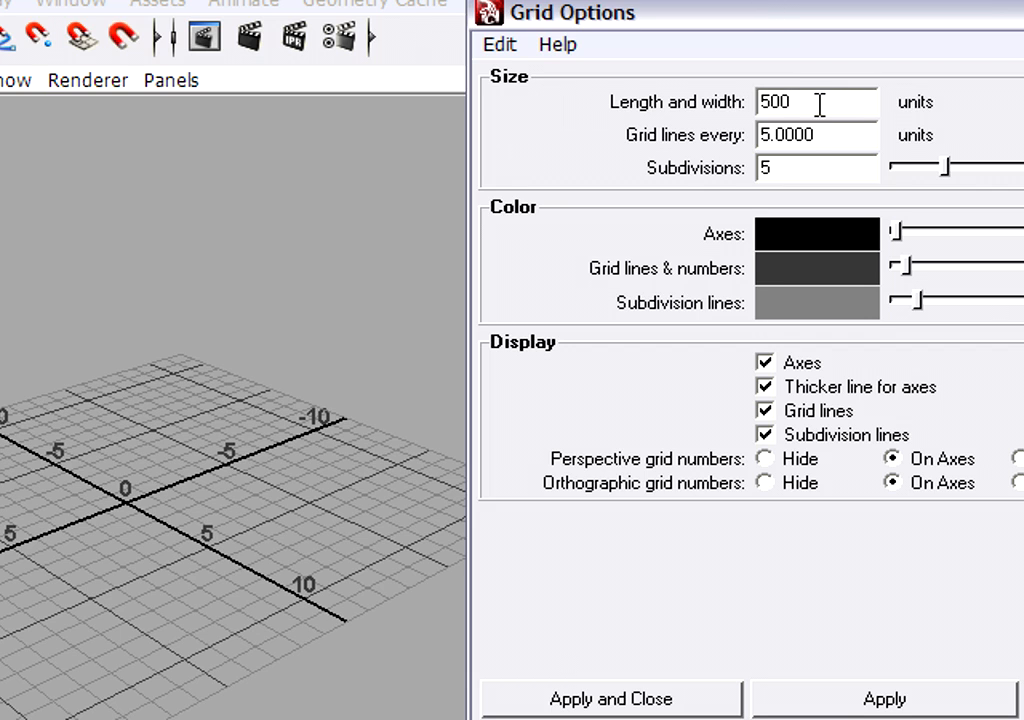
pyautogui.moveTo(130, 516)
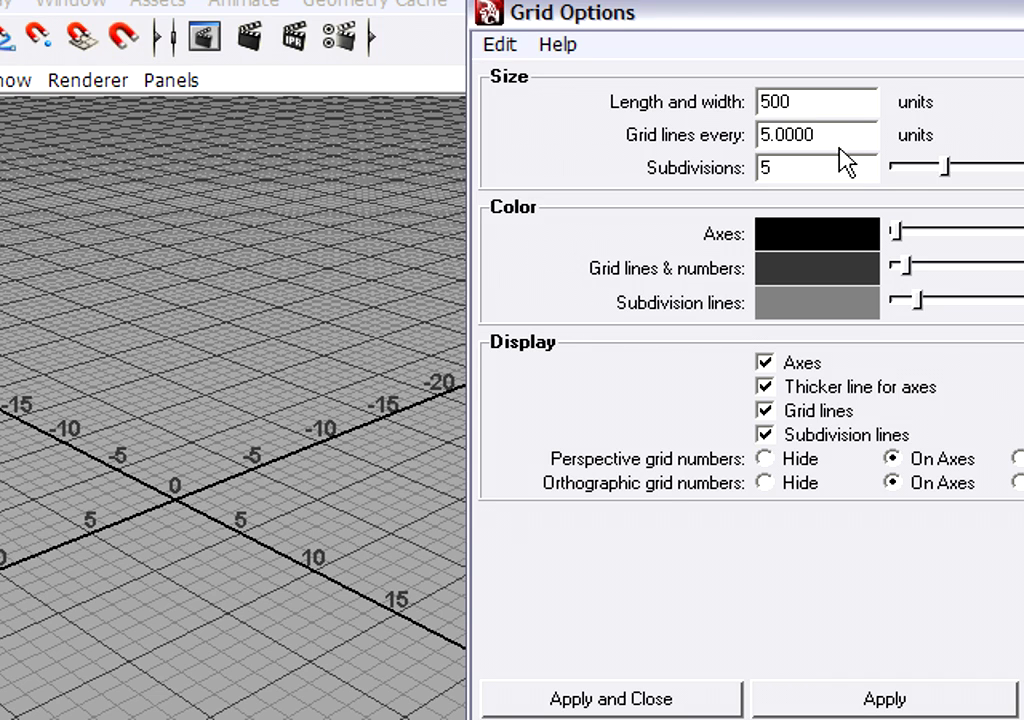
pyautogui.write('1')
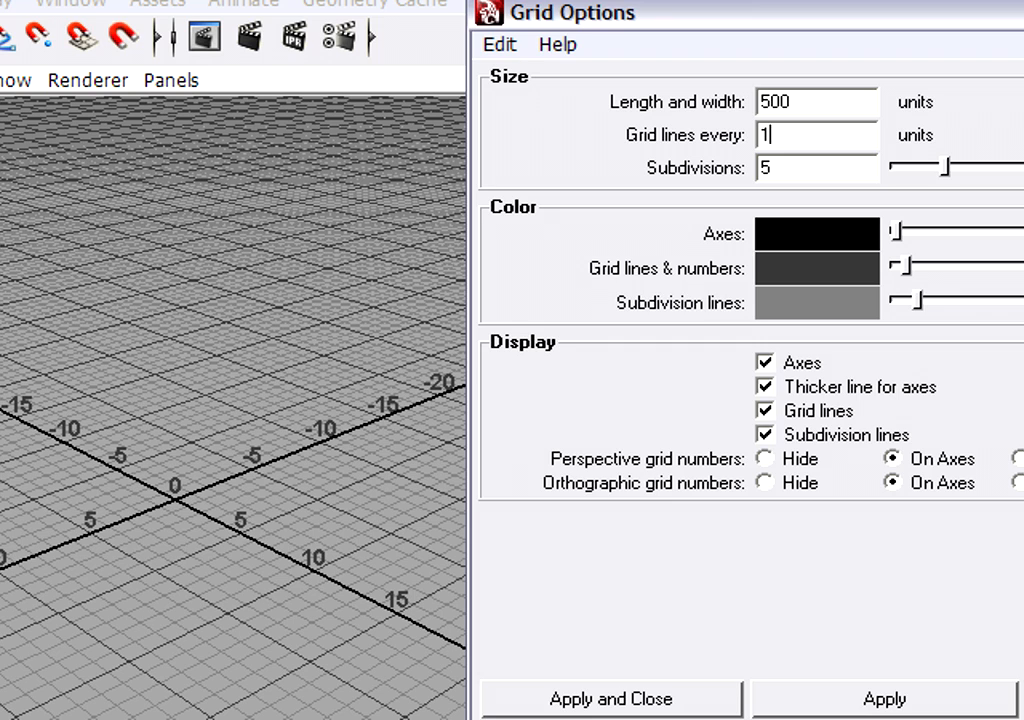
pyautogui.write('00')
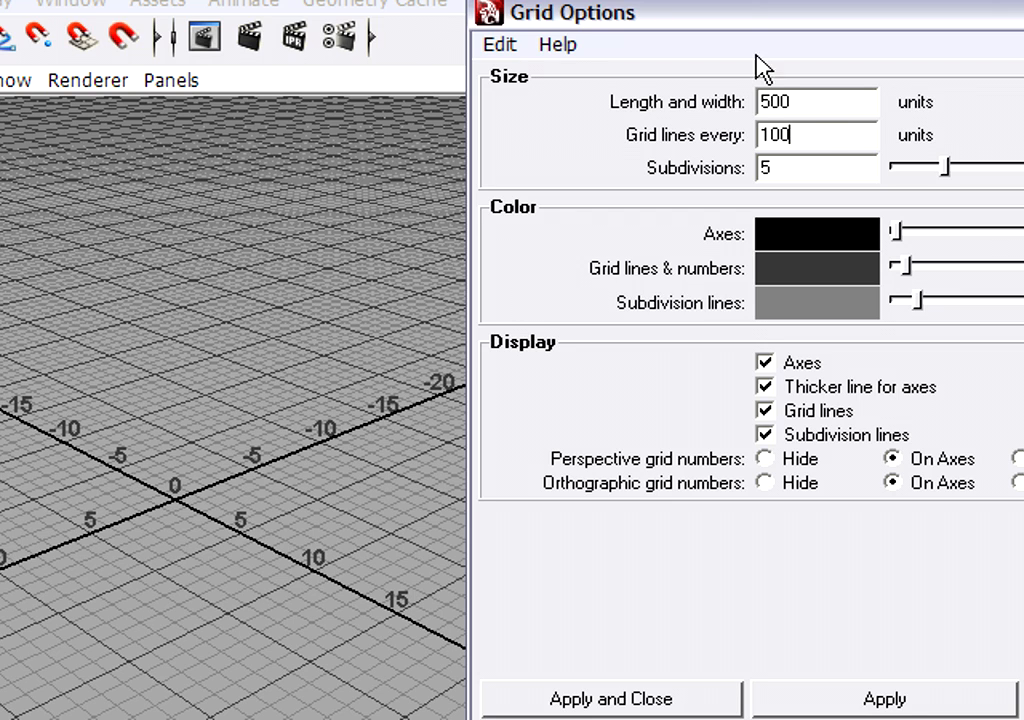
pyautogui.moveTo(792, 708)
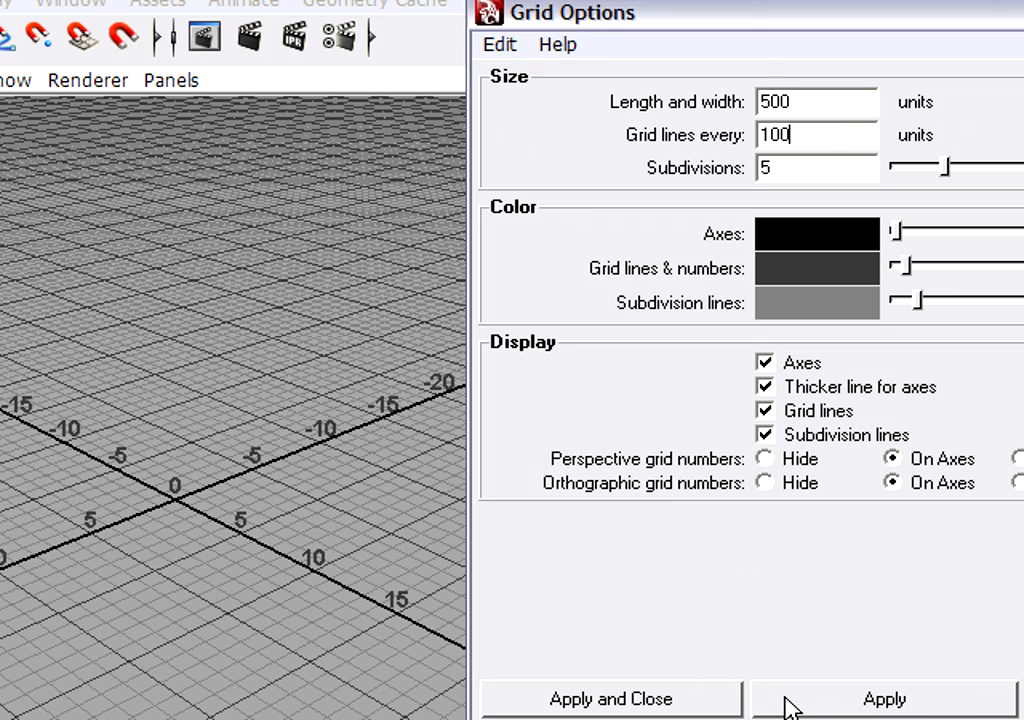
# Step: Apply the 500-unit grid with 100-unit line spacing to the viewport
pyautogui.click(884, 700)
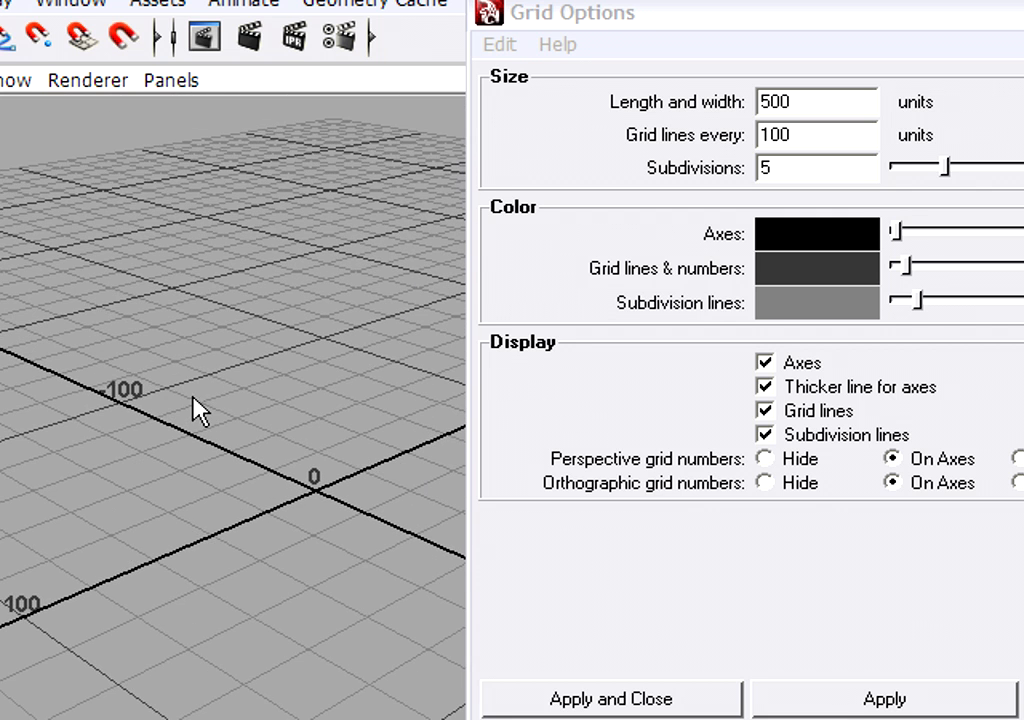
pyautogui.moveTo(200, 414)
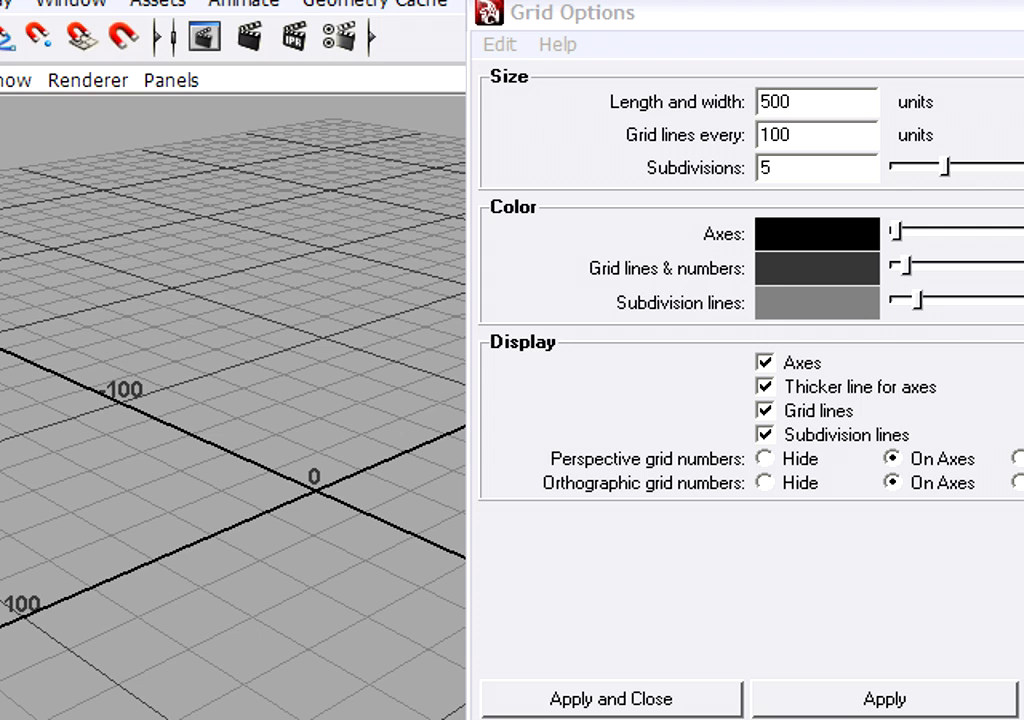
pyautogui.moveTo(138, 402)
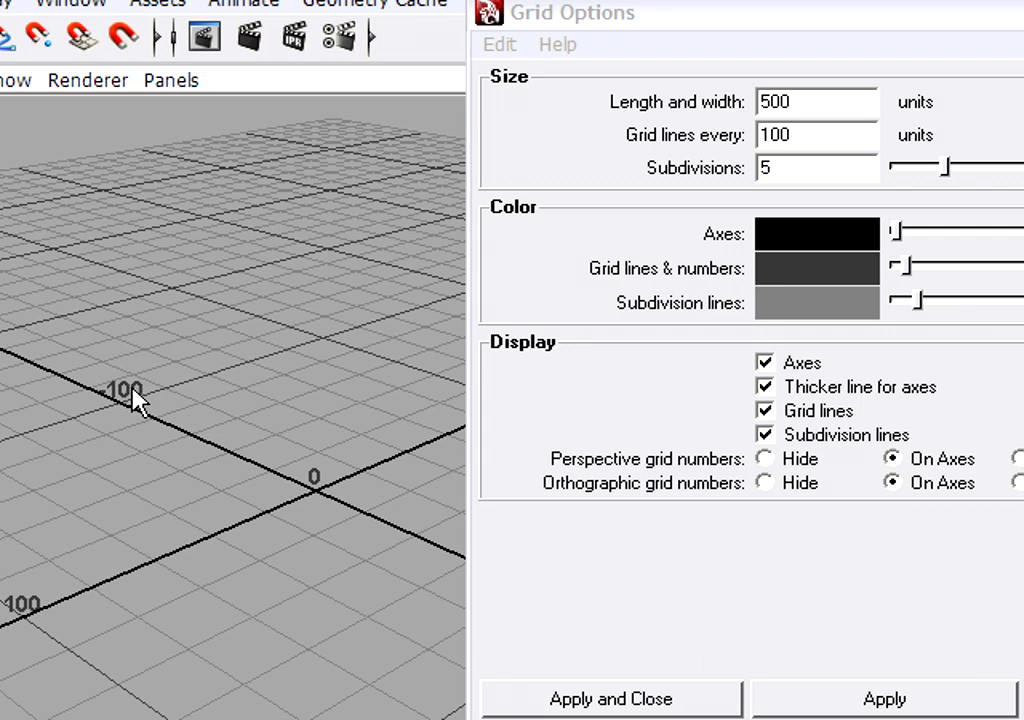
pyautogui.moveTo(140, 404)
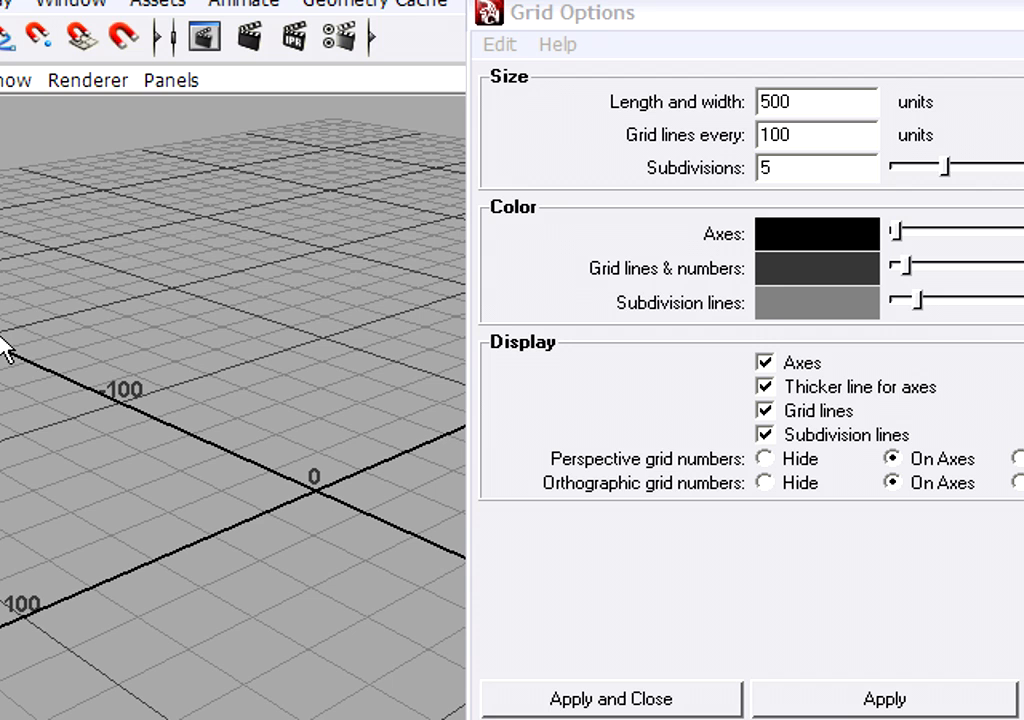
pyautogui.moveTo(96, 408)
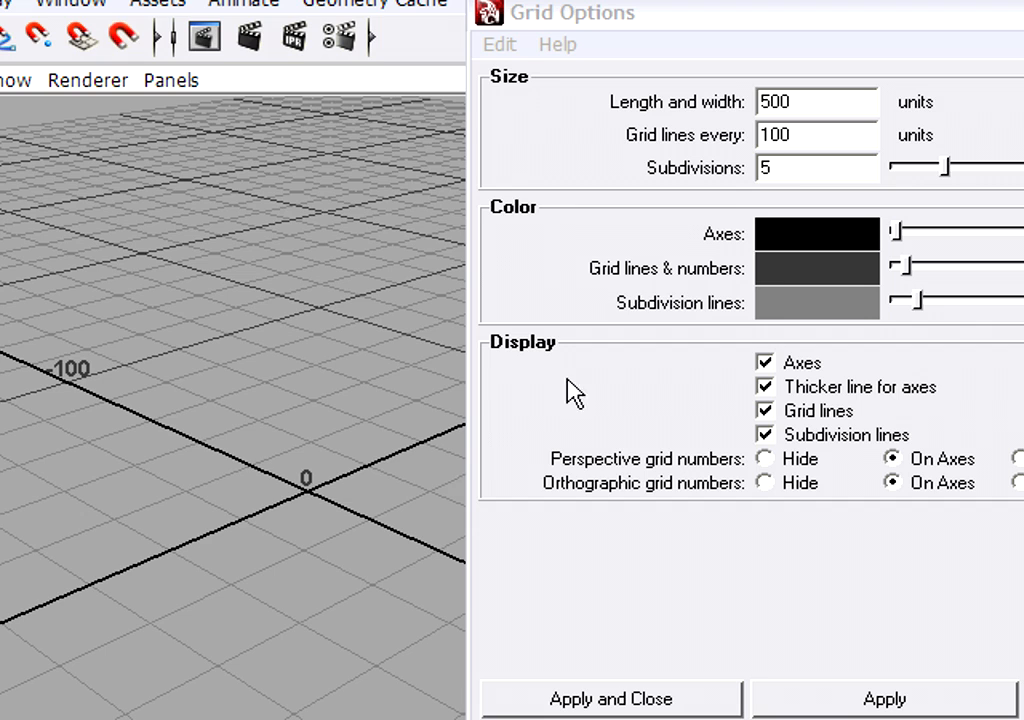
pyautogui.moveTo(252, 482)
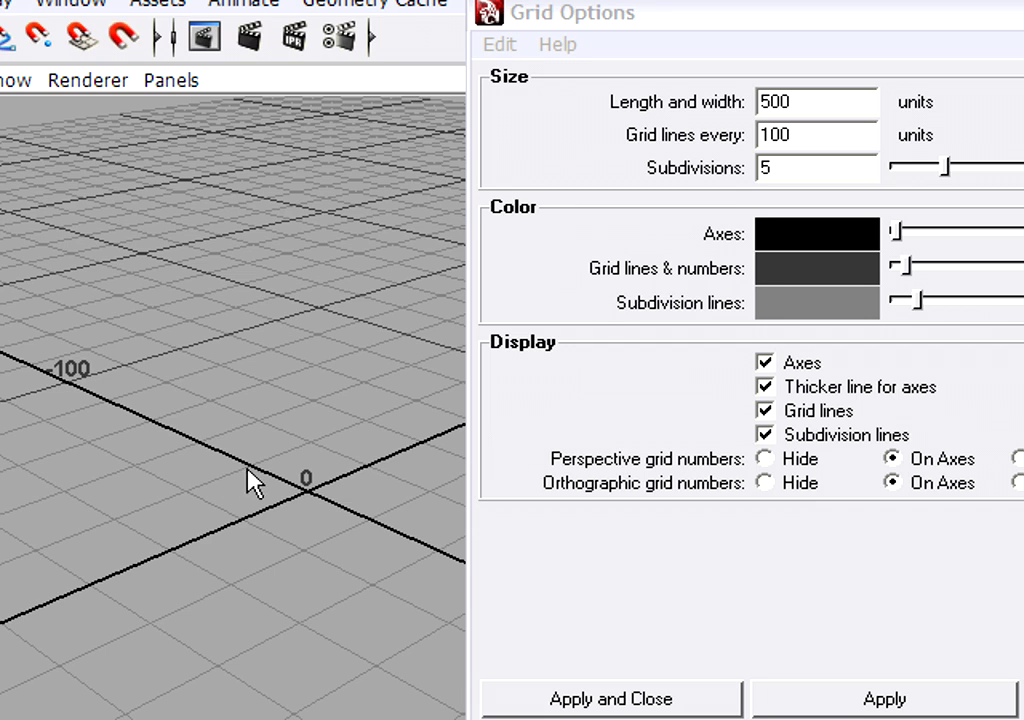
# Step: Change the grid subdivisions from 5 to 10 and apply them
pyautogui.click(816, 136)
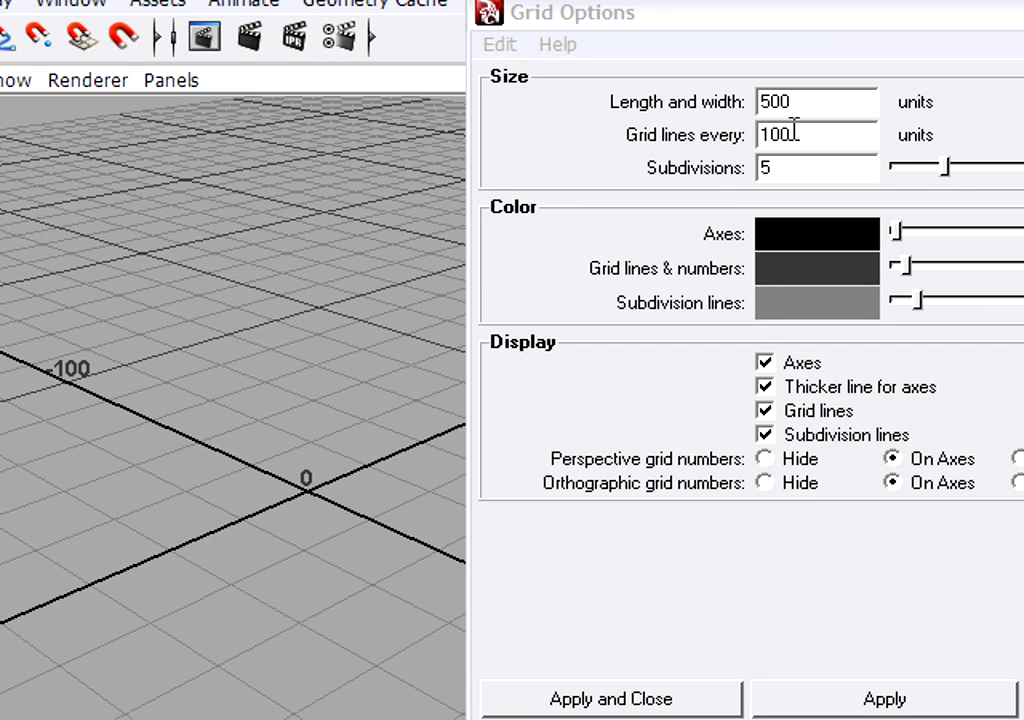
pyautogui.moveTo(382, 476)
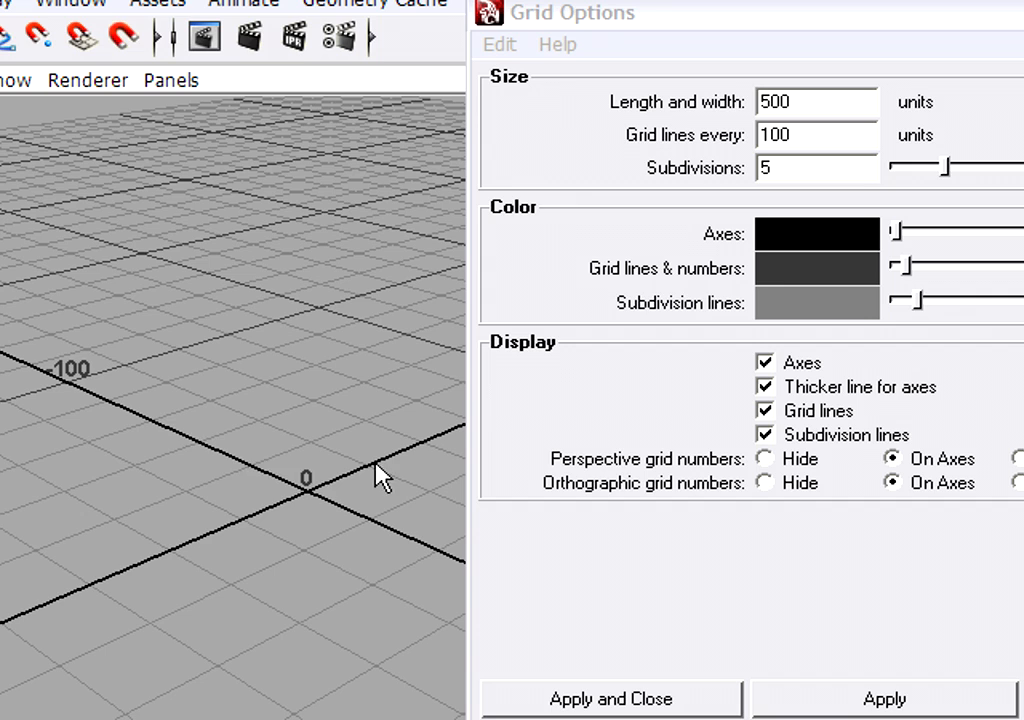
pyautogui.moveTo(744, 198)
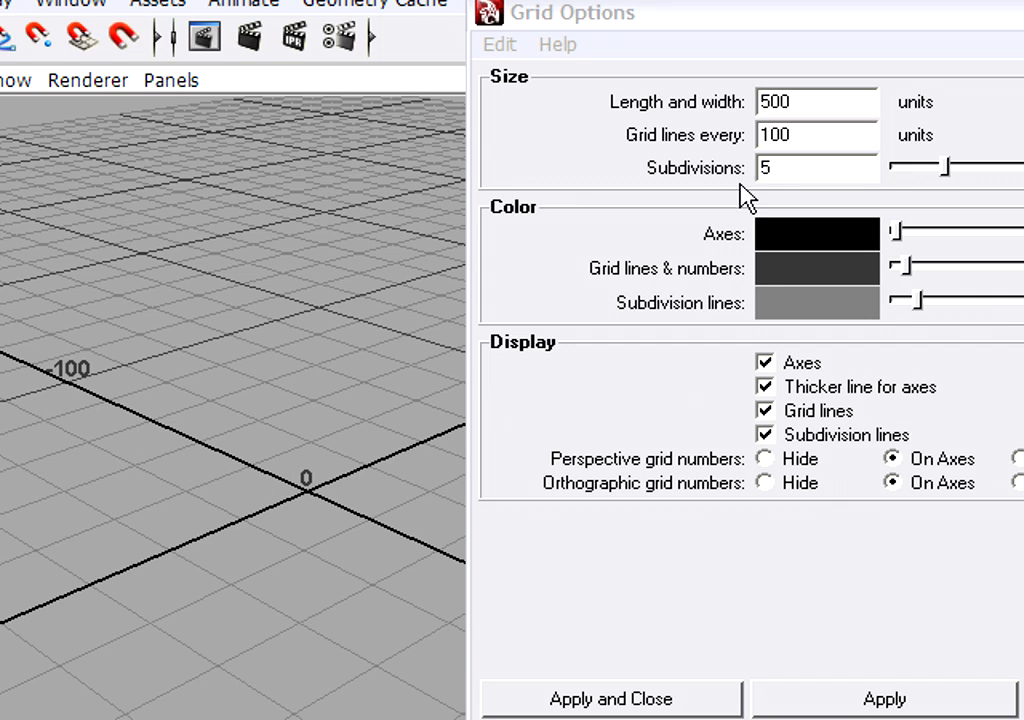
pyautogui.moveTo(318, 500)
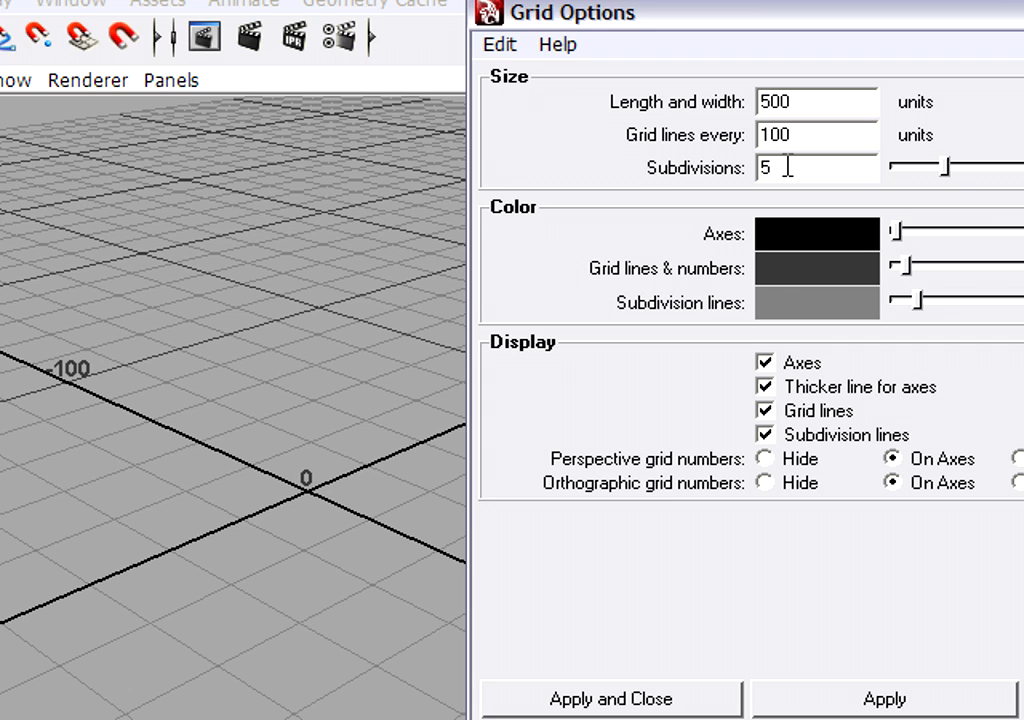
pyautogui.write('0')
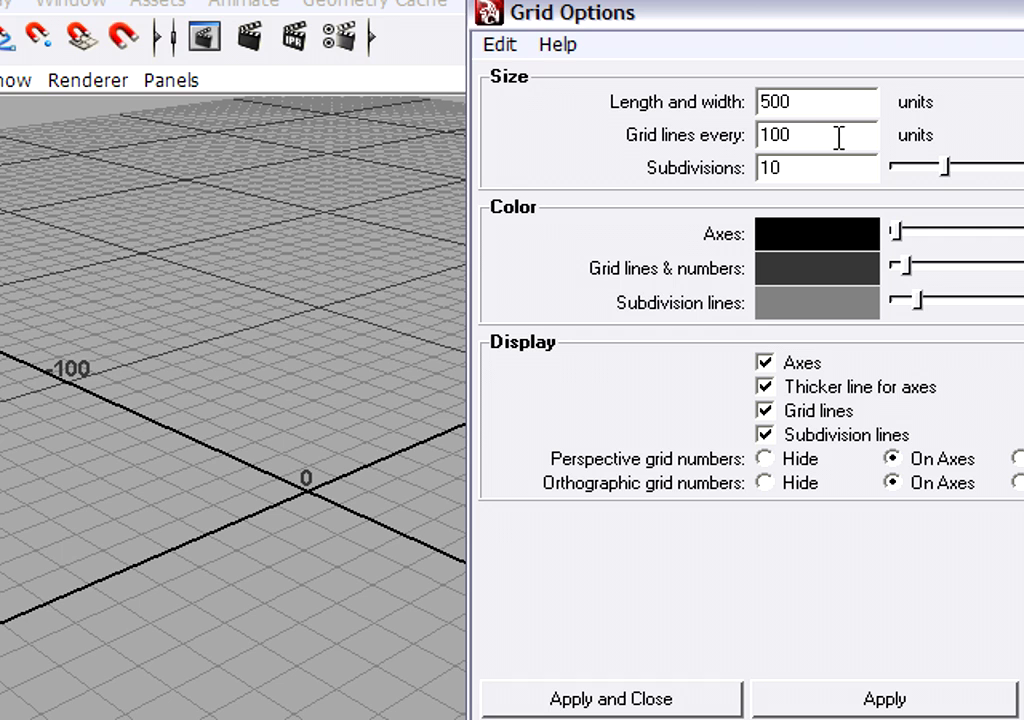
pyautogui.moveTo(800, 168)
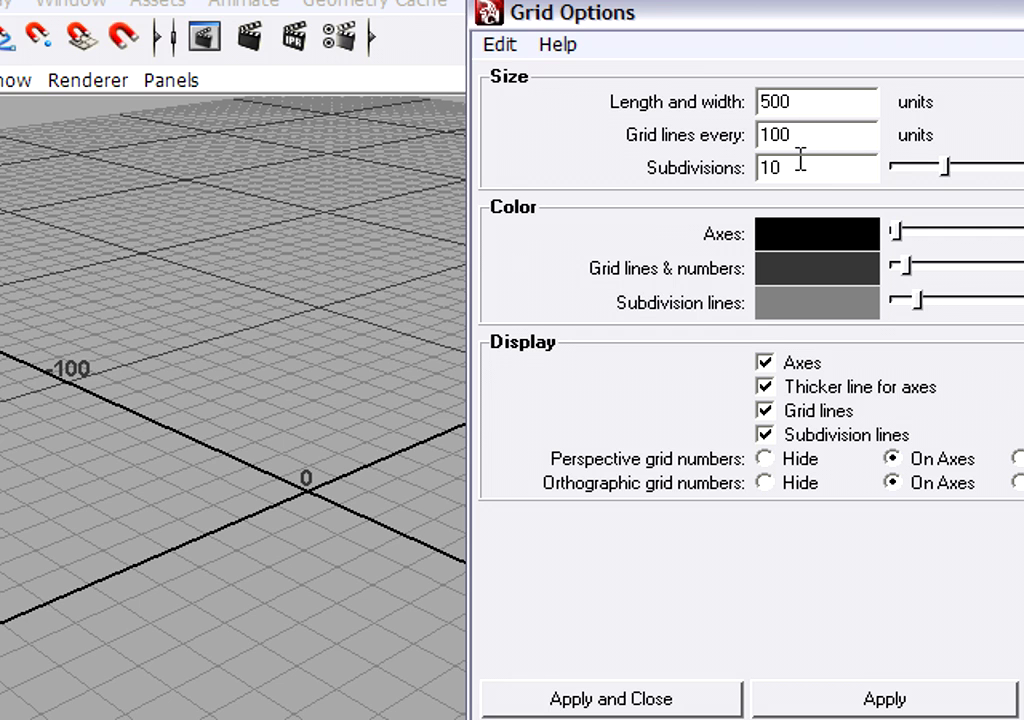
pyautogui.moveTo(270, 490)
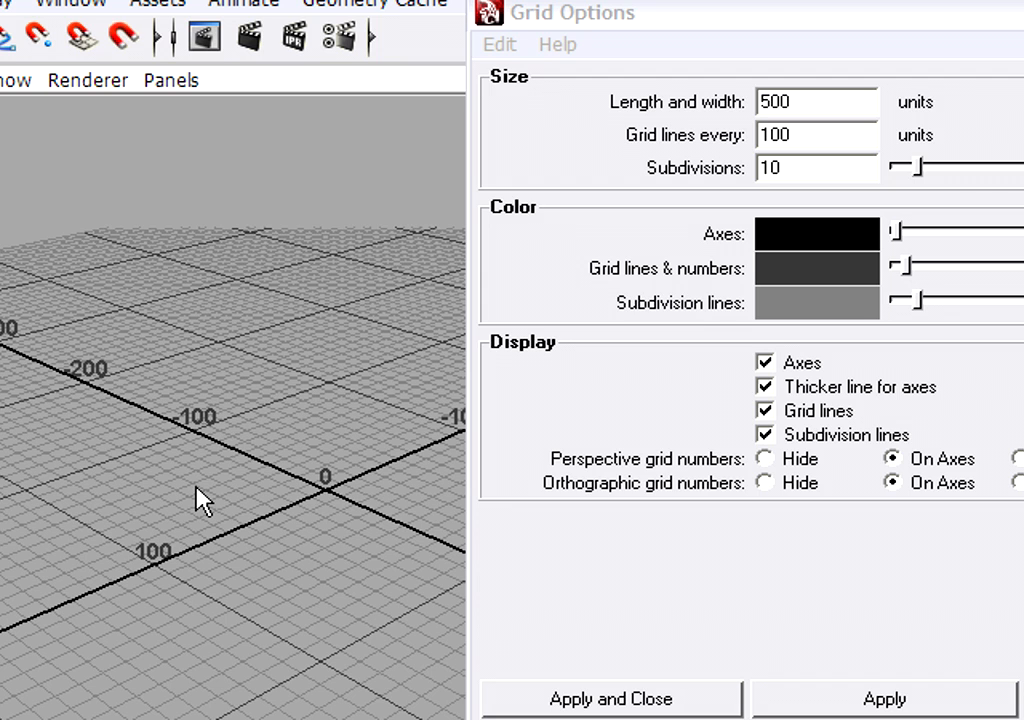
pyautogui.moveTo(292, 384)
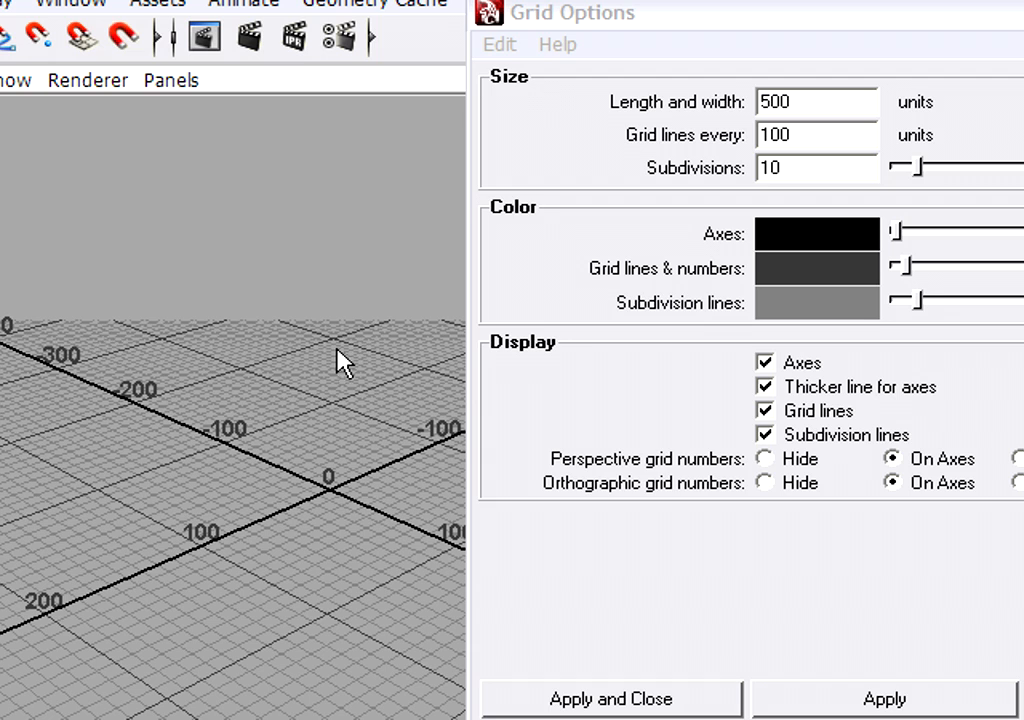
pyautogui.moveTo(352, 198)
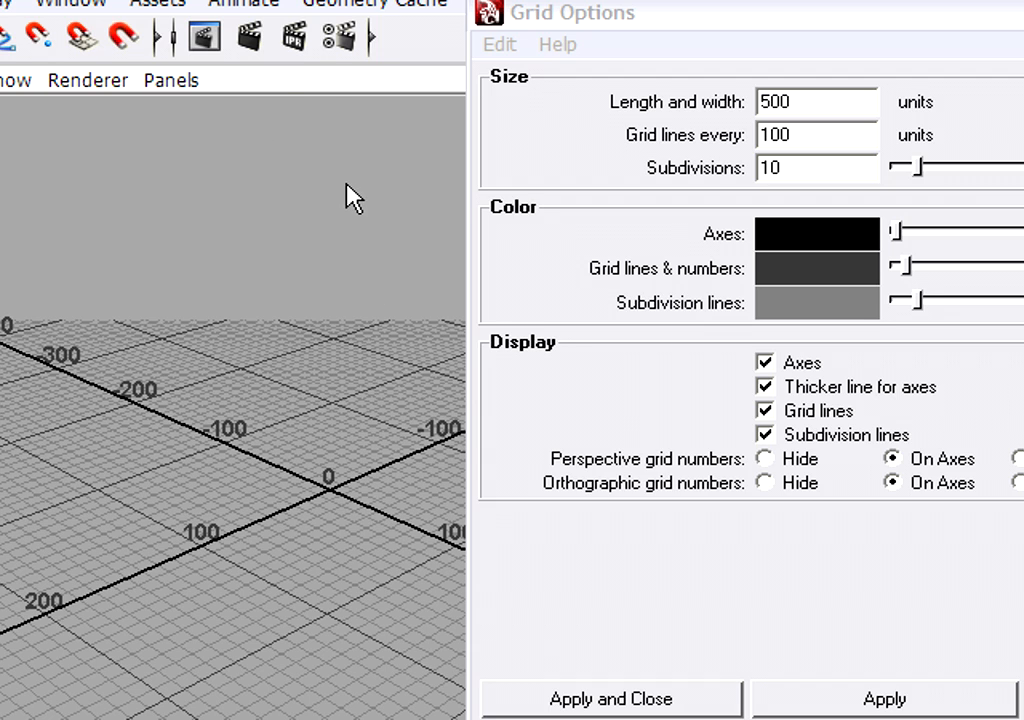
pyautogui.moveTo(890, 696)
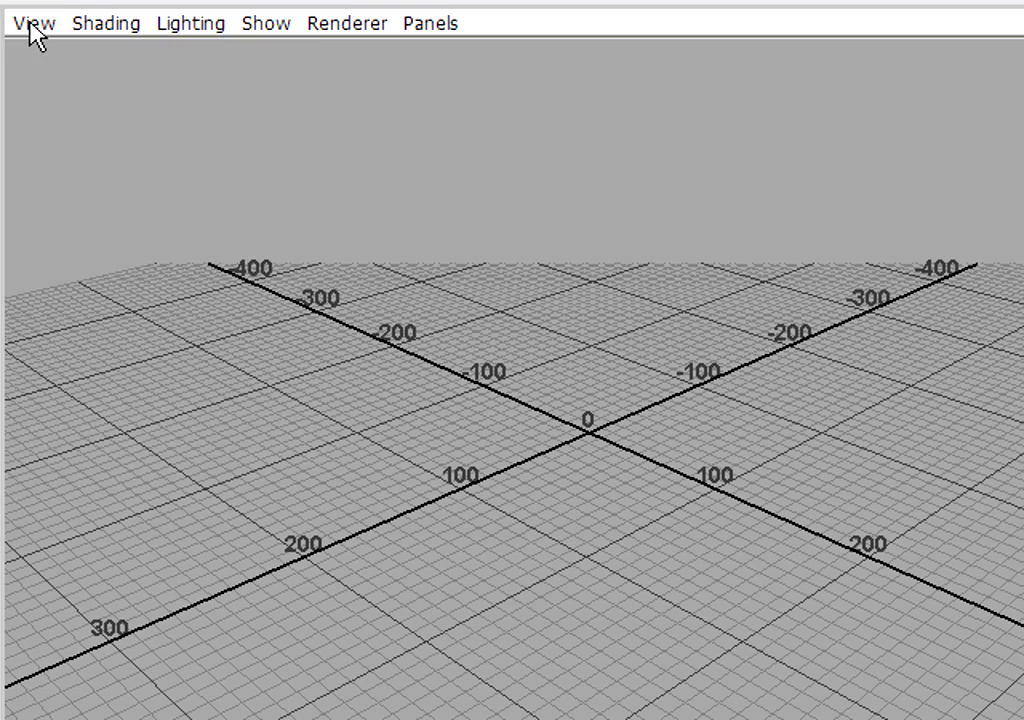
# Step: In the perspective camera's attributes, set Near Clip Plane 1 and Far Clip Plane 10000
pyautogui.click(32, 22)
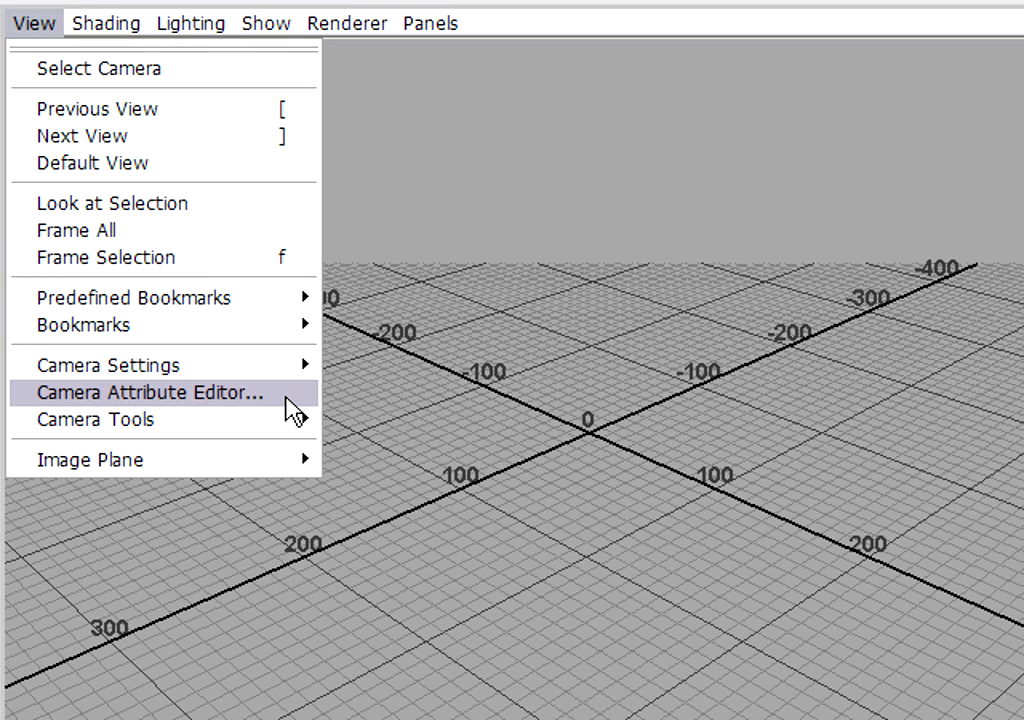
pyautogui.click(148, 392)
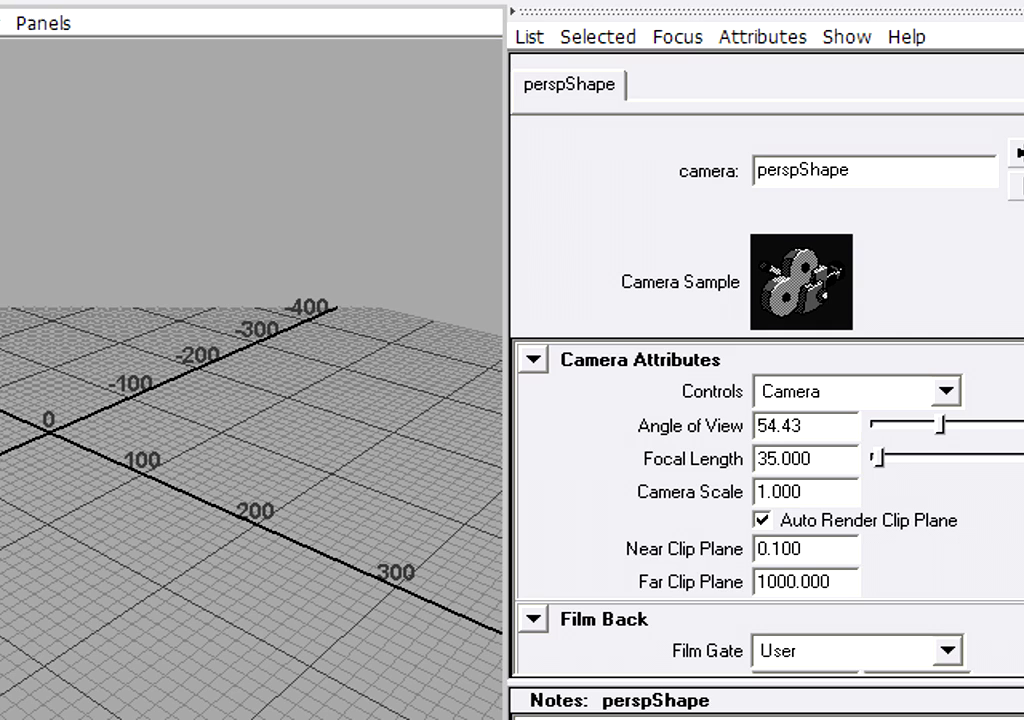
pyautogui.moveTo(204, 230)
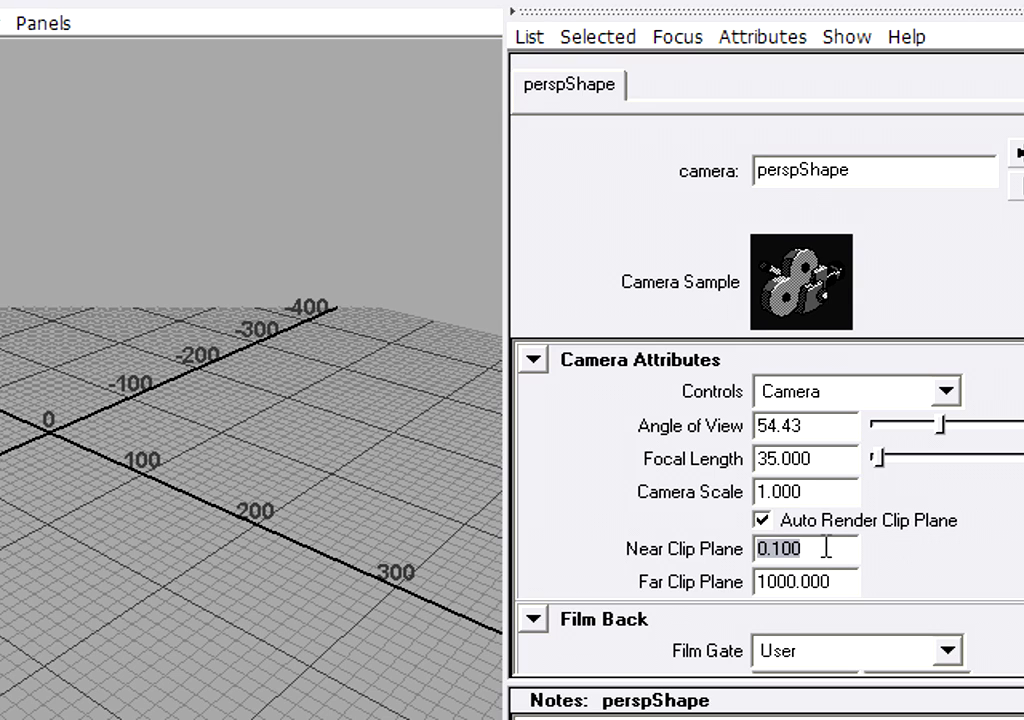
pyautogui.write('1')
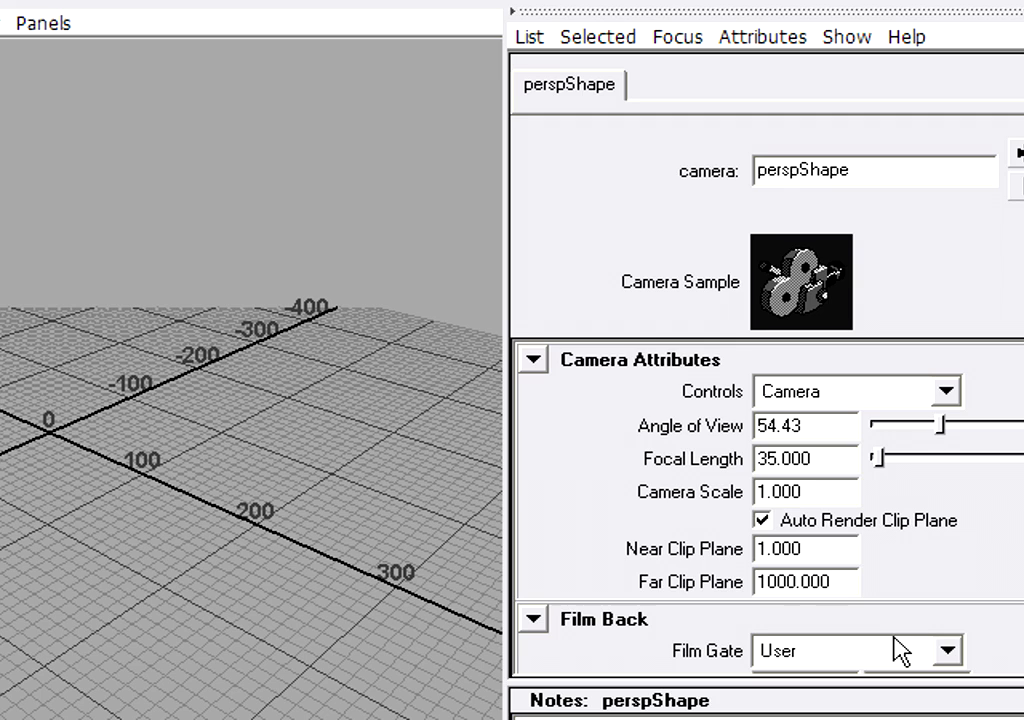
pyautogui.write('10000.000')
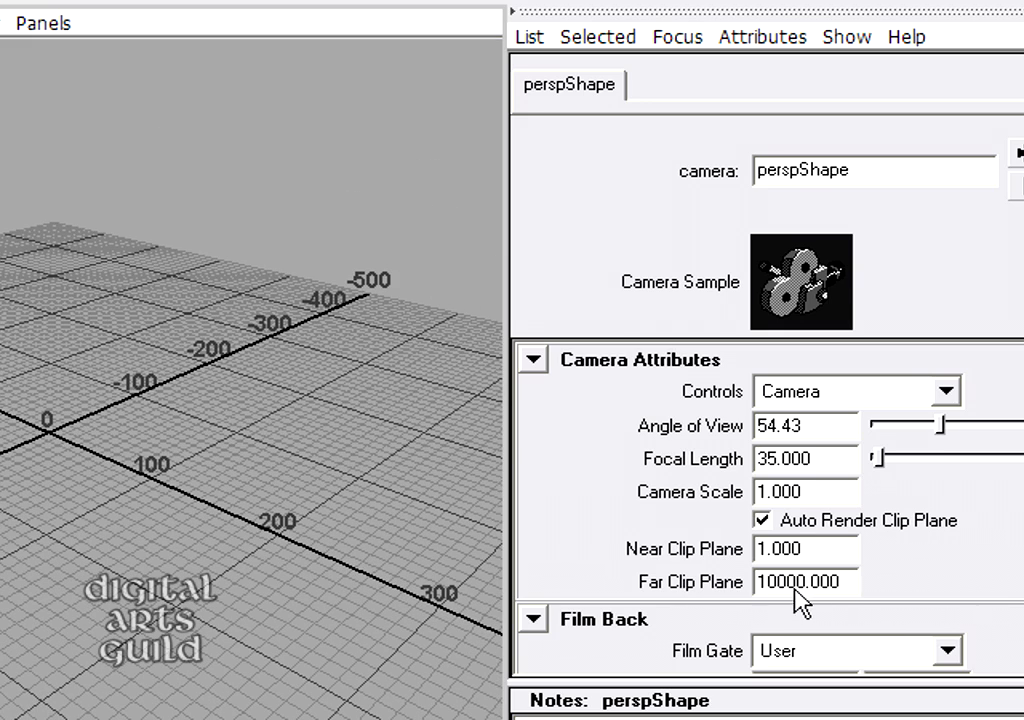
pyautogui.moveTo(788, 604)
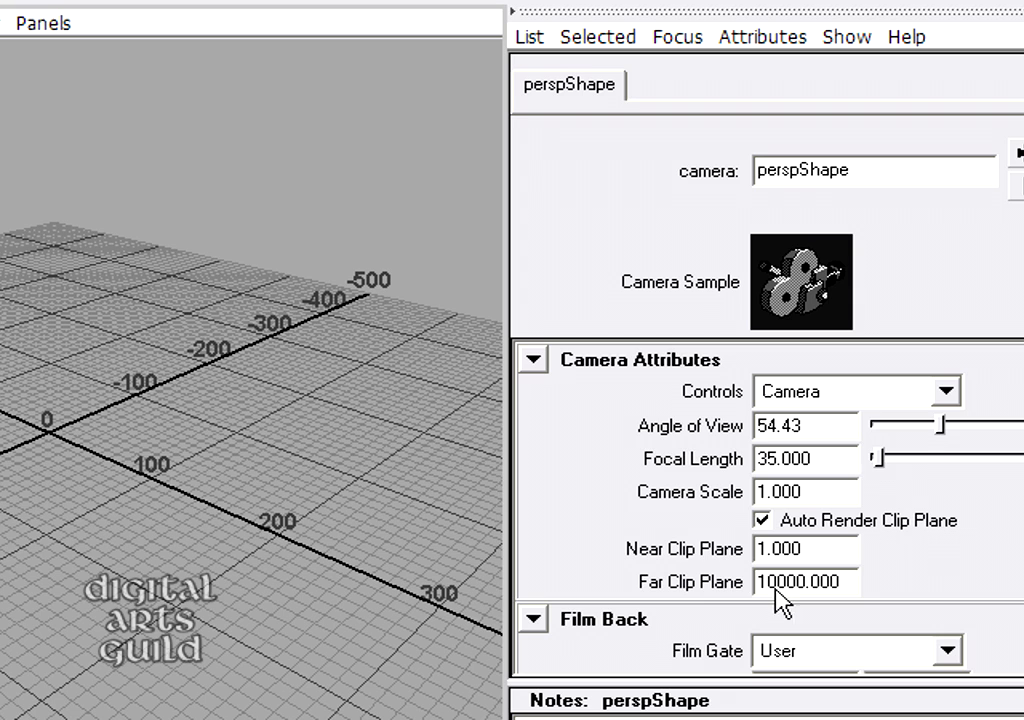
pyautogui.moveTo(770, 600)
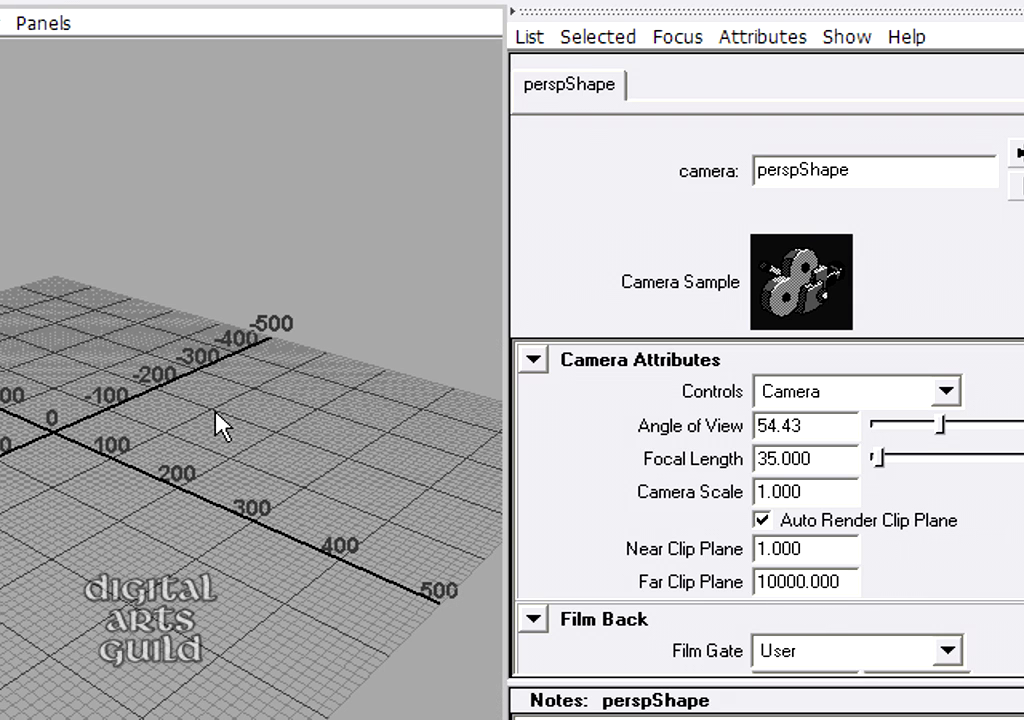
pyautogui.moveTo(118, 340)
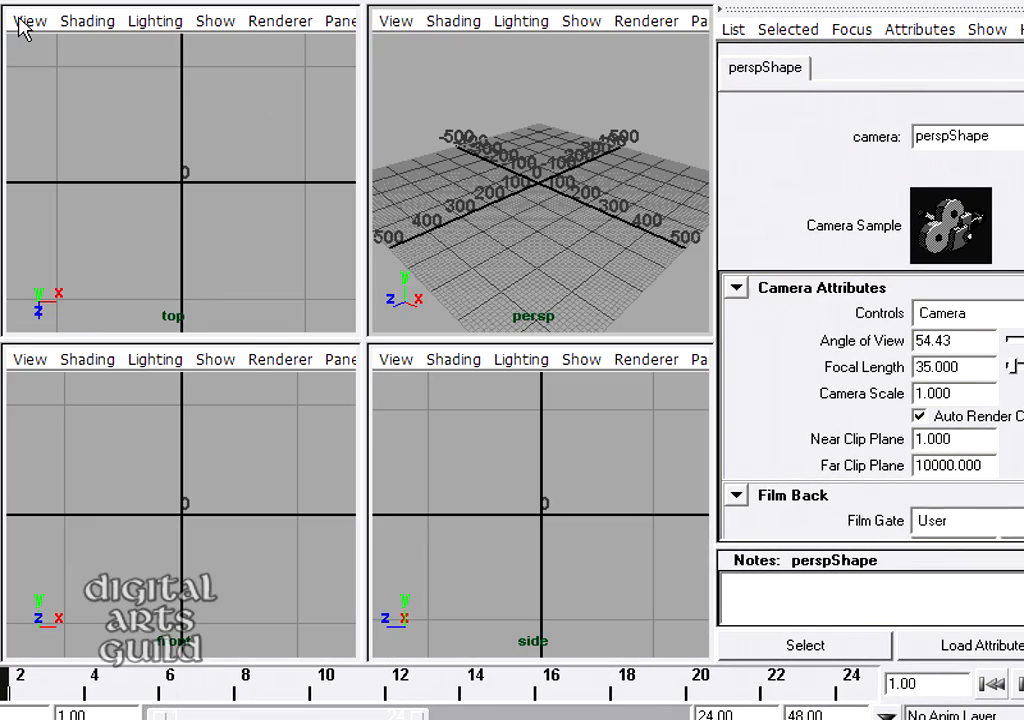
# Step: Return to a single maximized perspective view showing the whole grid
pyautogui.click(28, 20)
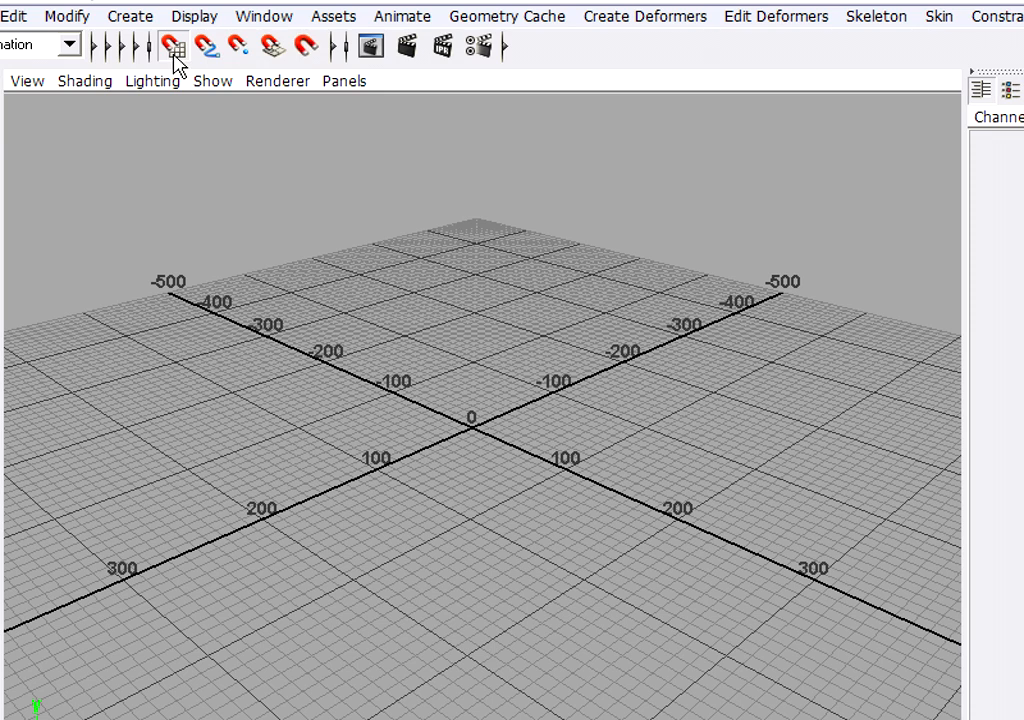
pyautogui.moveTo(172, 48)
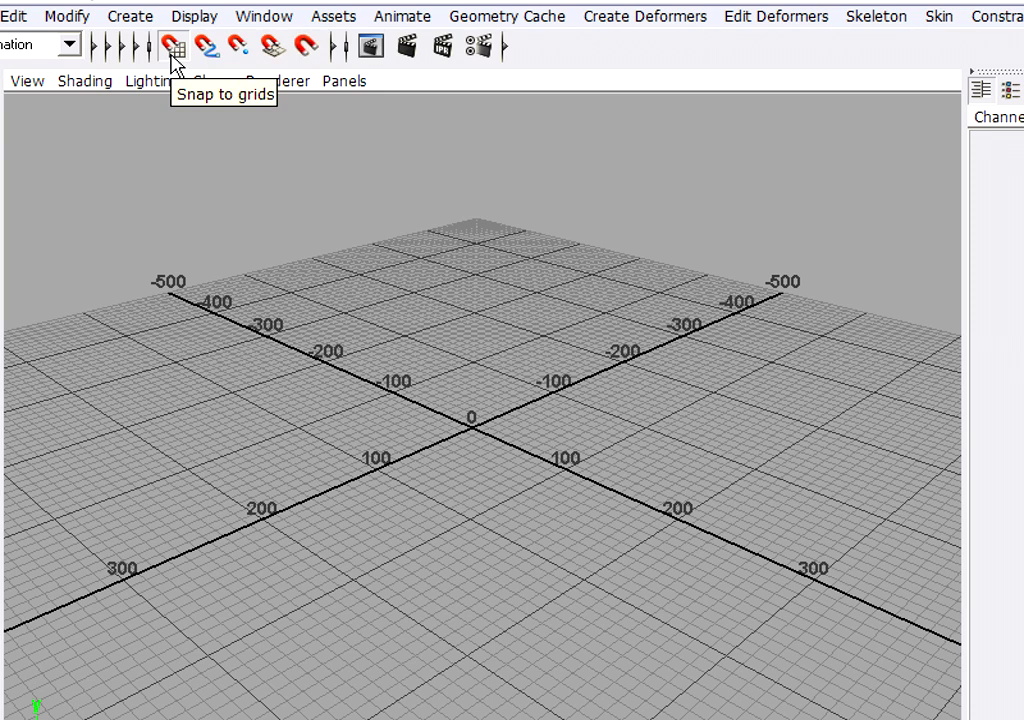
pyautogui.moveTo(128, 18)
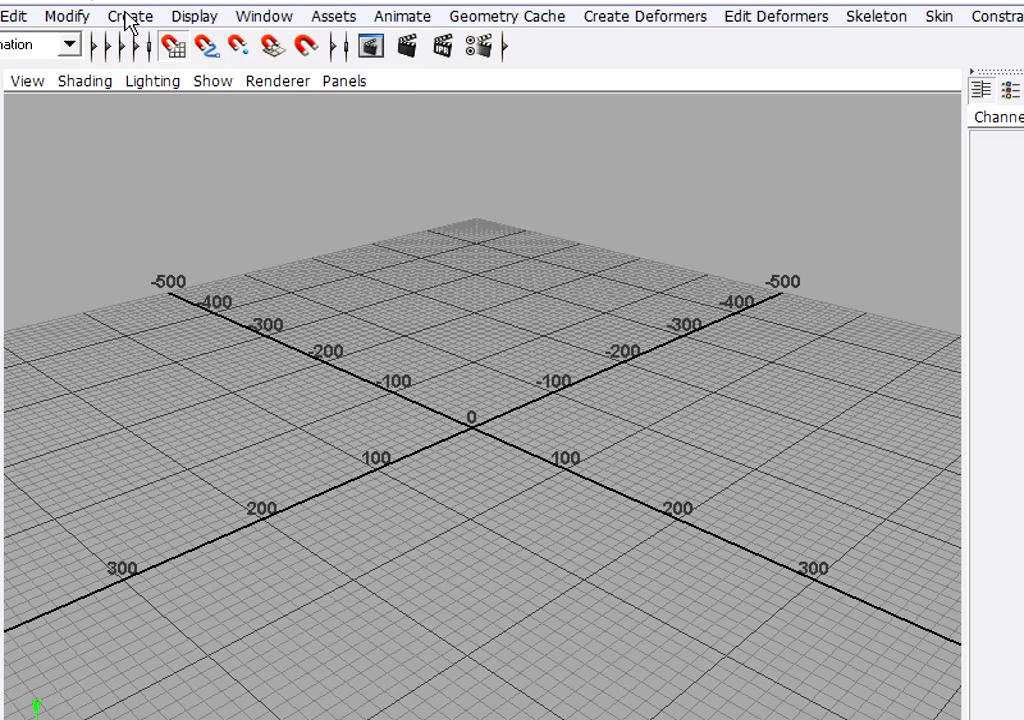
# Step: Create a polygon plane by dragging it out across the centre of the grid
pyautogui.click(128, 16)
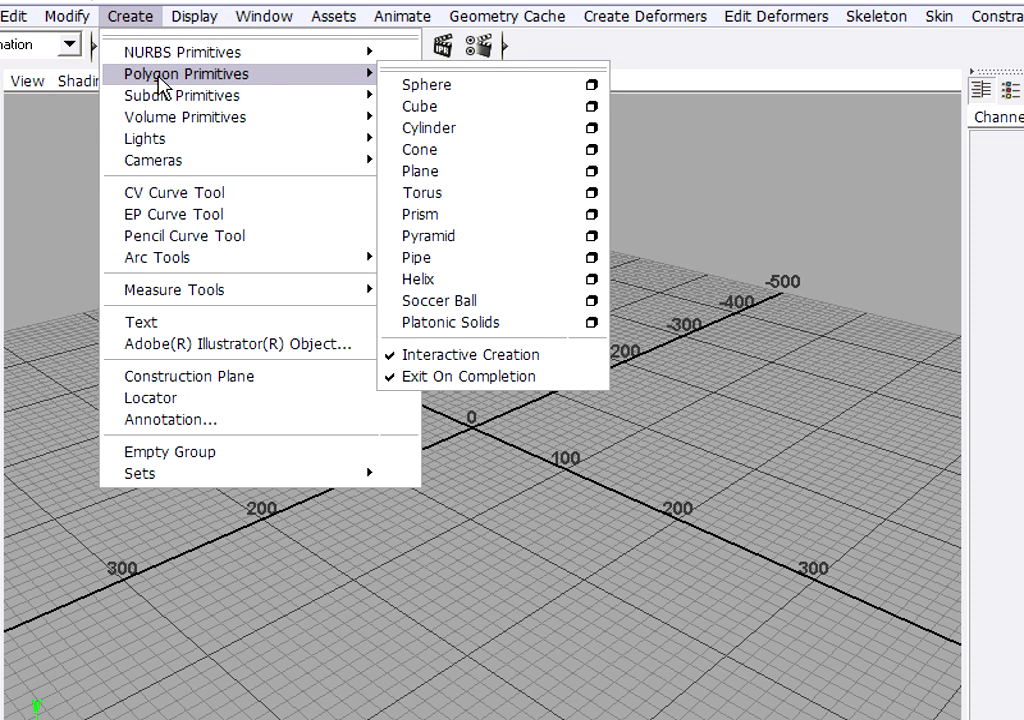
pyautogui.moveTo(484, 178)
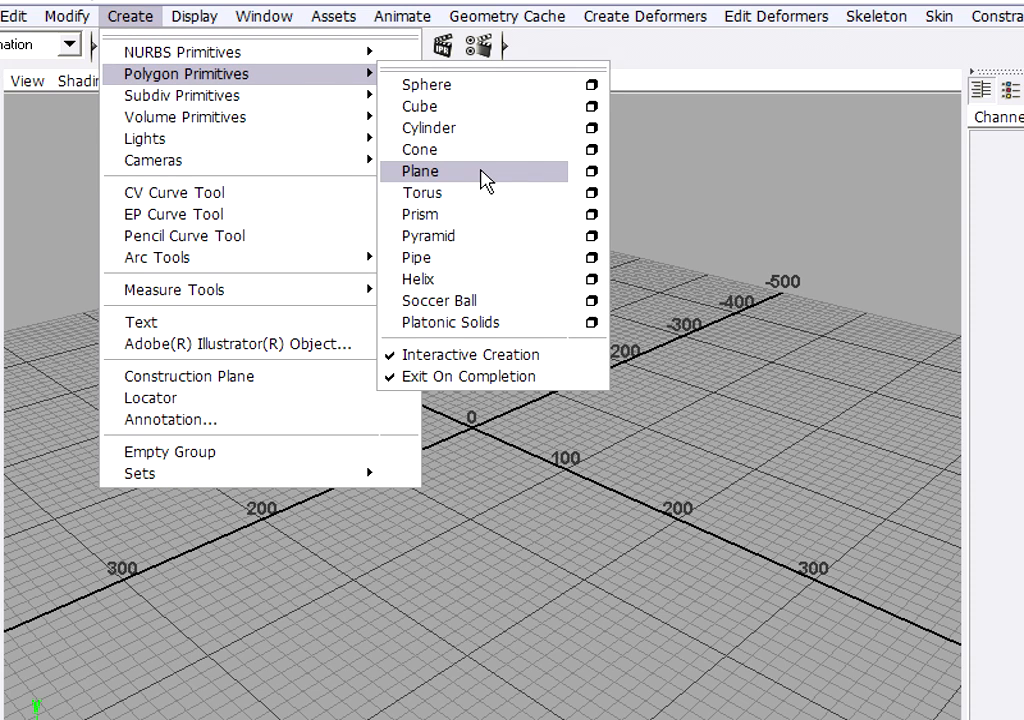
pyautogui.click(420, 172)
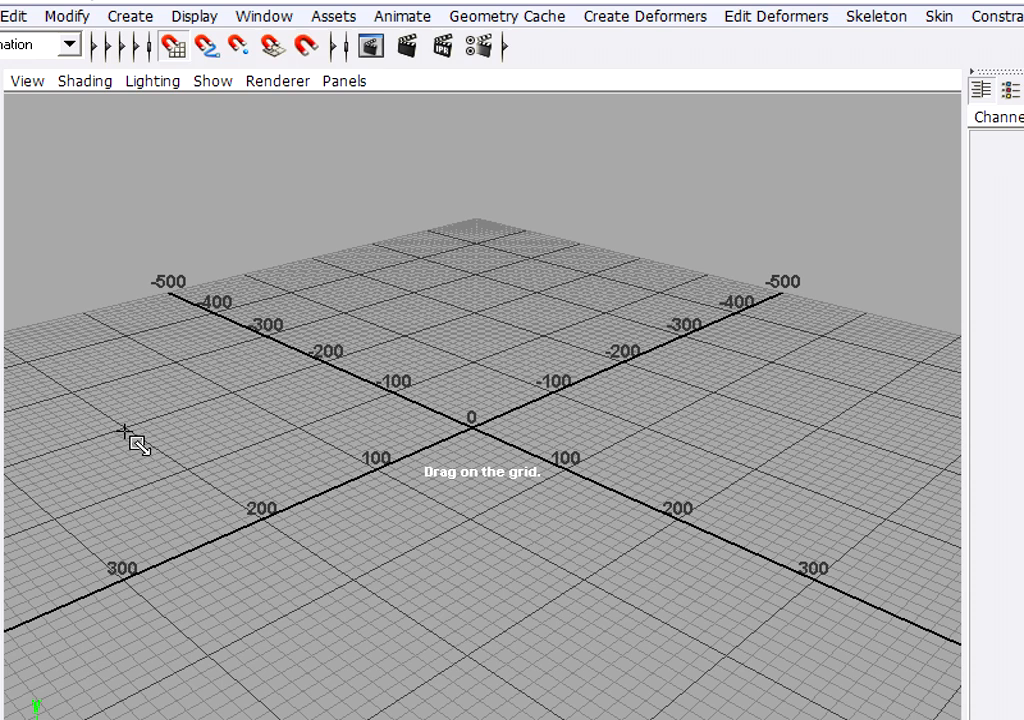
pyautogui.moveTo(336, 370)
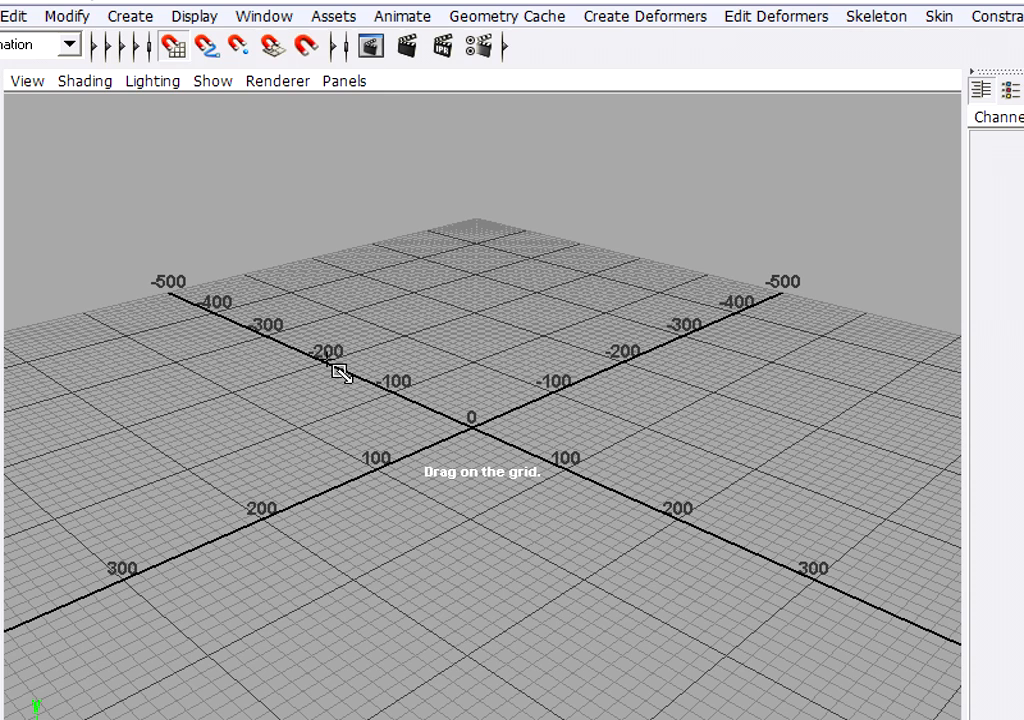
pyautogui.moveTo(300, 376)
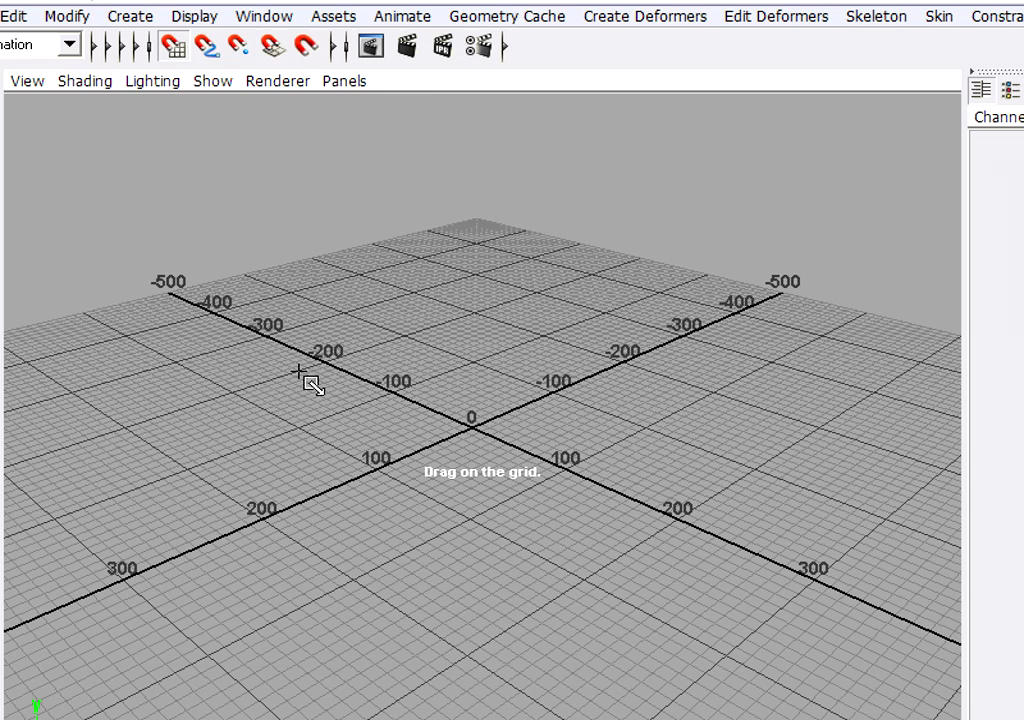
pyautogui.moveTo(130, 436)
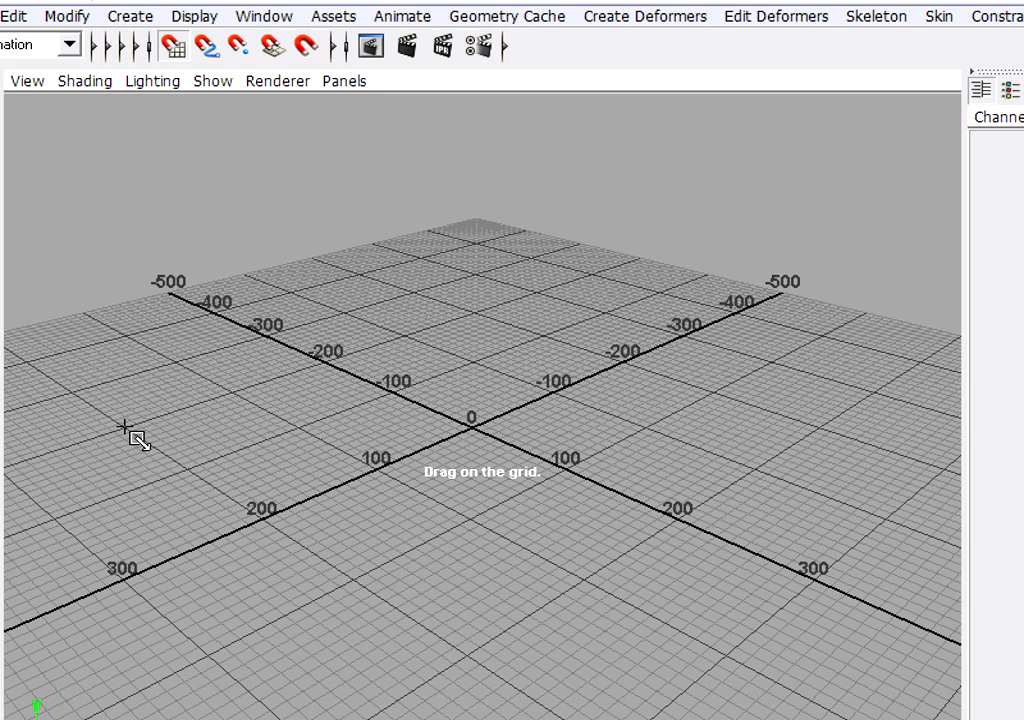
pyautogui.moveTo(120, 424); pyautogui.dragTo(824, 430)
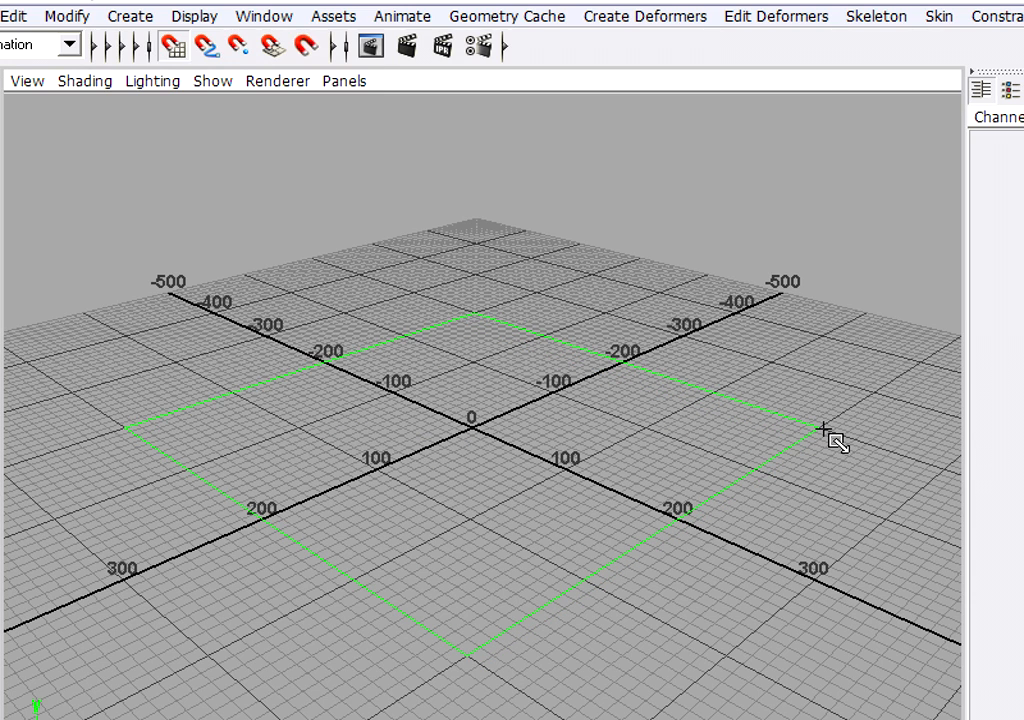
pyautogui.click(824, 430)
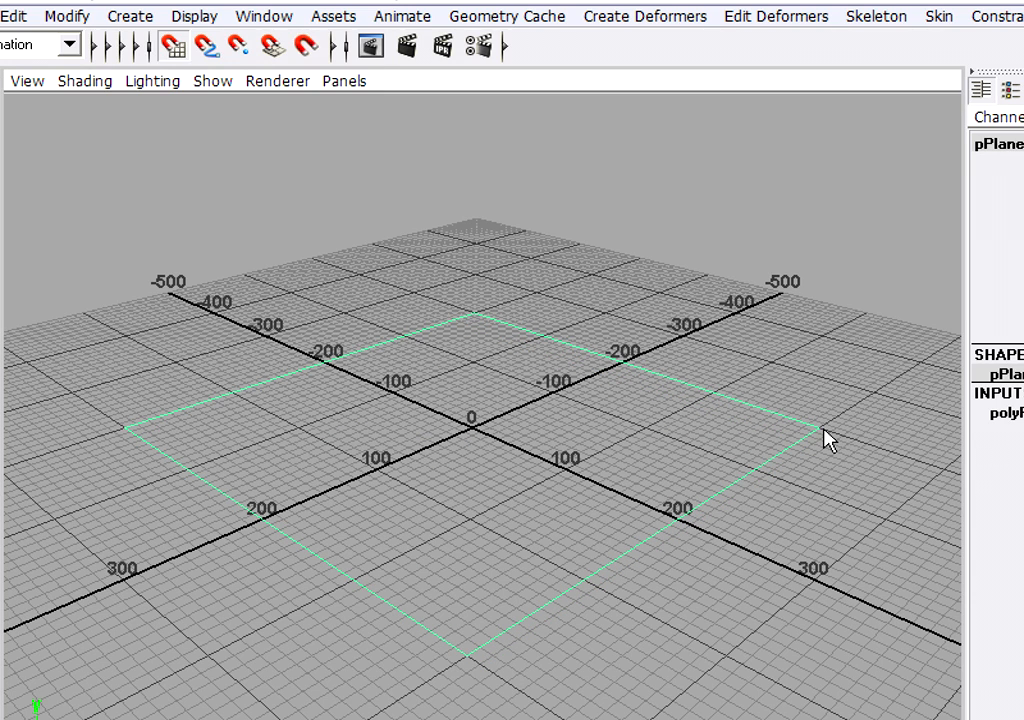
pyautogui.moveTo(350, 370)
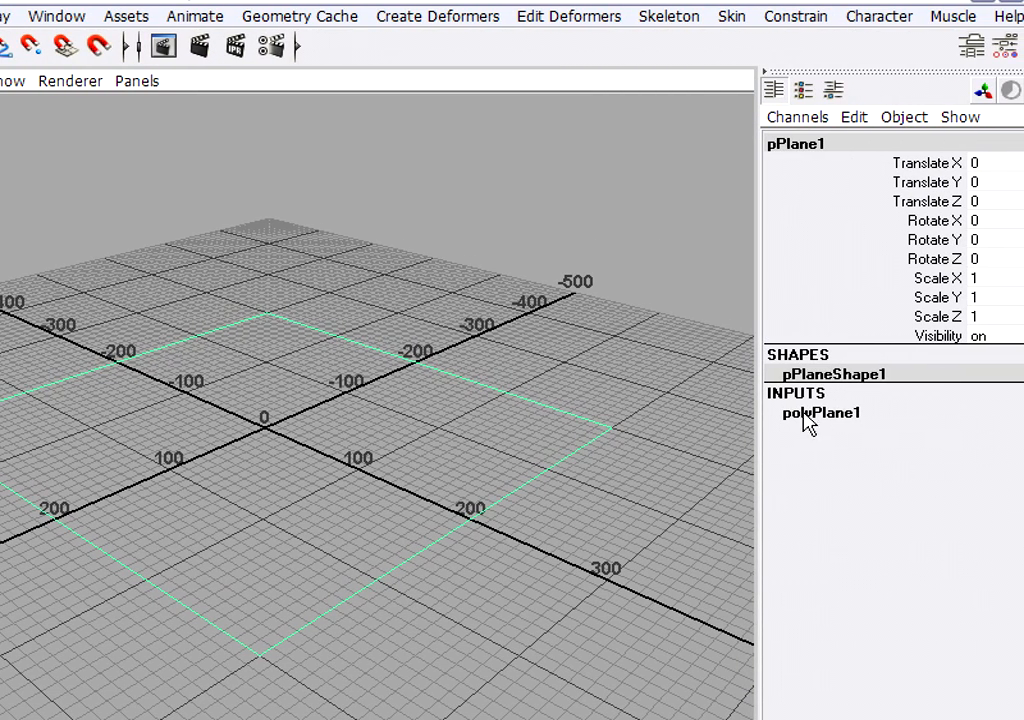
# Step: Set polyPlane1 to 400 by 400 with 4 subdivisions in each direction
pyautogui.click(820, 412)
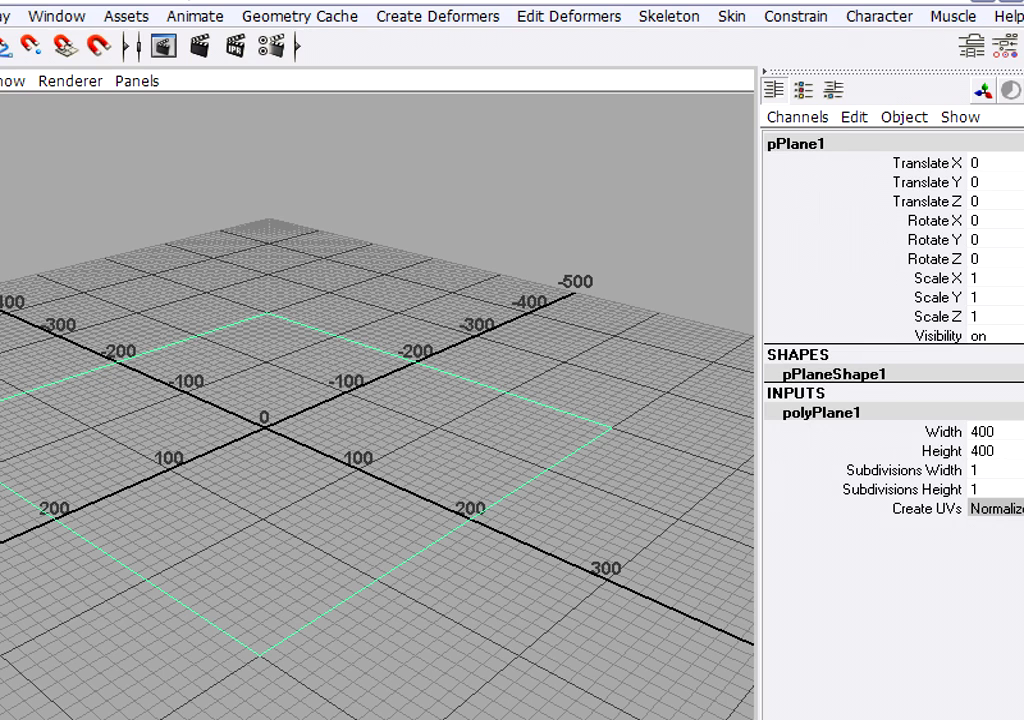
pyautogui.click(996, 432)
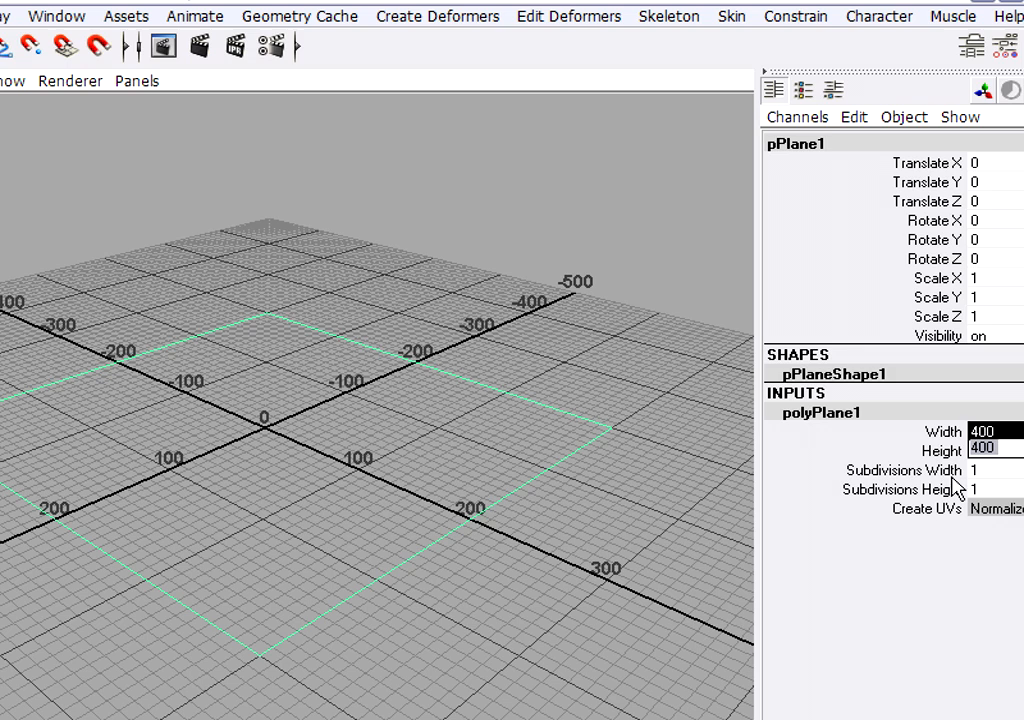
pyautogui.write('300')
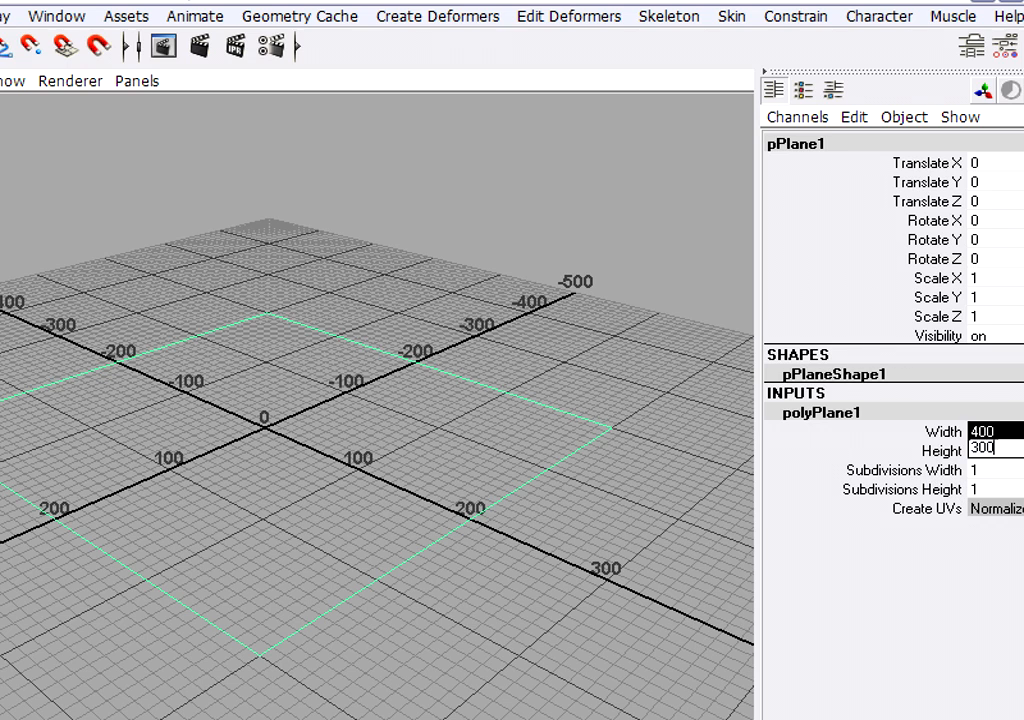
pyautogui.write('300')
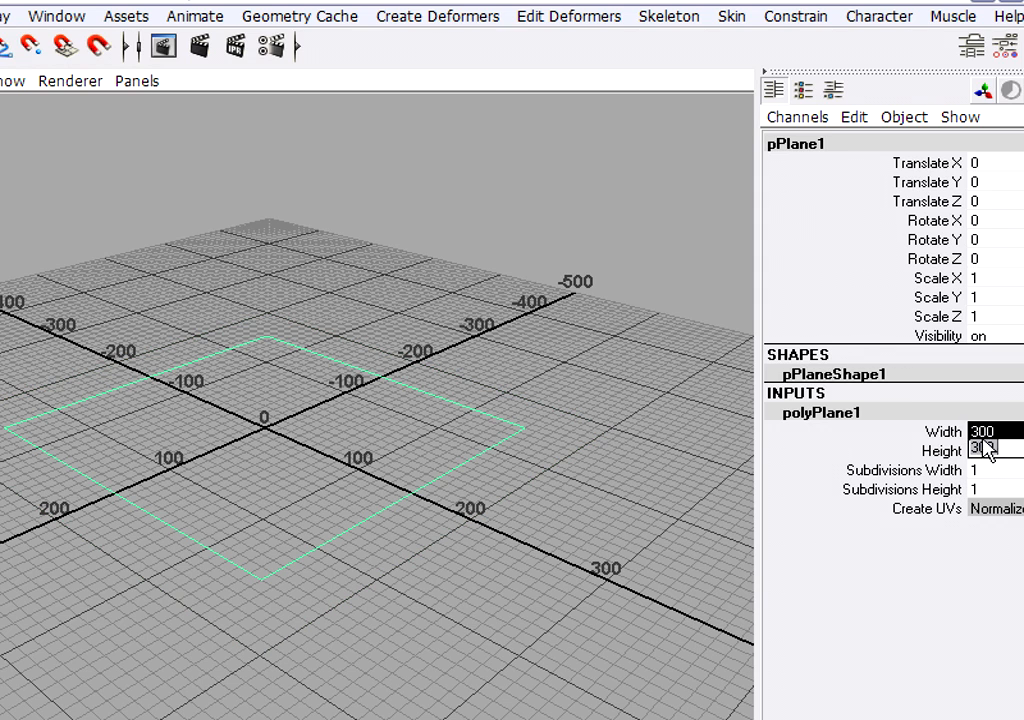
pyautogui.write('400')
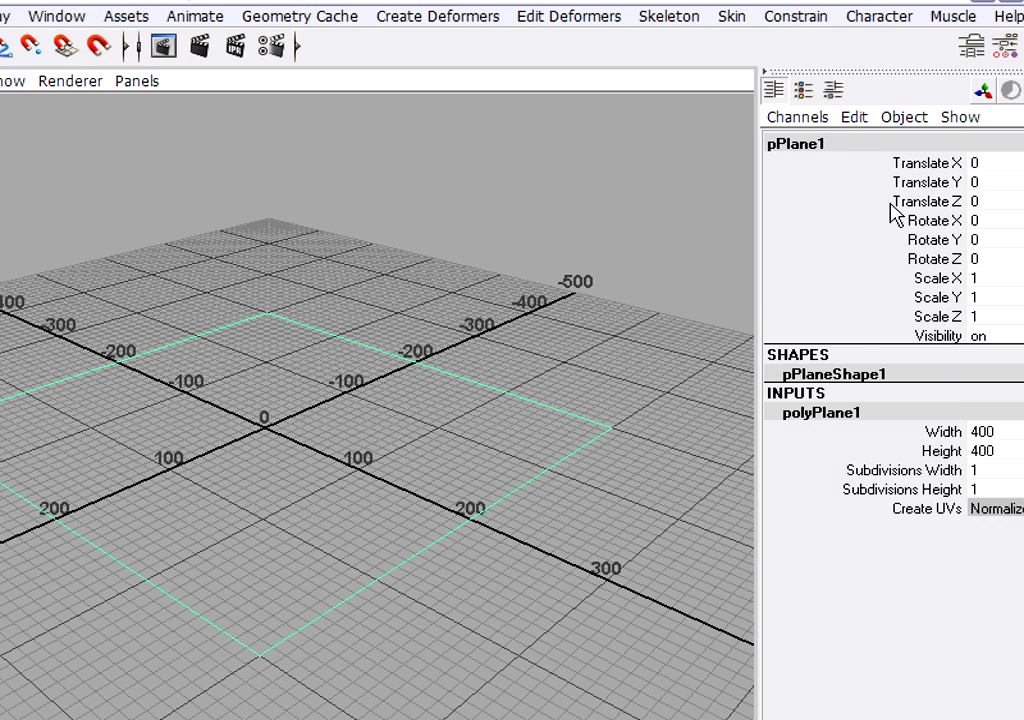
pyautogui.moveTo(1000, 164)
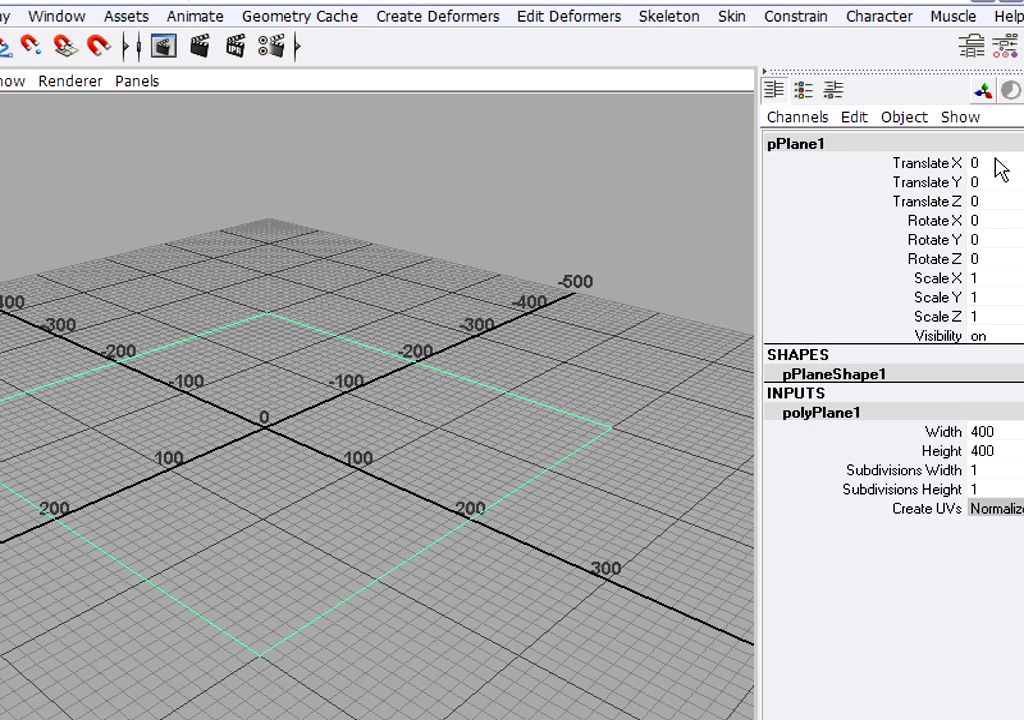
pyautogui.moveTo(840, 206)
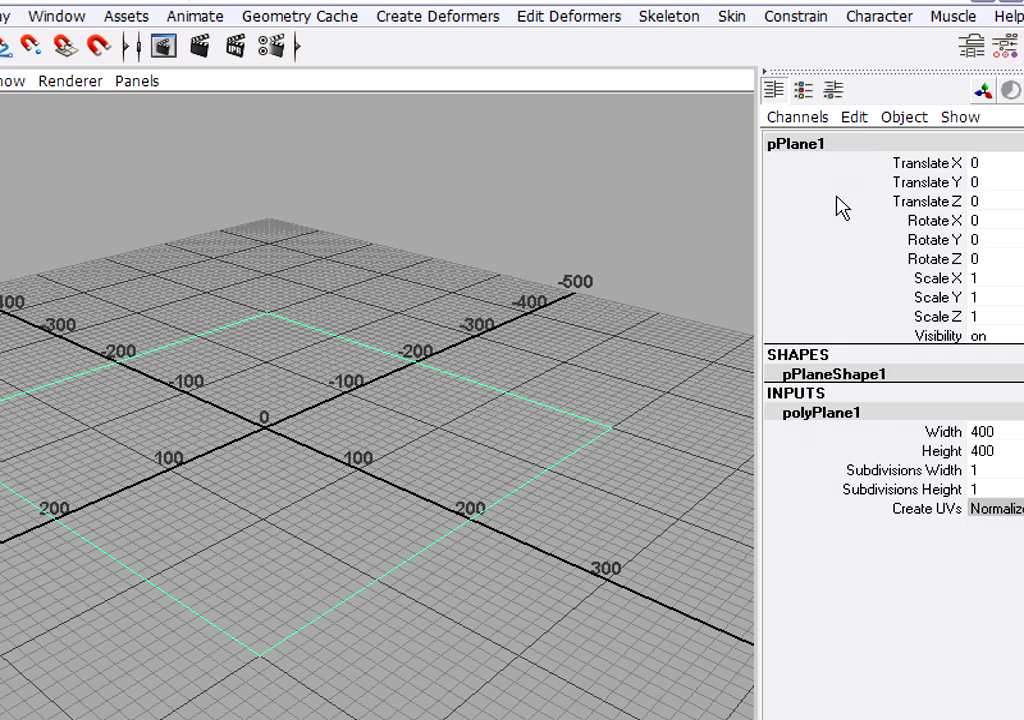
pyautogui.moveTo(990, 478)
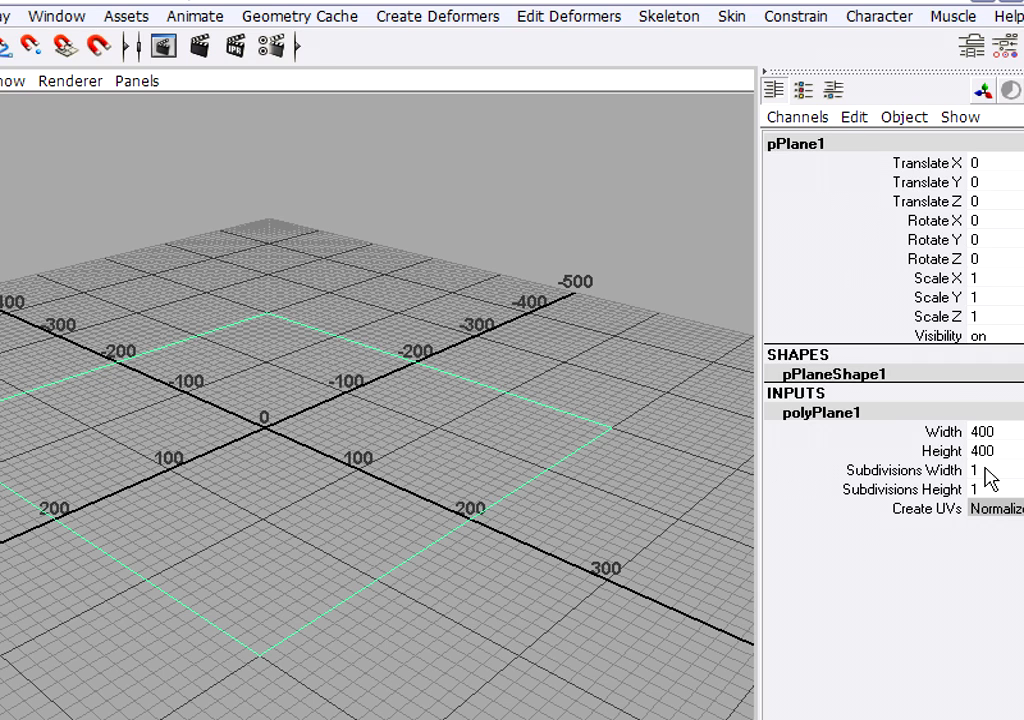
pyautogui.click(996, 470)
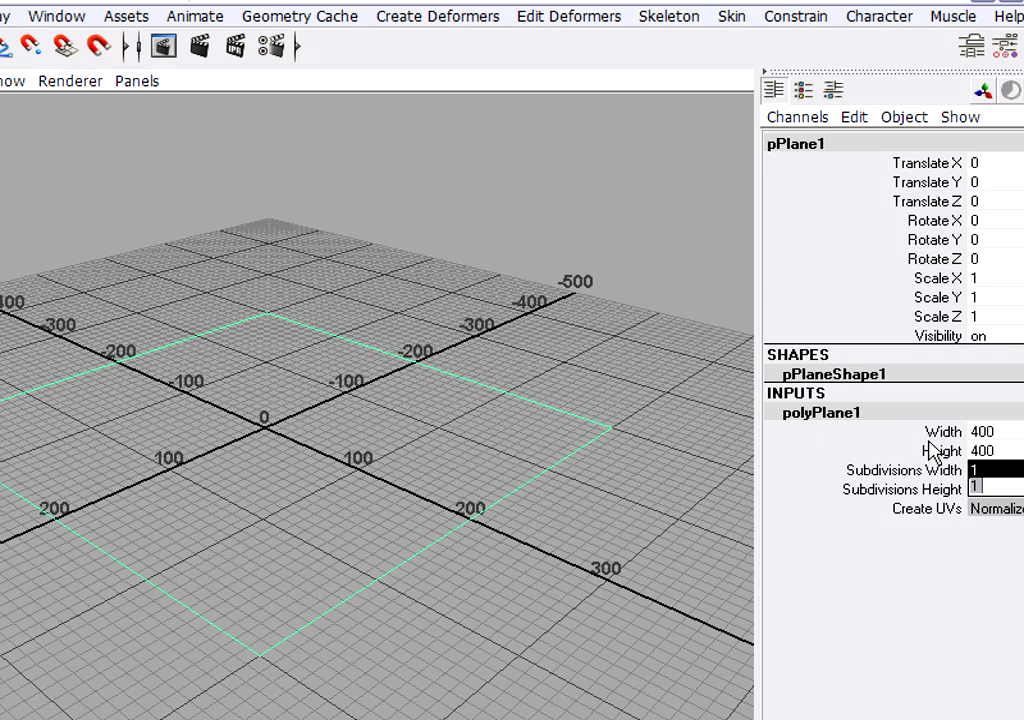
pyautogui.write('4')
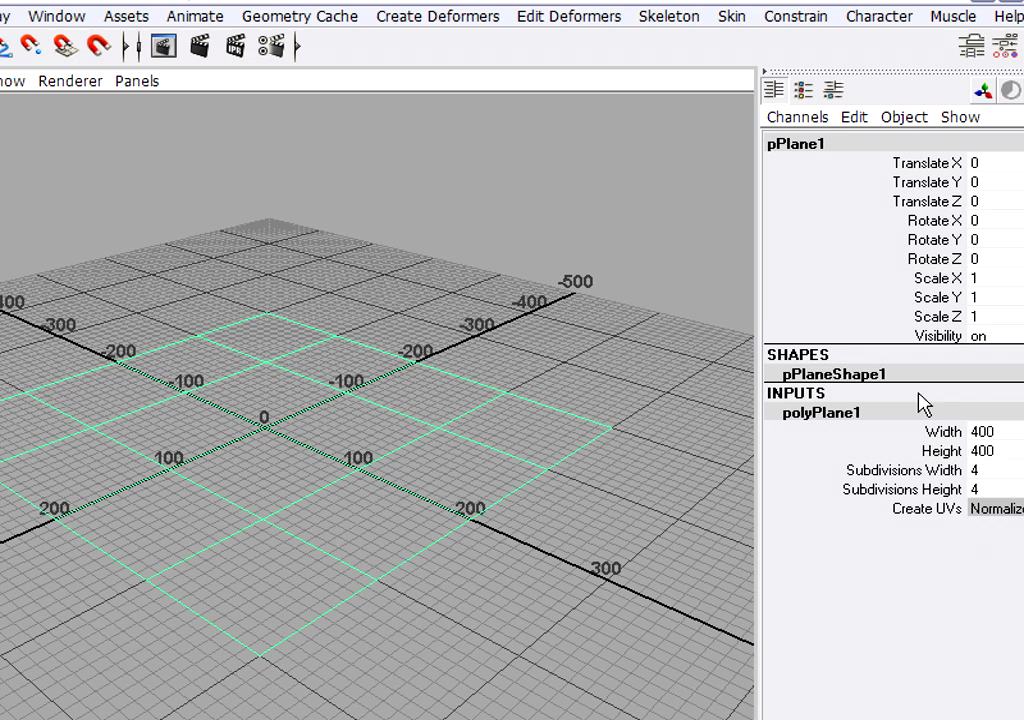
pyautogui.moveTo(404, 318)
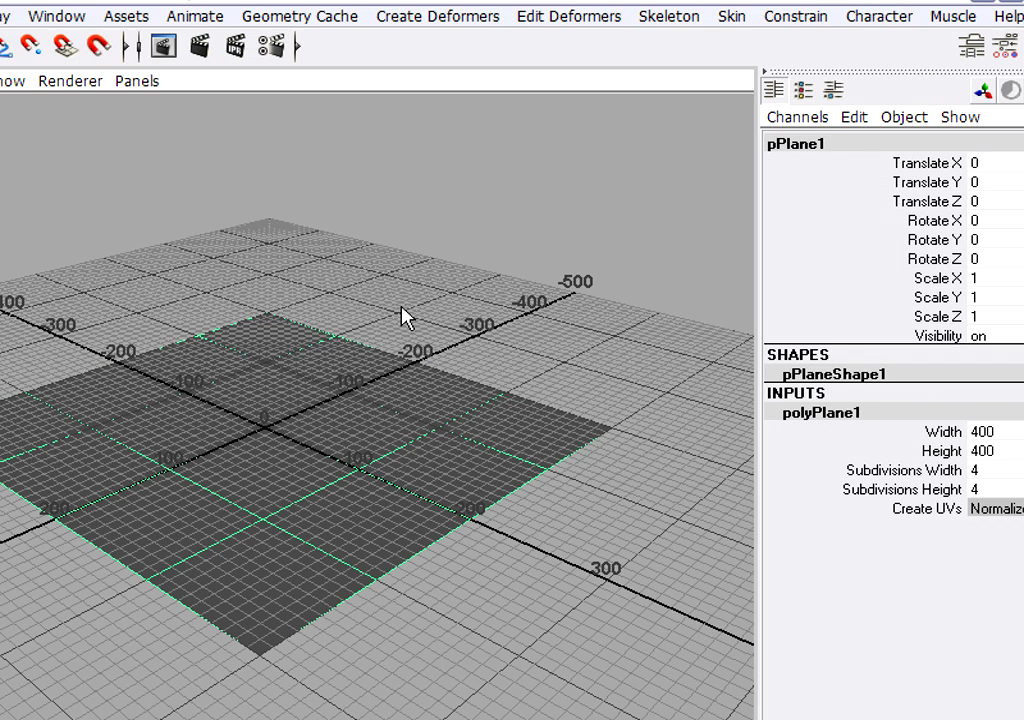
pyautogui.moveTo(652, 410)
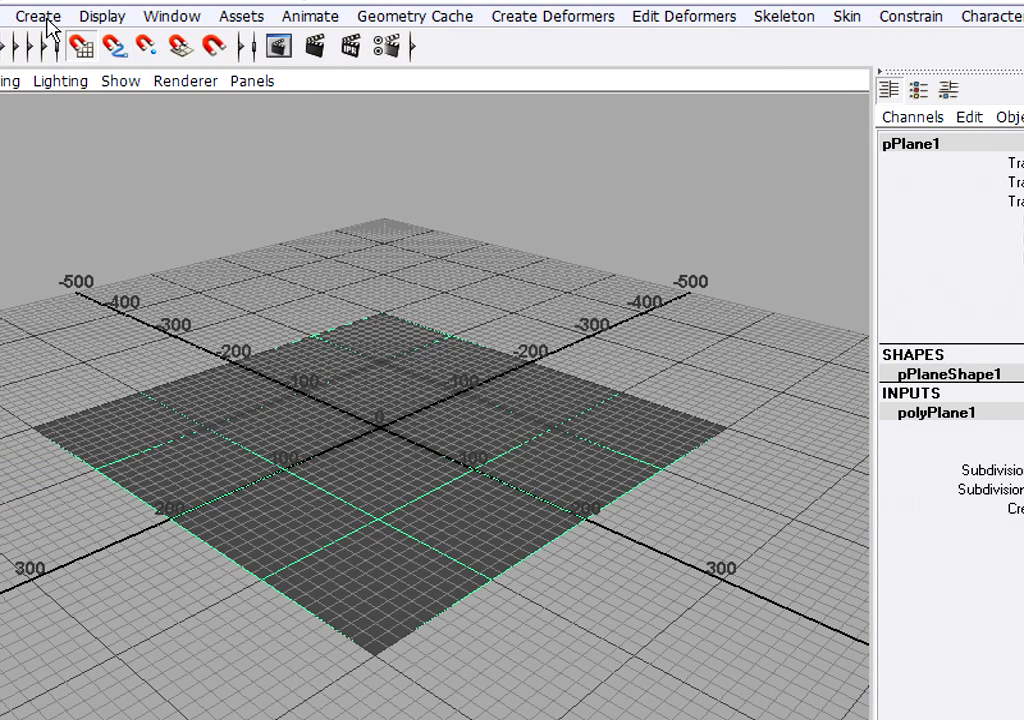
# Step: Bring up the Create menu's NURBS primitives to start a new sphere
pyautogui.click(38, 16)
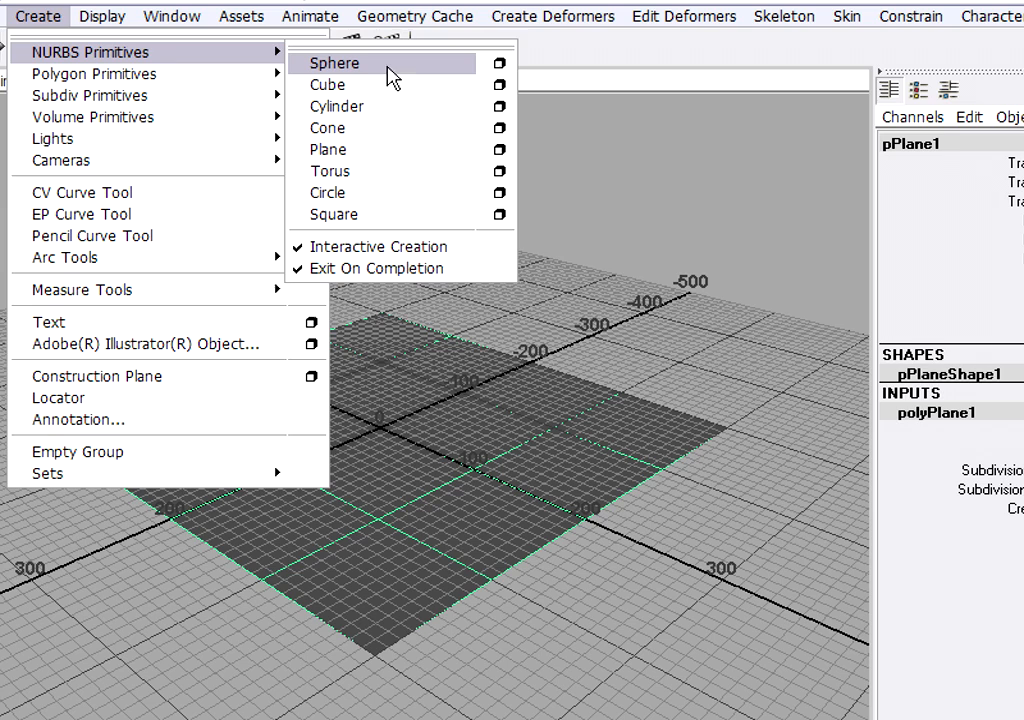
pyautogui.moveTo(404, 70)
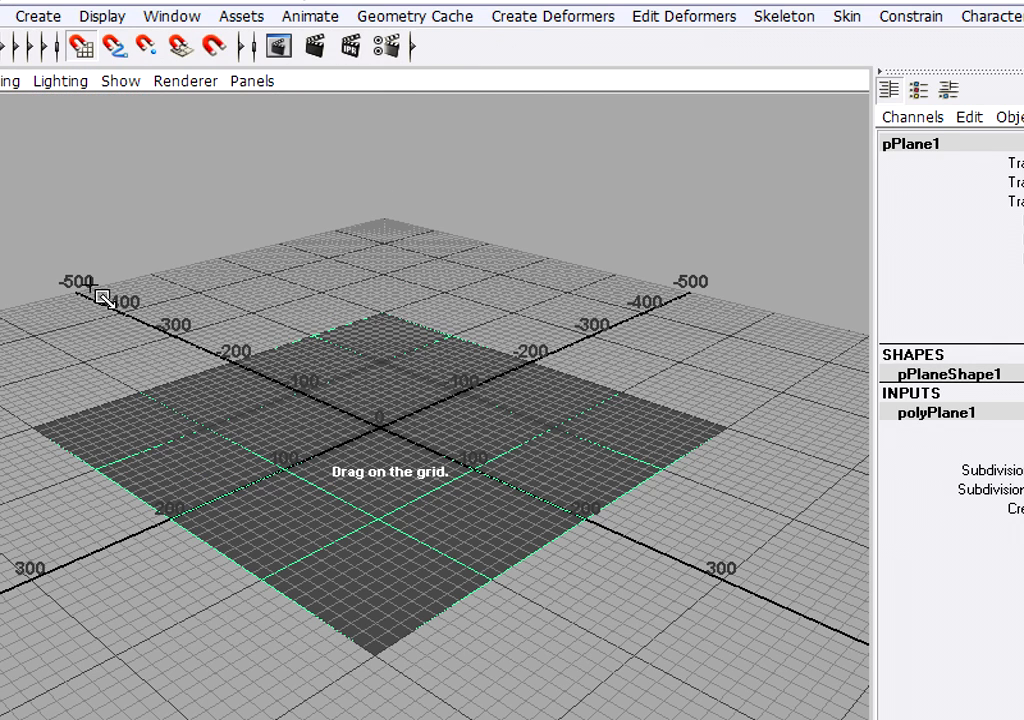
pyautogui.moveTo(170, 328)
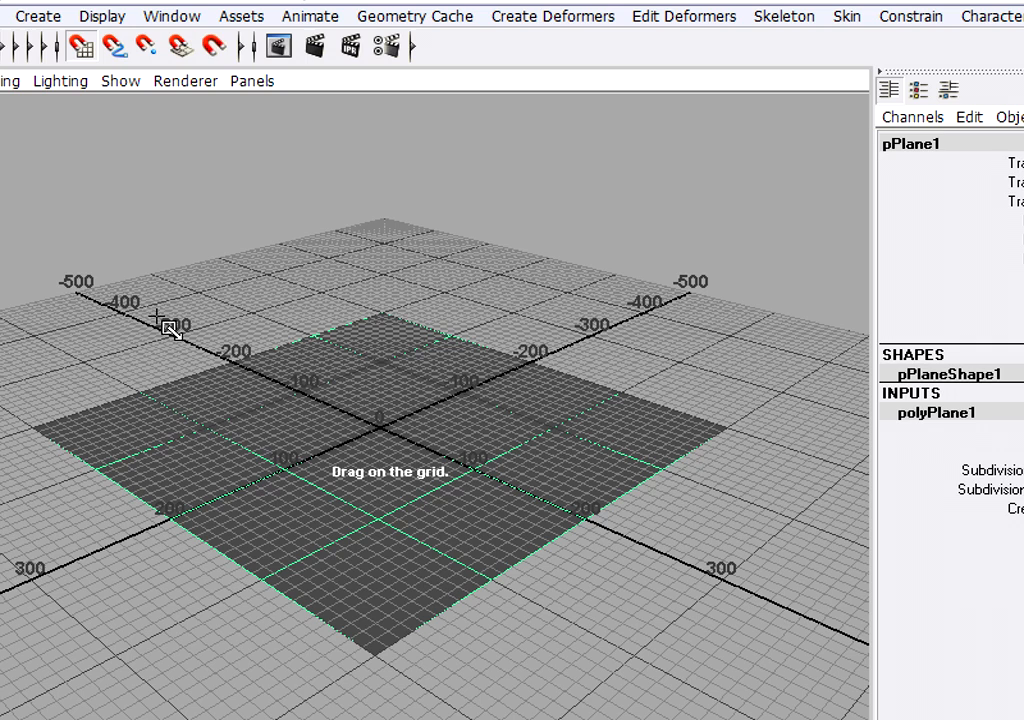
pyautogui.moveTo(336, 384)
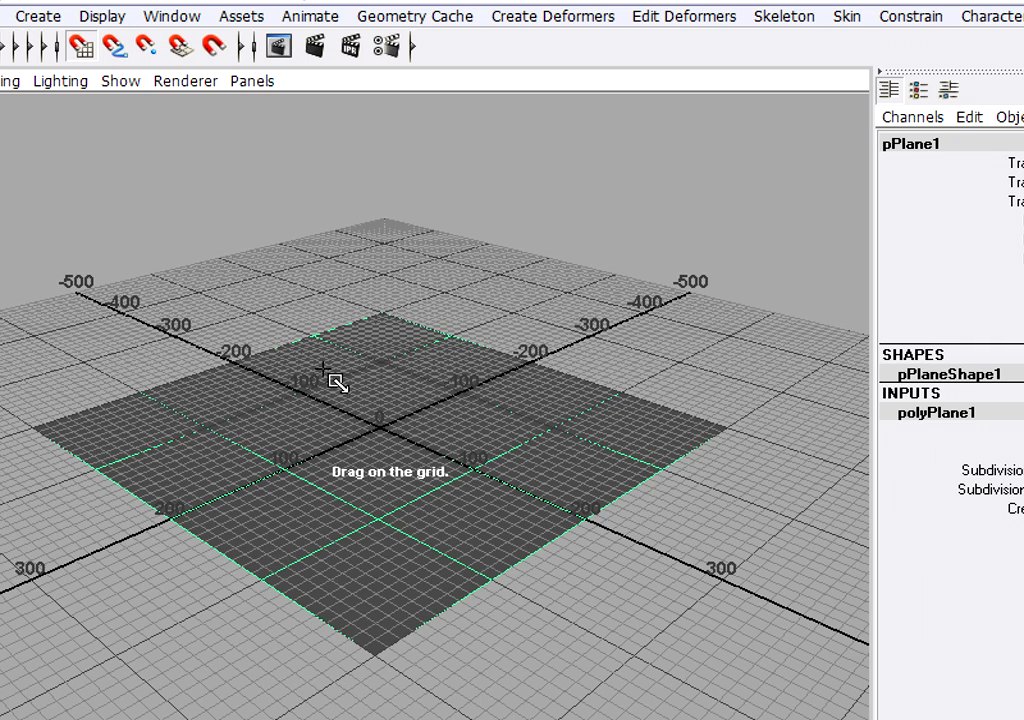
pyautogui.moveTo(100, 308)
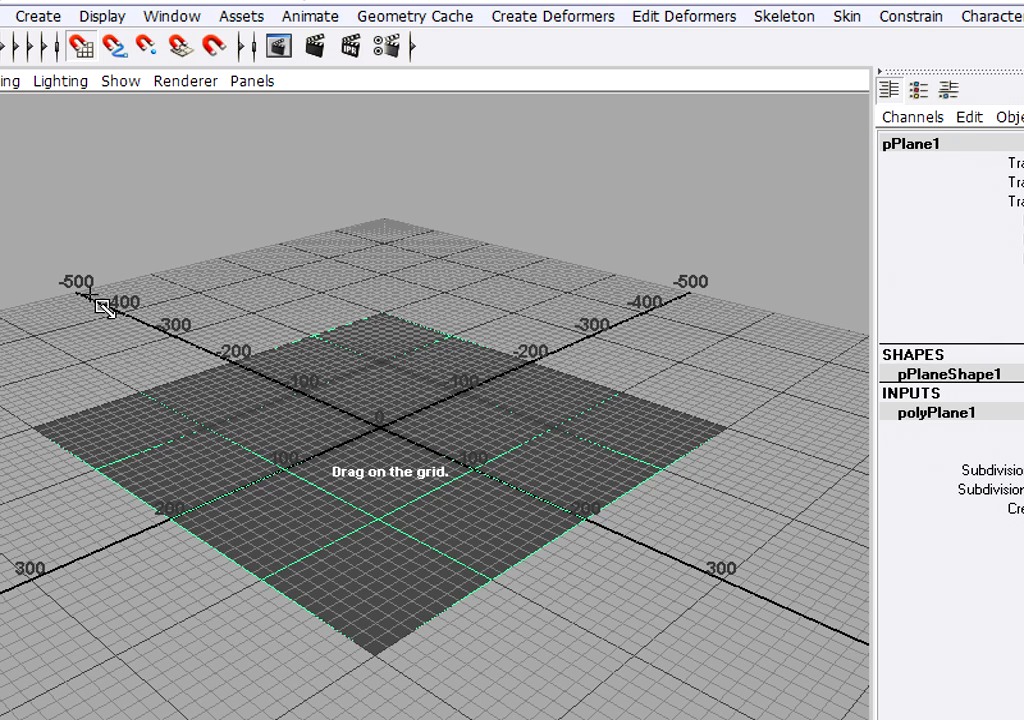
pyautogui.moveTo(136, 324)
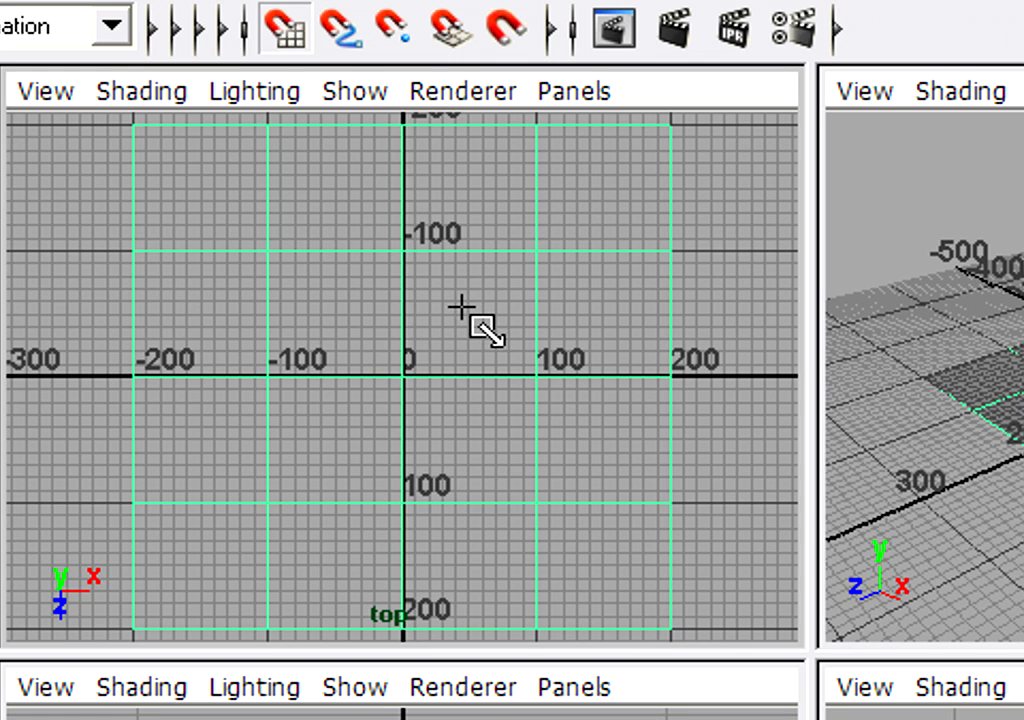
pyautogui.moveTo(76, 390)
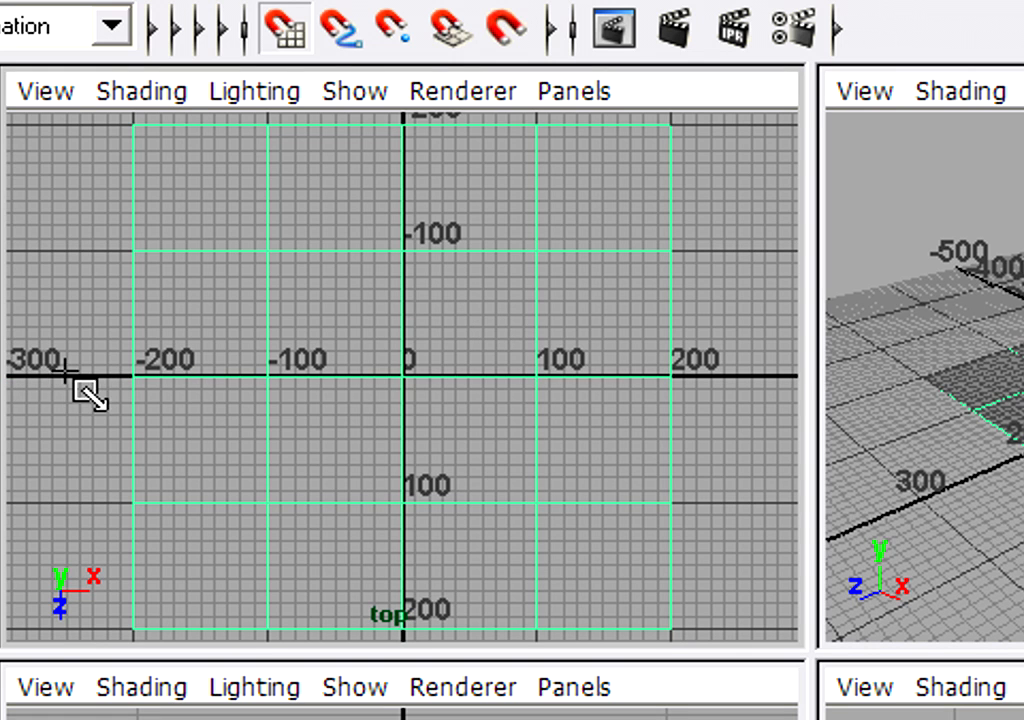
pyautogui.moveTo(100, 610)
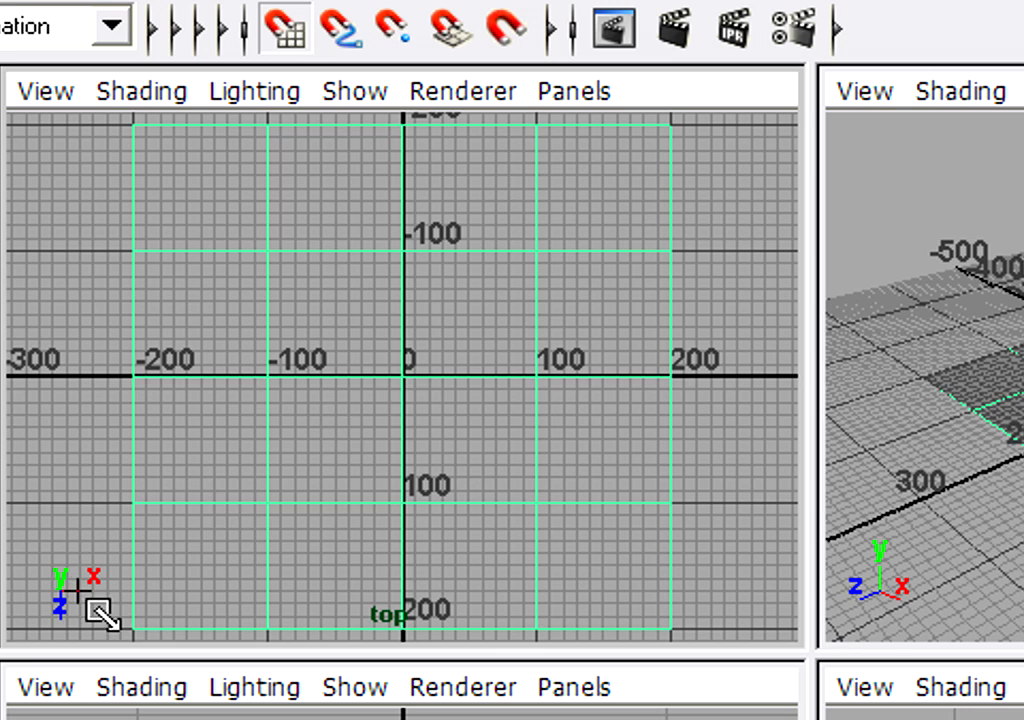
pyautogui.moveTo(190, 404)
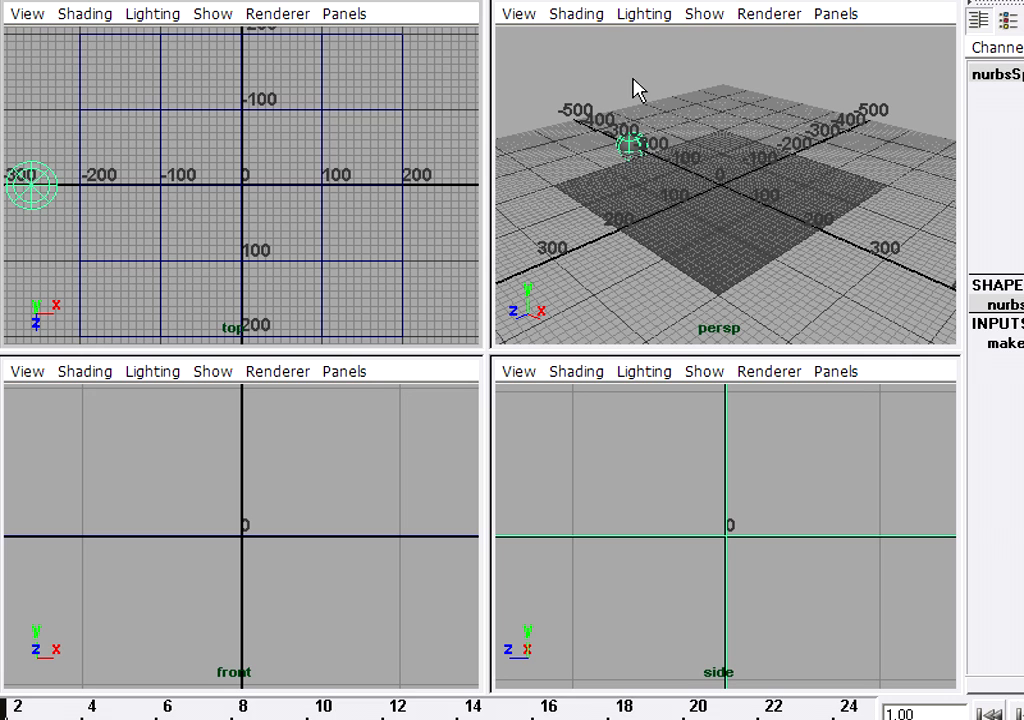
pyautogui.moveTo(632, 82)
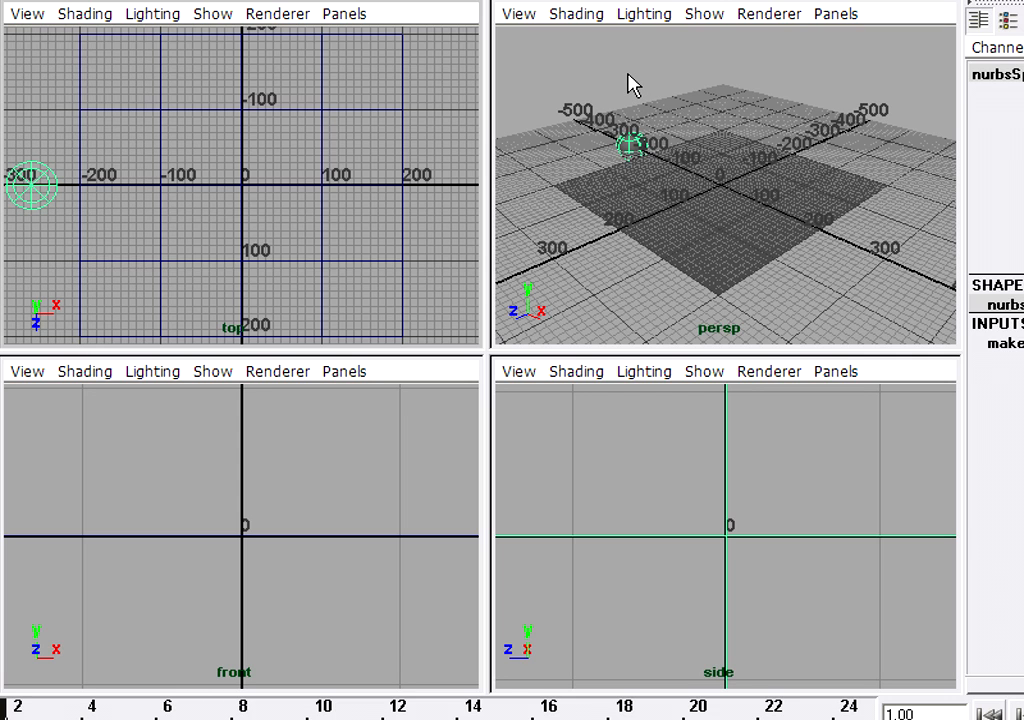
# Step: Maximise the perspective view and reduce makeNurbSphere1's radius to 15
pyautogui.press('space')
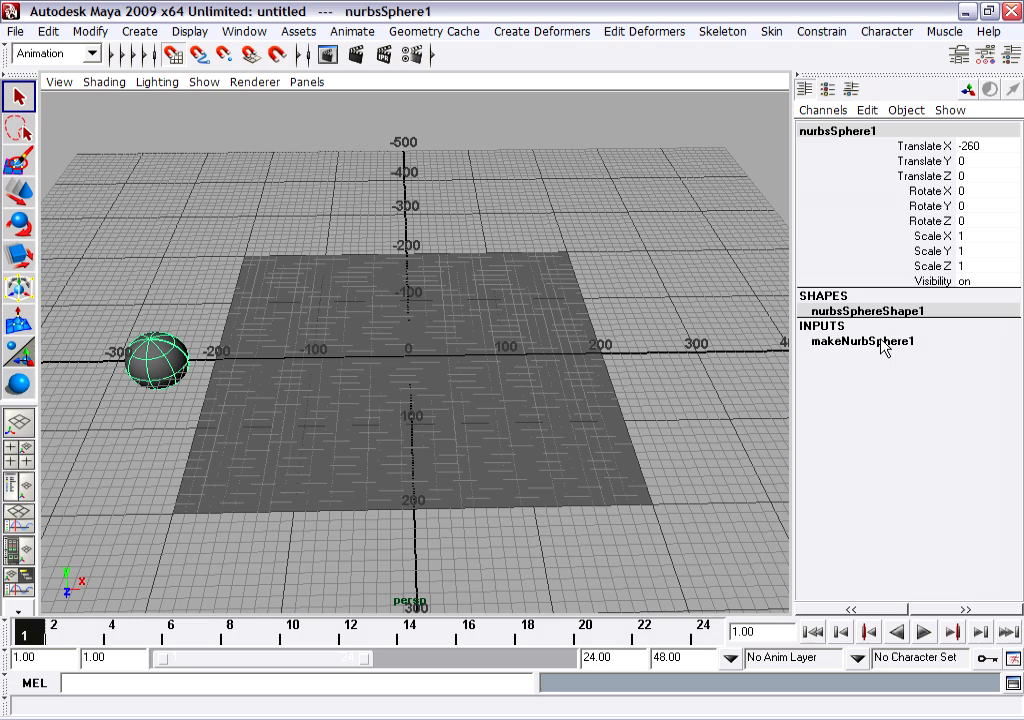
pyautogui.click(860, 340)
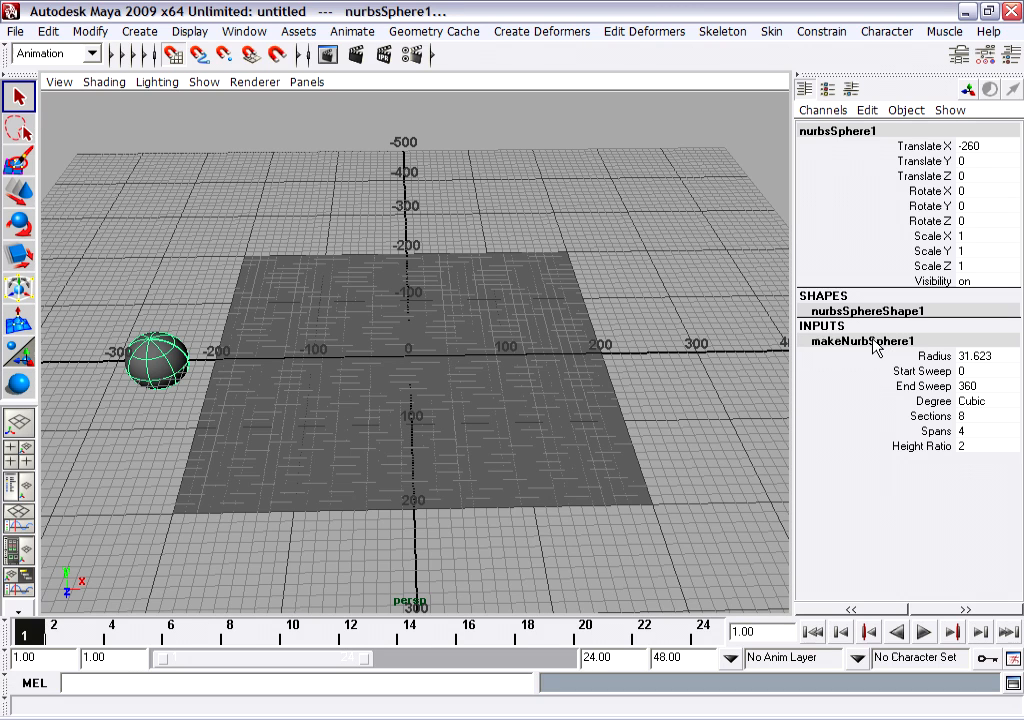
pyautogui.click(996, 356)
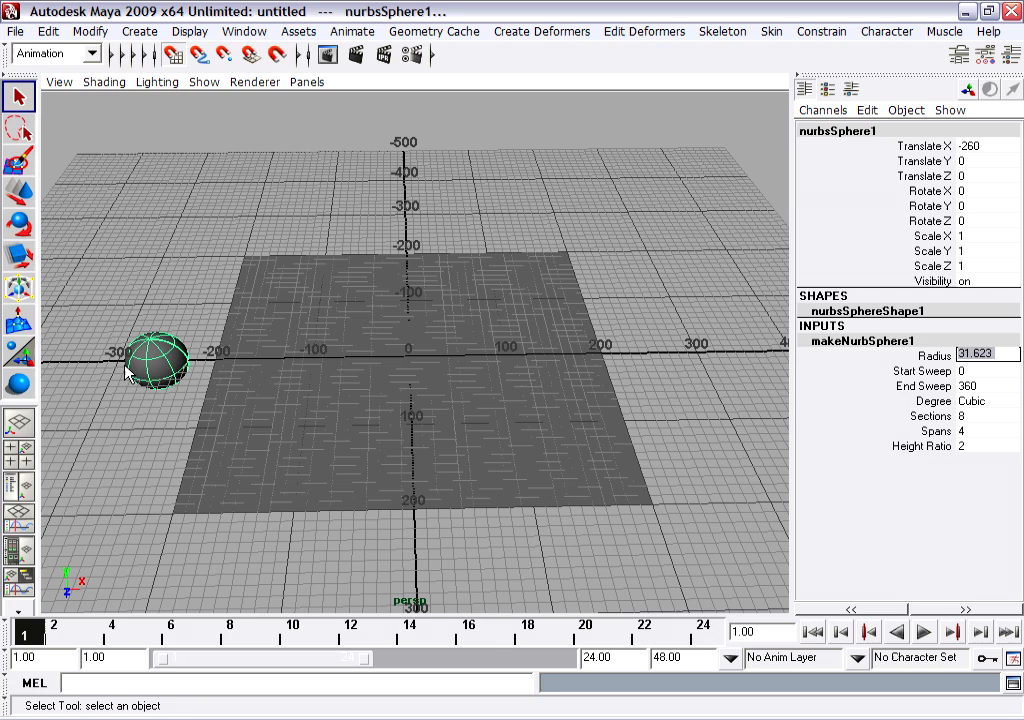
pyautogui.click(984, 356)
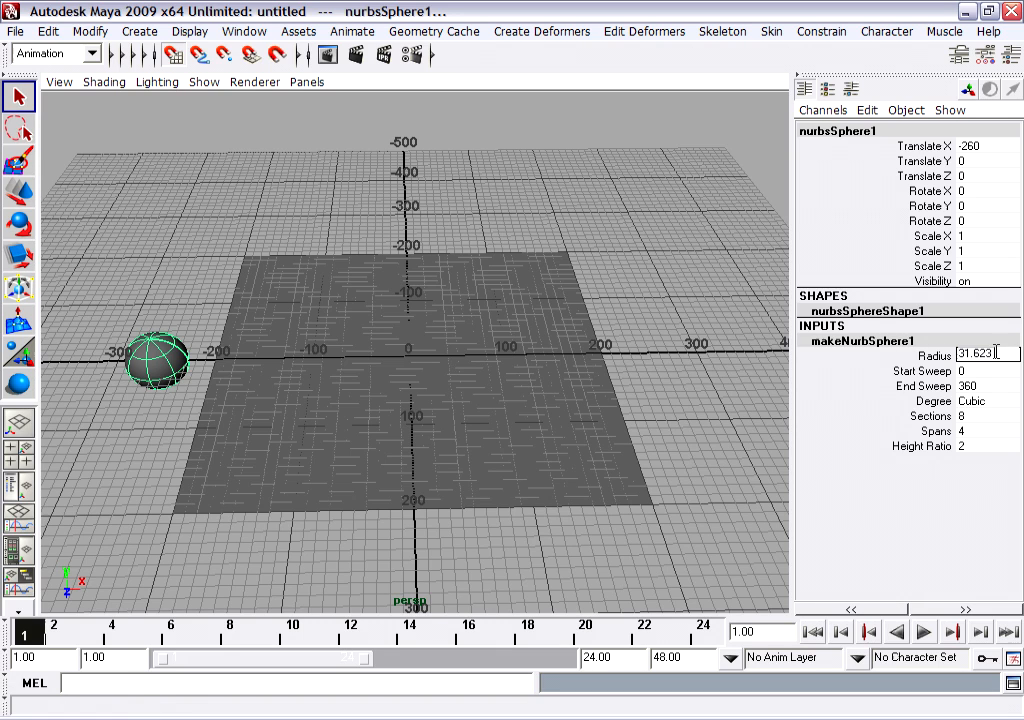
pyautogui.write('30')
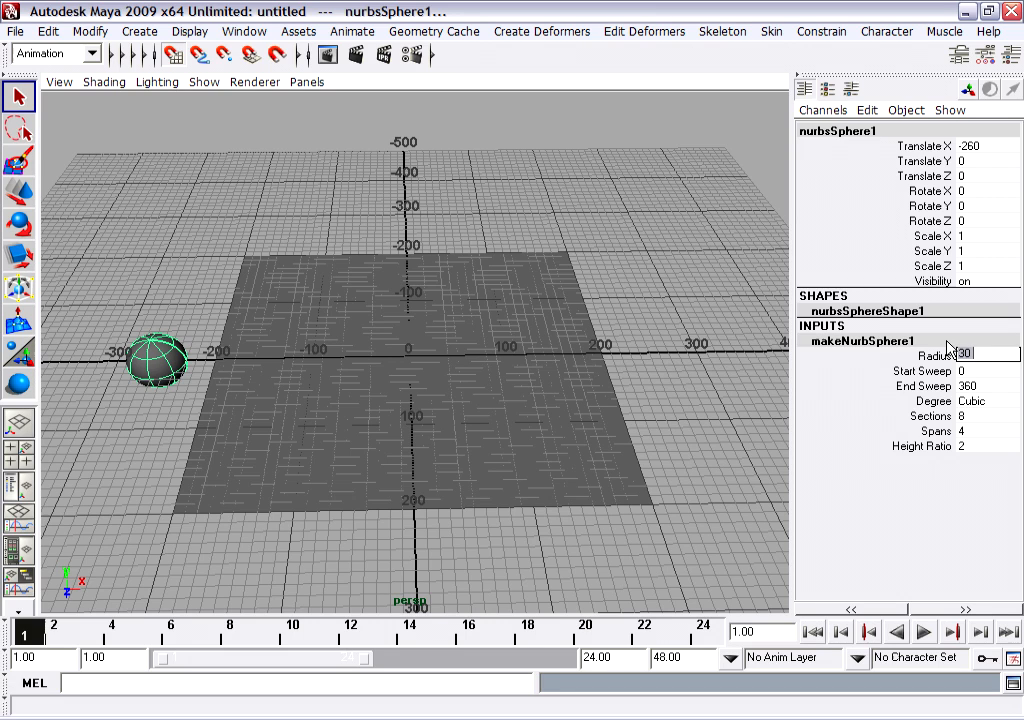
pyautogui.write('10')
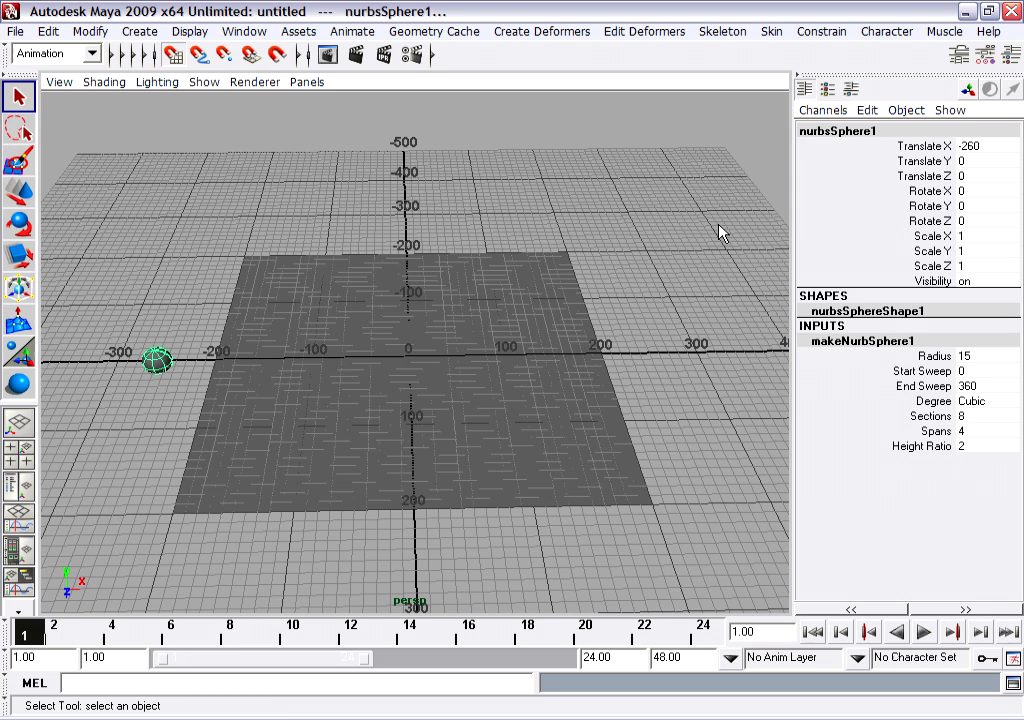
# Step: Move the sphere up along Y until Translate Y reads 100
pyautogui.click(18, 192)
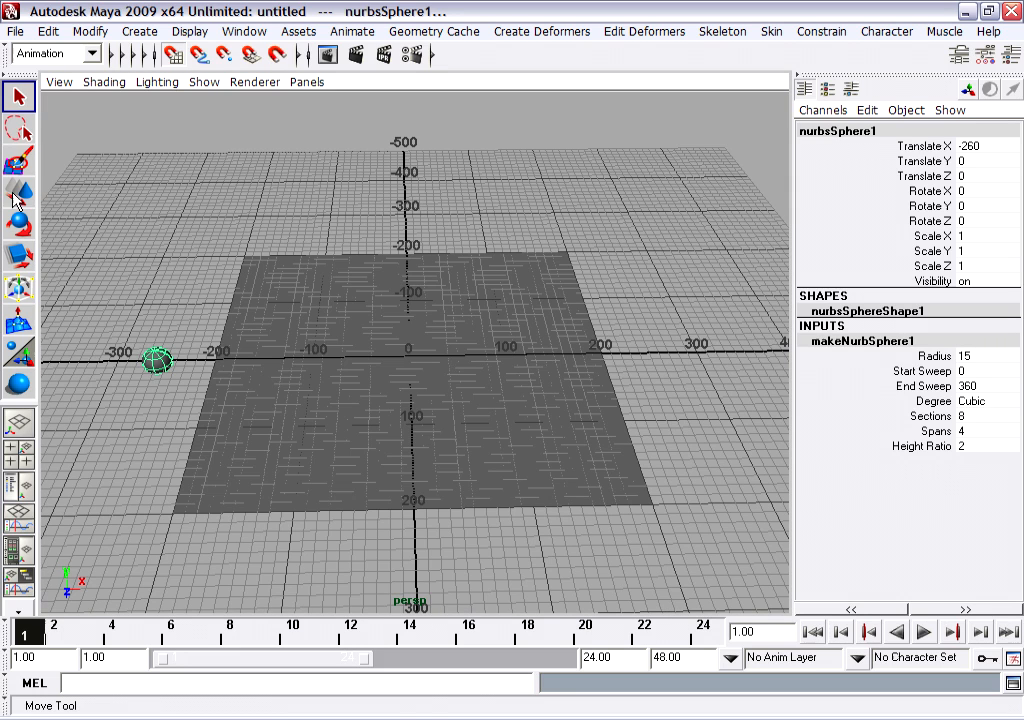
pyautogui.moveTo(156, 360); pyautogui.dragTo(104, 218)
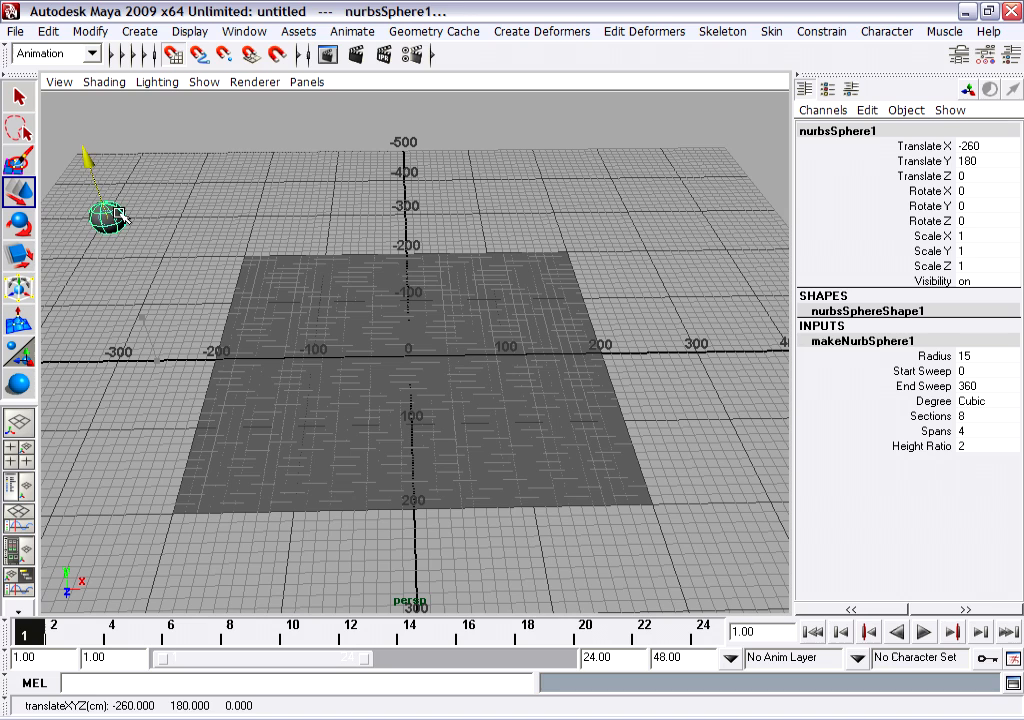
pyautogui.moveTo(104, 218); pyautogui.dragTo(150, 332)
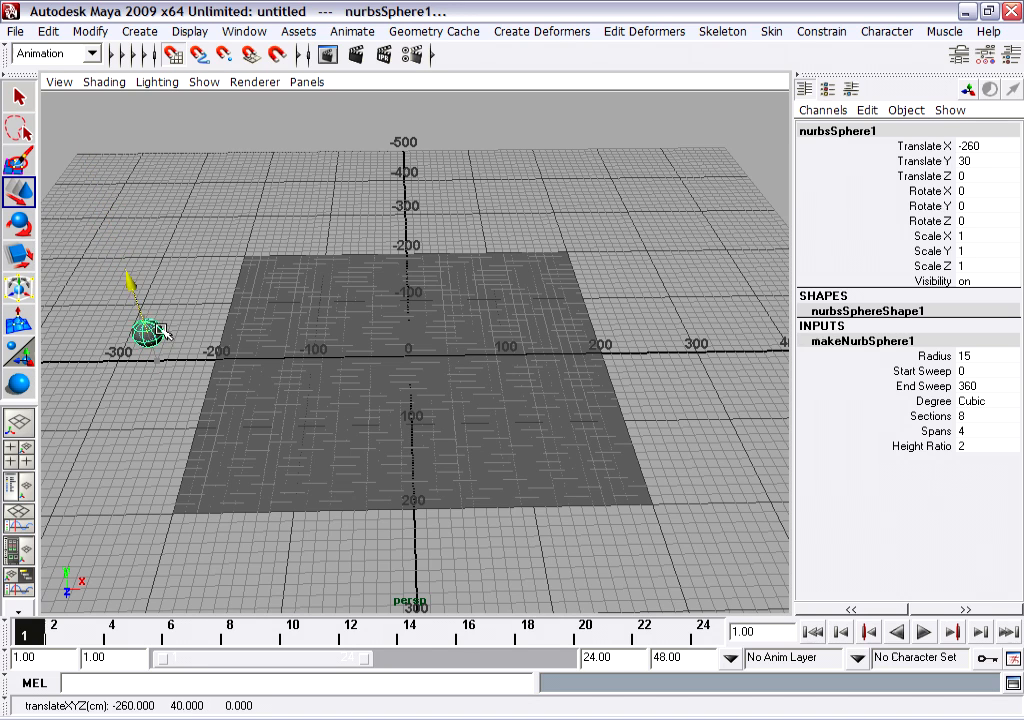
pyautogui.moveTo(150, 330); pyautogui.dragTo(150, 310)
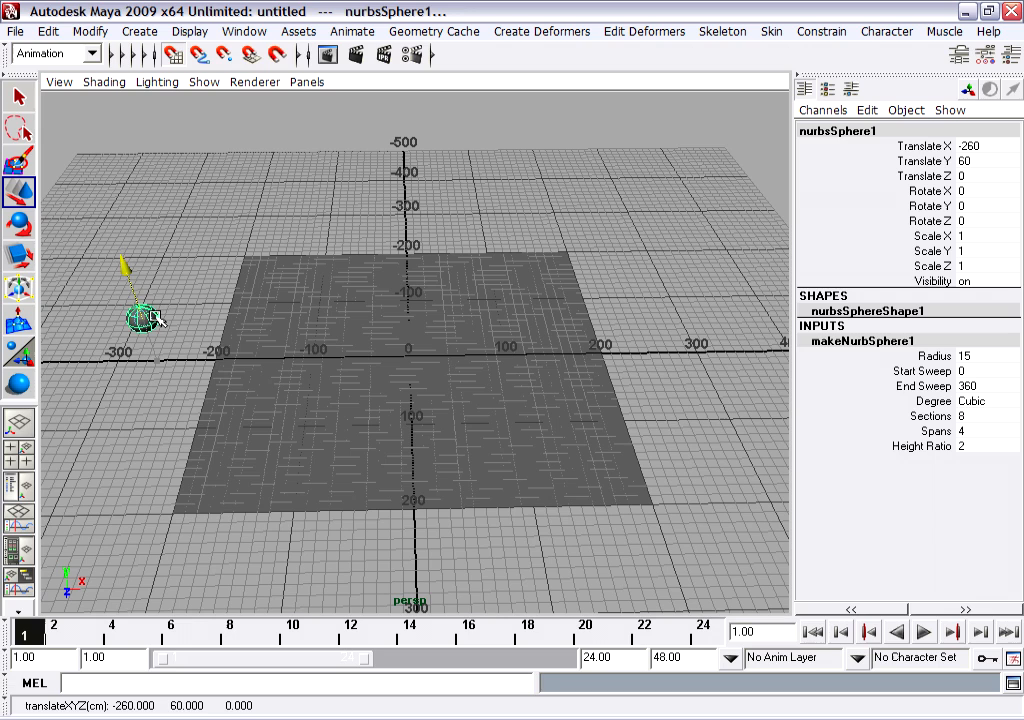
pyautogui.moveTo(140, 316); pyautogui.dragTo(130, 290)
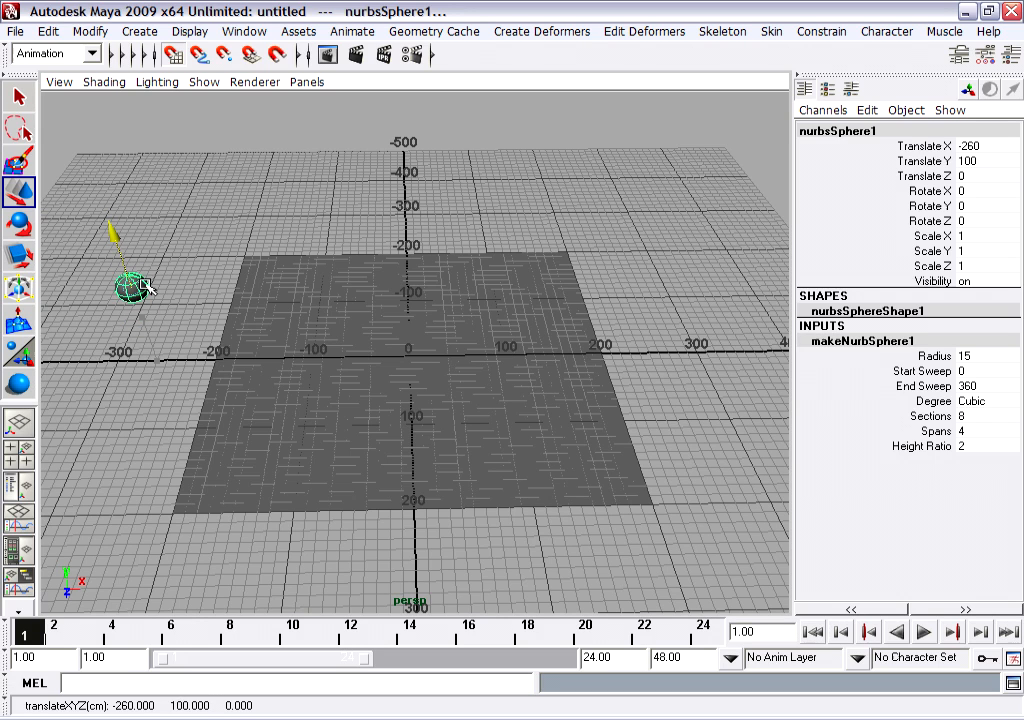
pyautogui.moveTo(156, 284)
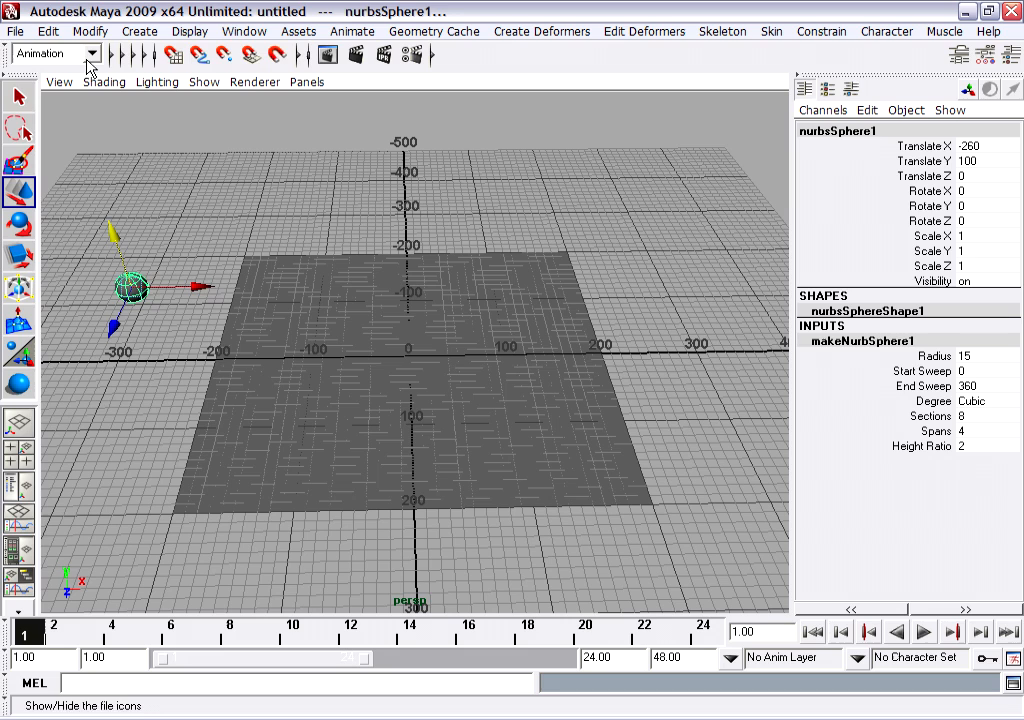
pyautogui.click(16, 32)
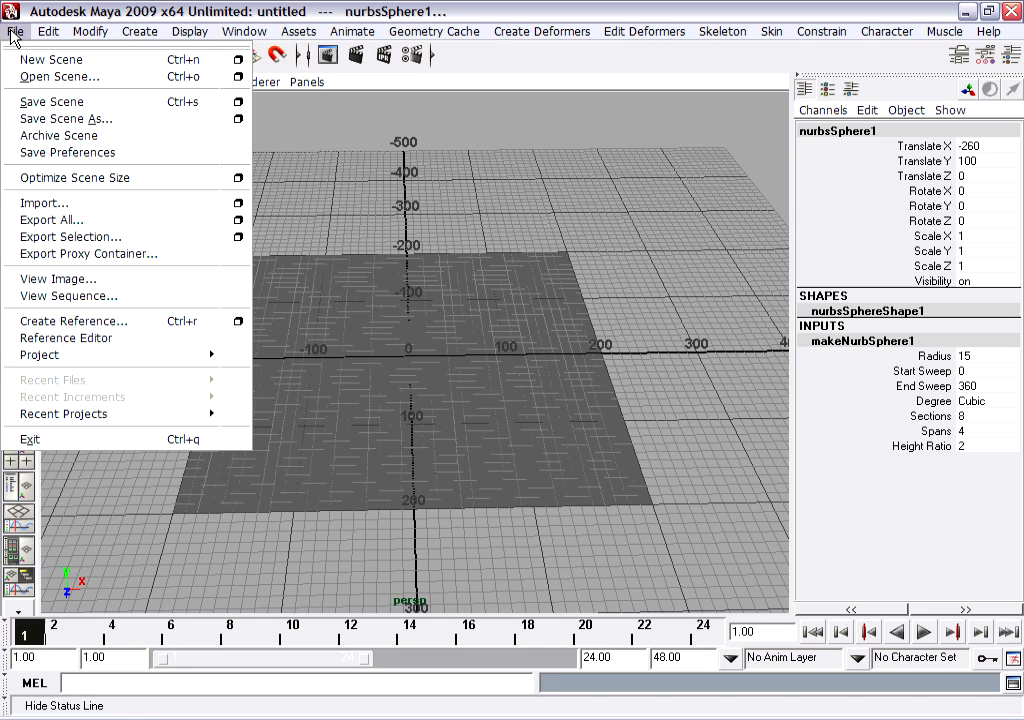
pyautogui.moveTo(52, 100)
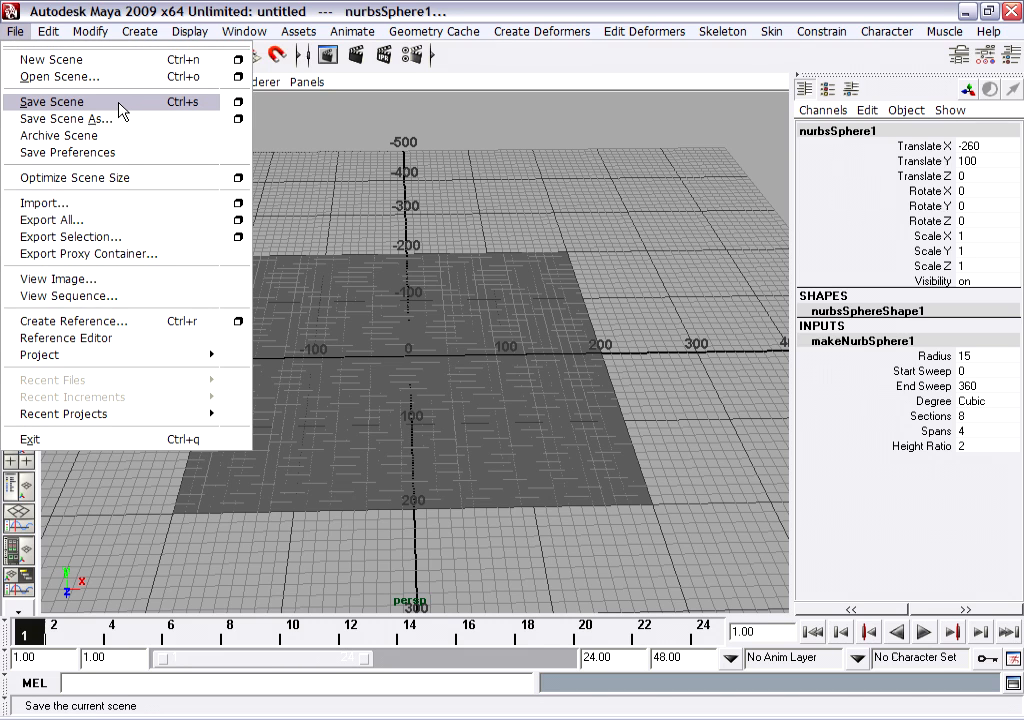
# Step: Start saving the scene and point the dialog at the project's scenes folder
pyautogui.click(52, 100)
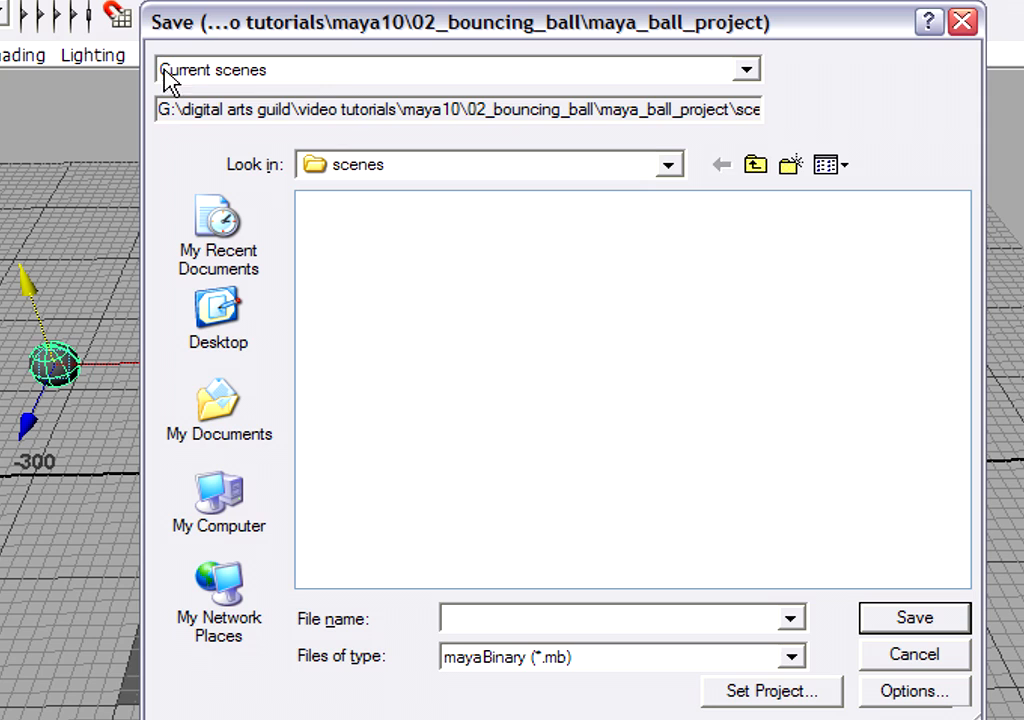
pyautogui.moveTo(236, 90)
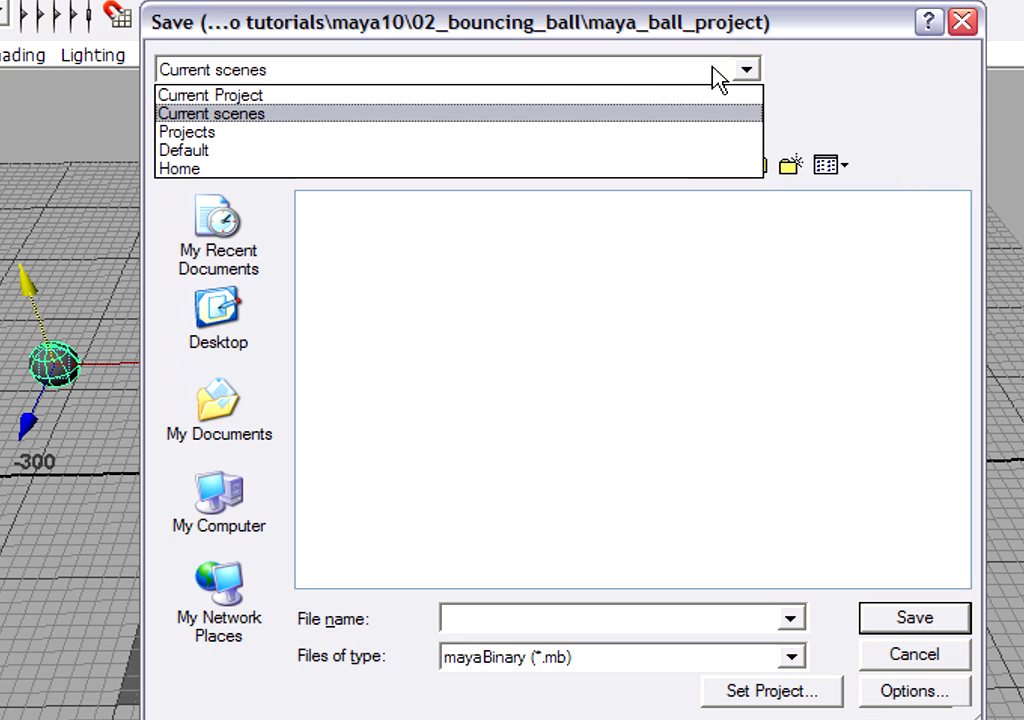
pyautogui.moveTo(336, 122)
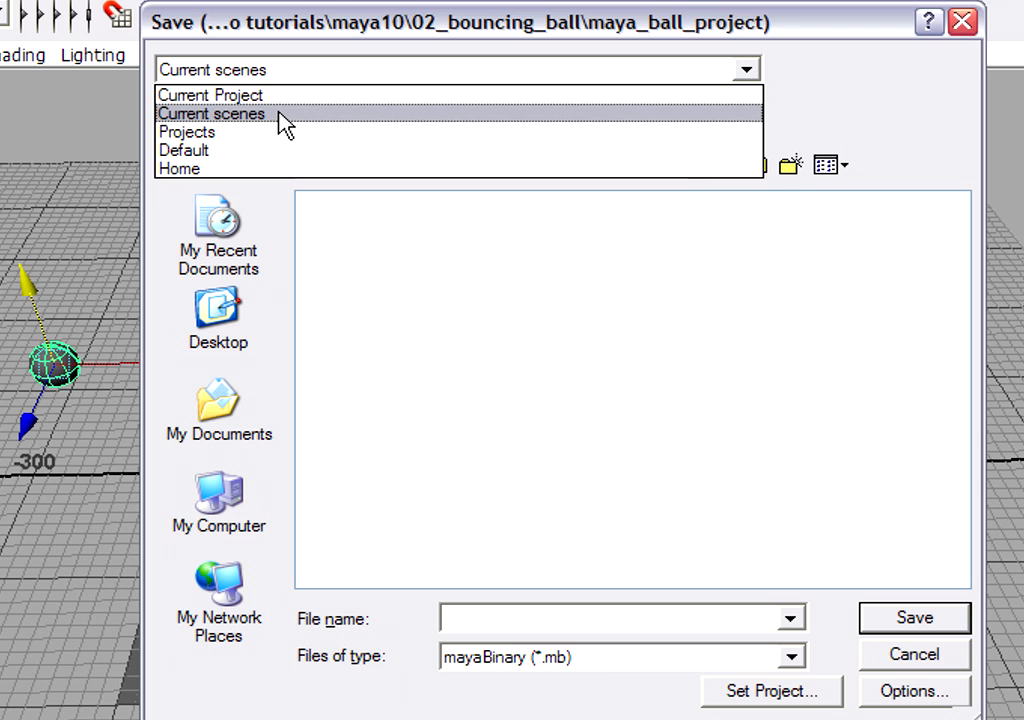
pyautogui.click(210, 94)
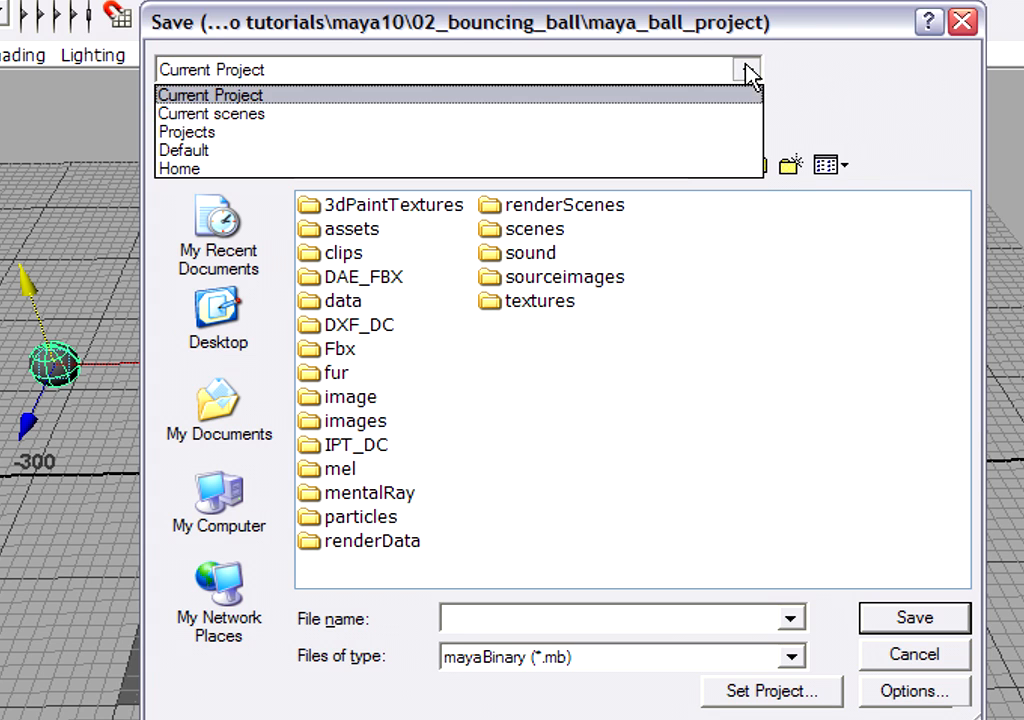
pyautogui.click(210, 112)
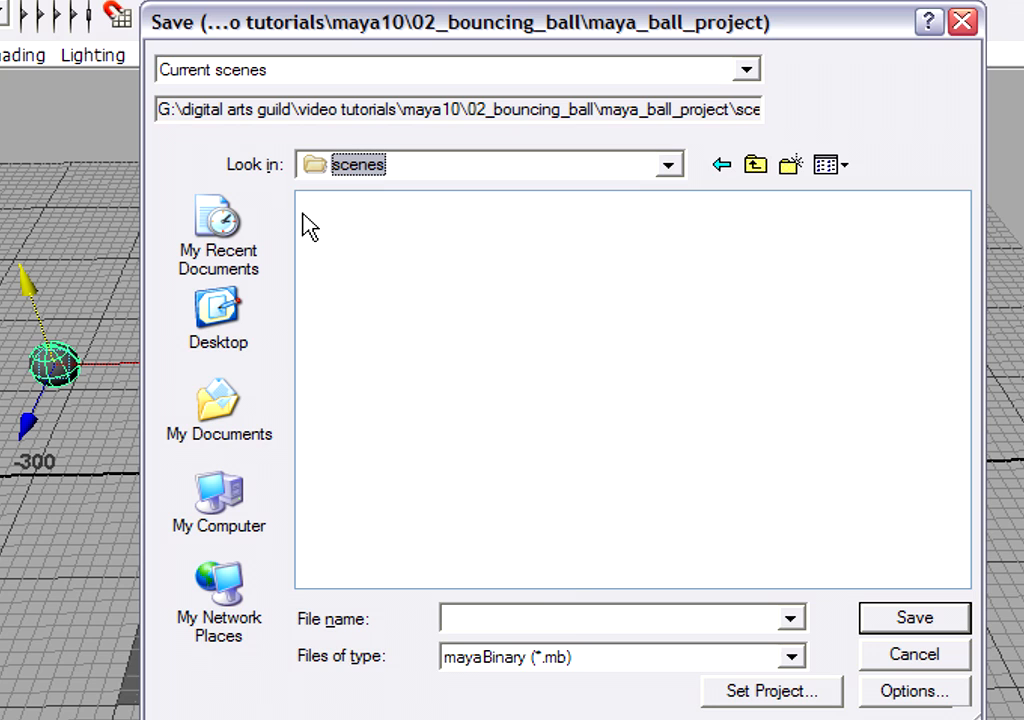
pyautogui.moveTo(618, 680)
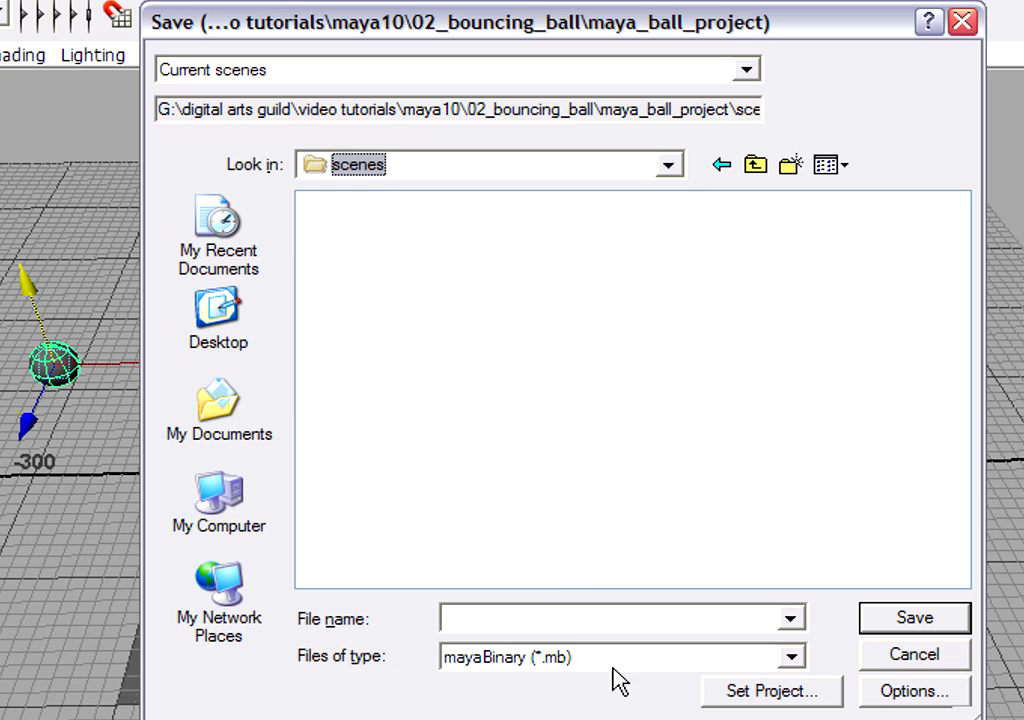
pyautogui.moveTo(672, 670)
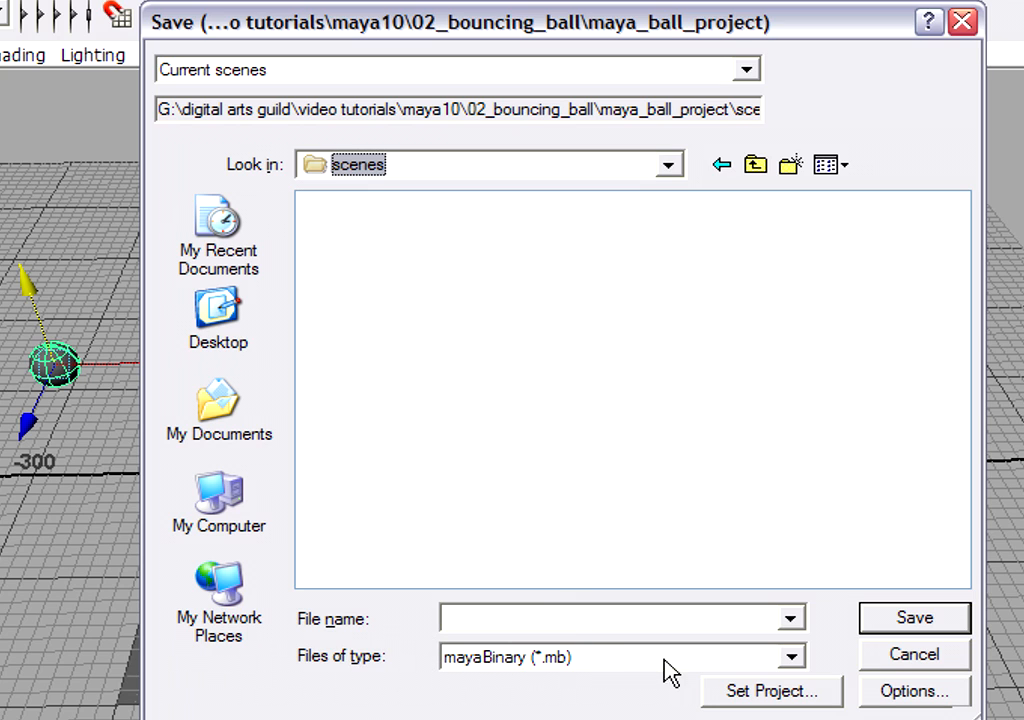
pyautogui.moveTo(796, 664)
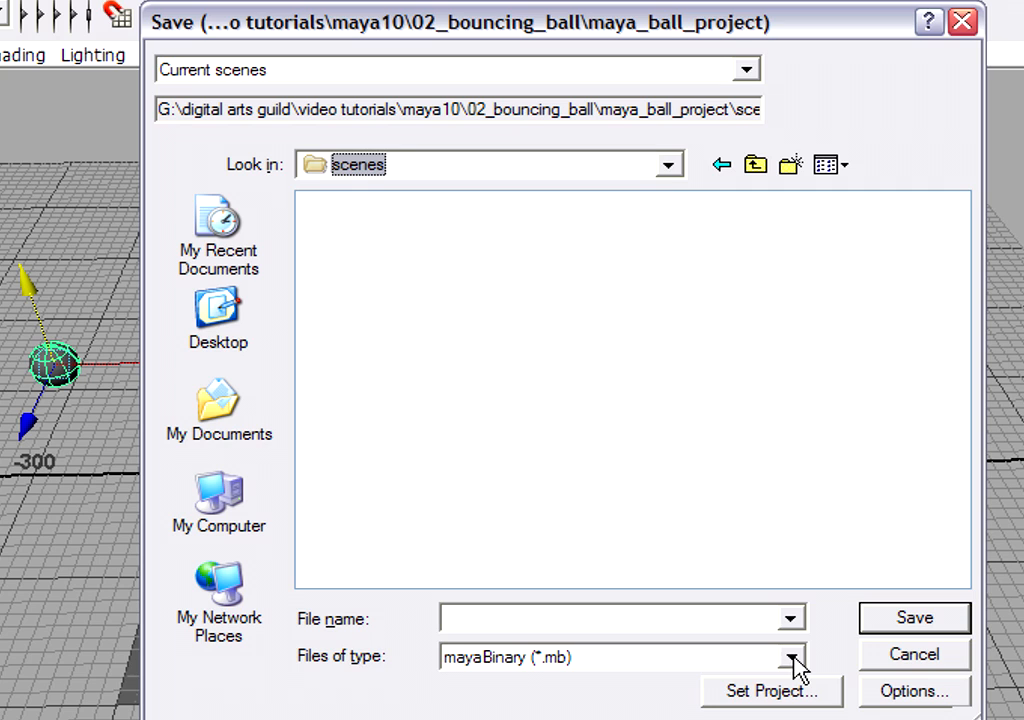
# Step: Choose mayaAscii (*.ma) as the file type and get ready to name the file
pyautogui.click(792, 656)
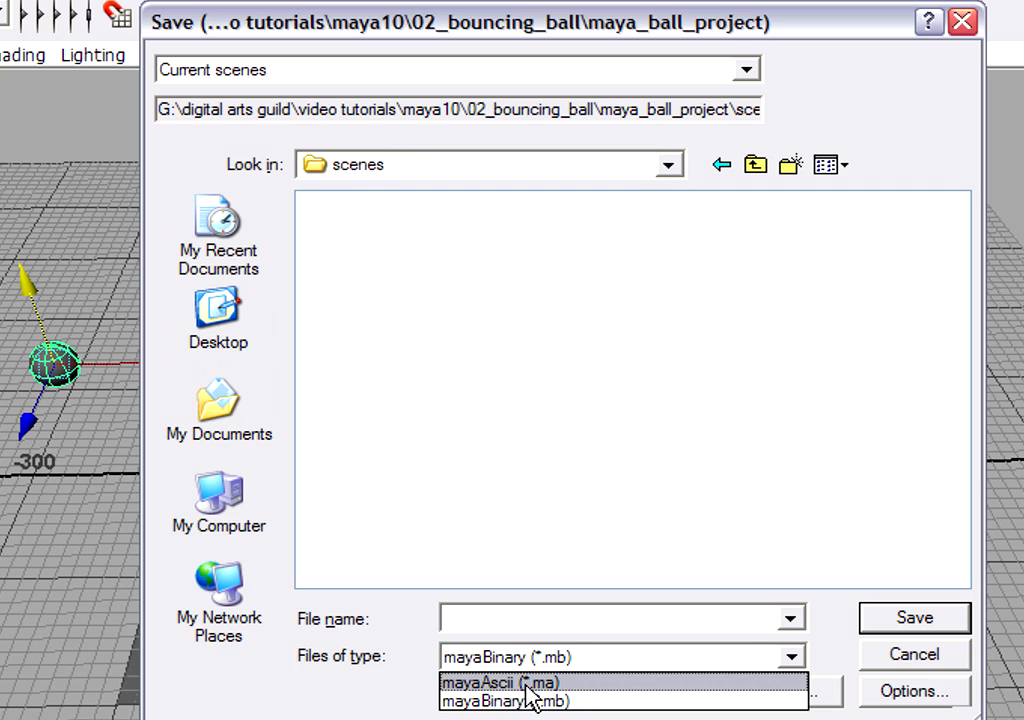
pyautogui.click(496, 684)
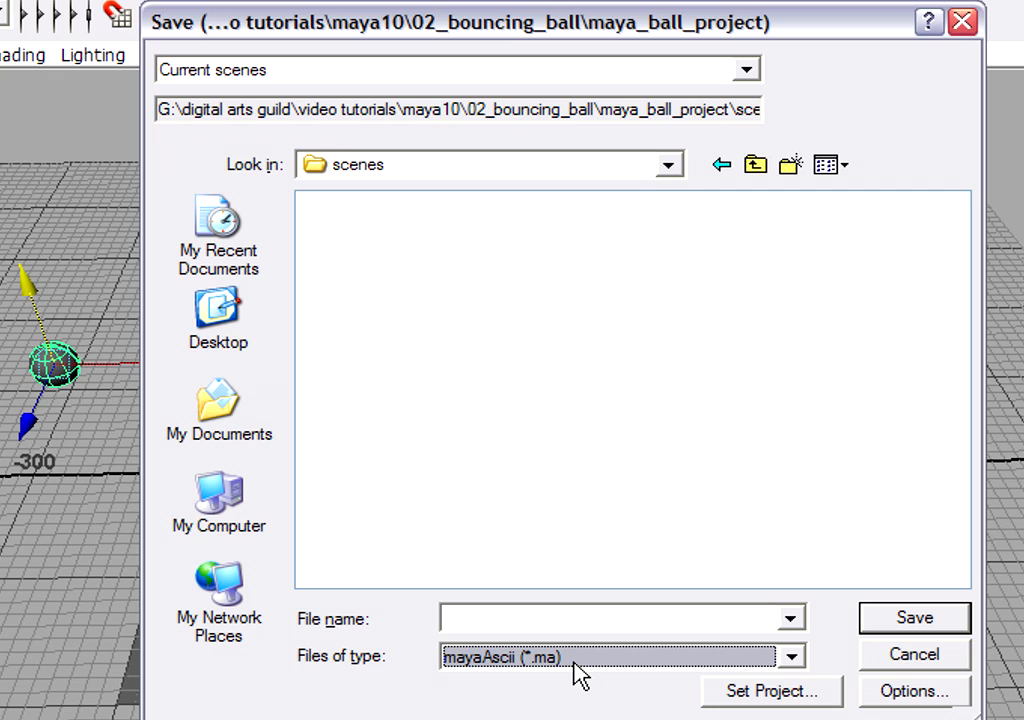
pyautogui.click(620, 616)
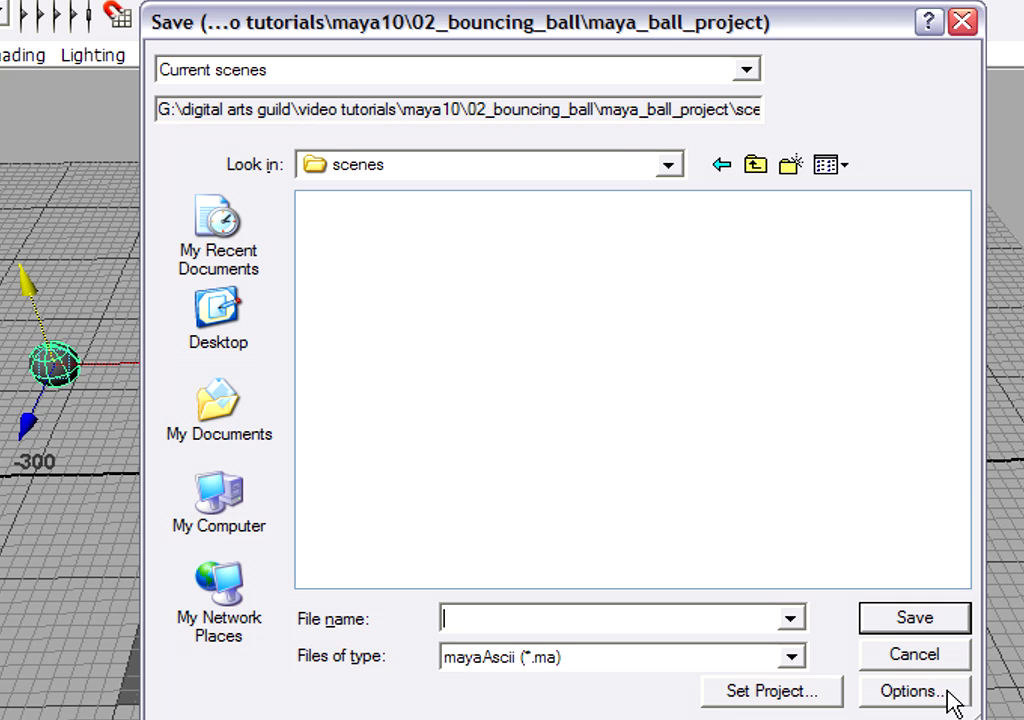
# Step: Set the file type to mayaAscii in the save options too and return to the Save dialog
pyautogui.click(912, 692)
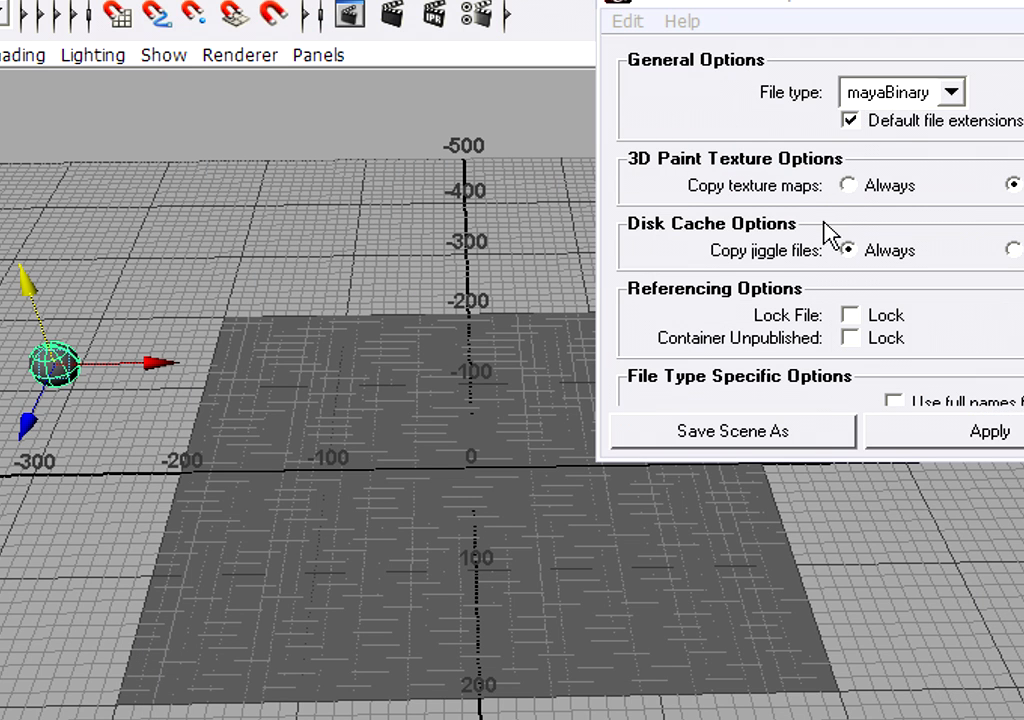
pyautogui.click(900, 92)
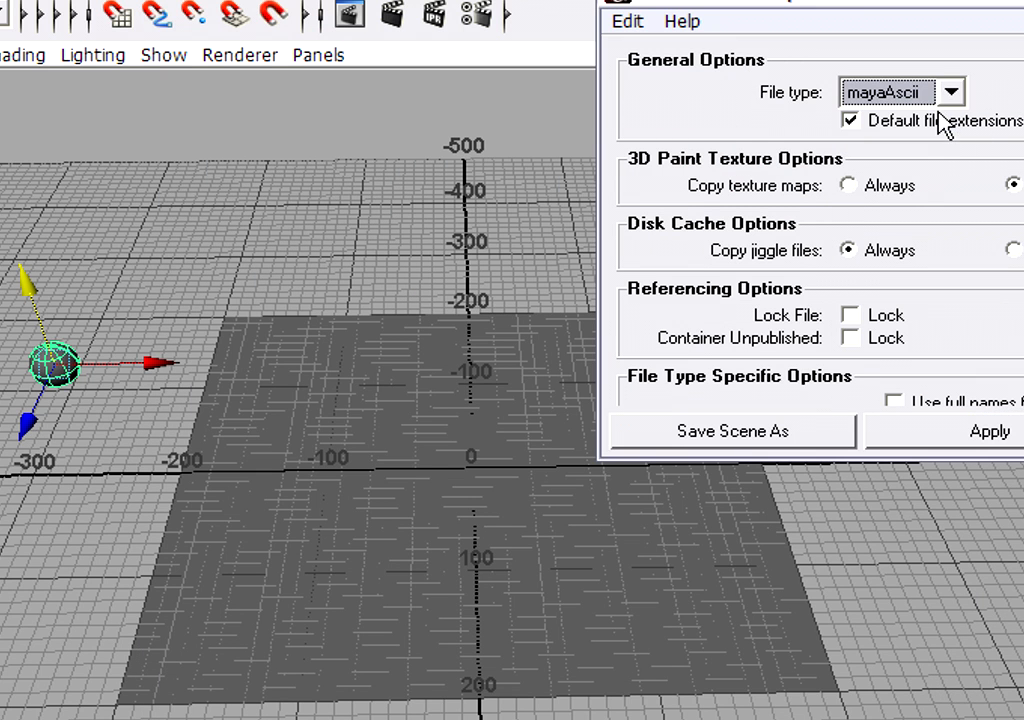
pyautogui.moveTo(820, 432)
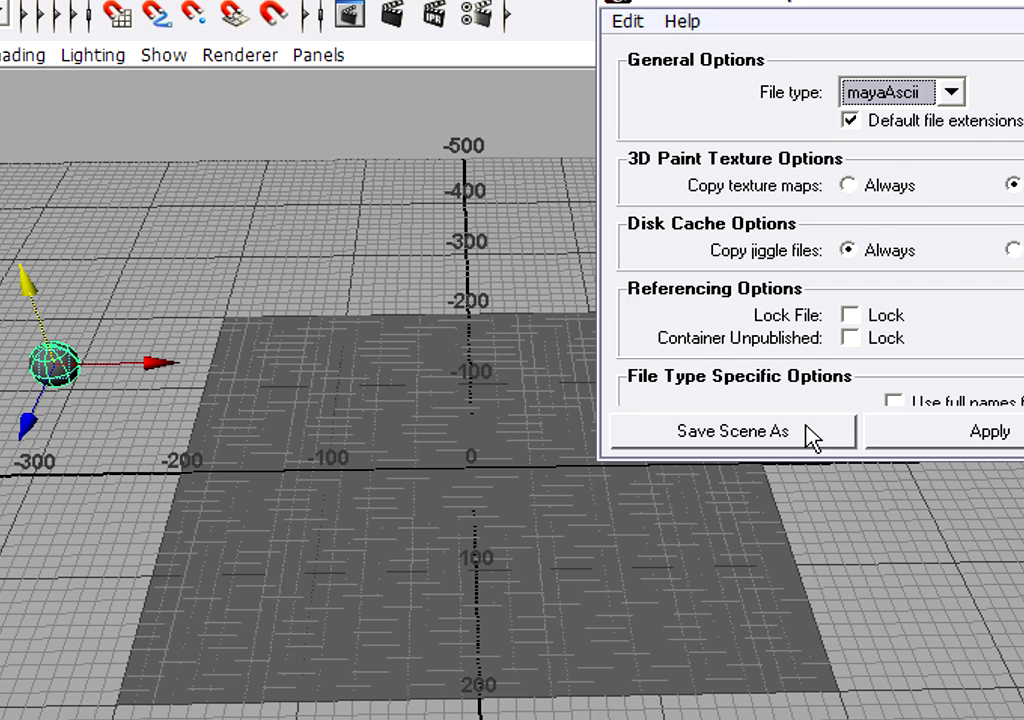
pyautogui.click(732, 432)
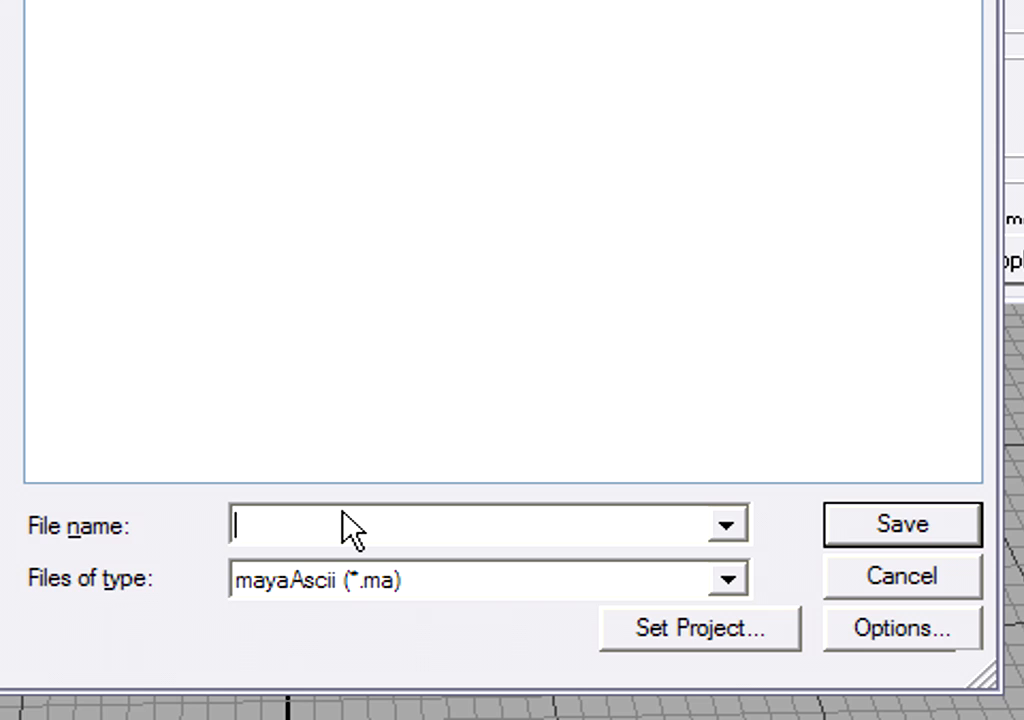
# Step: Name the scene ball_01 and save it as ball_01.ma in the scenes folder
pyautogui.write('ball_01')
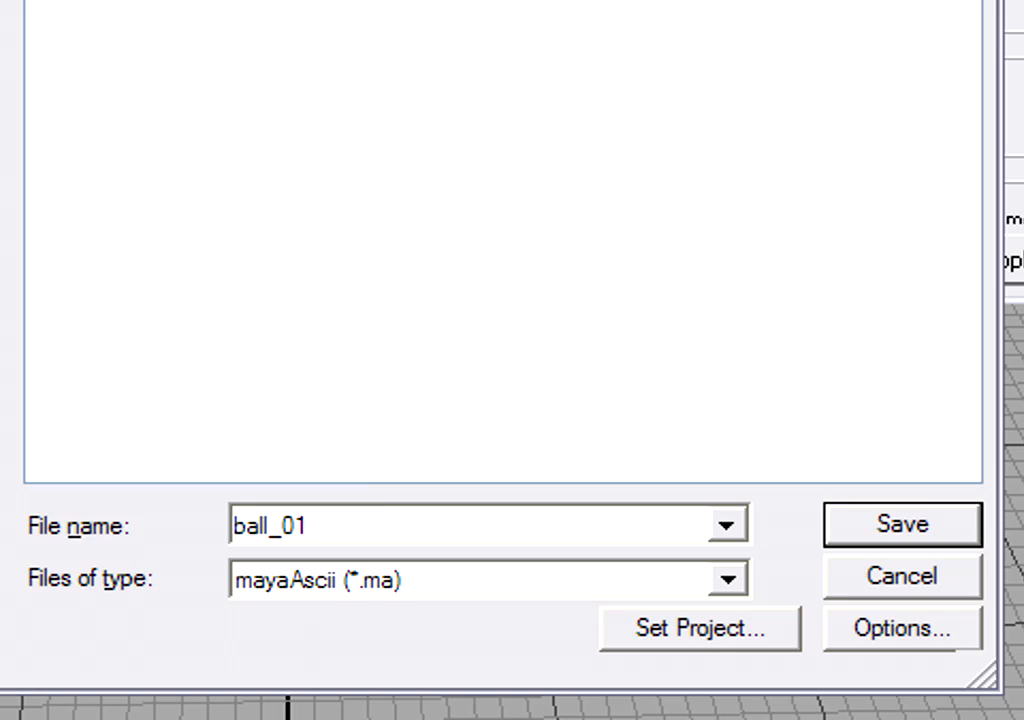
pyautogui.click(900, 524)
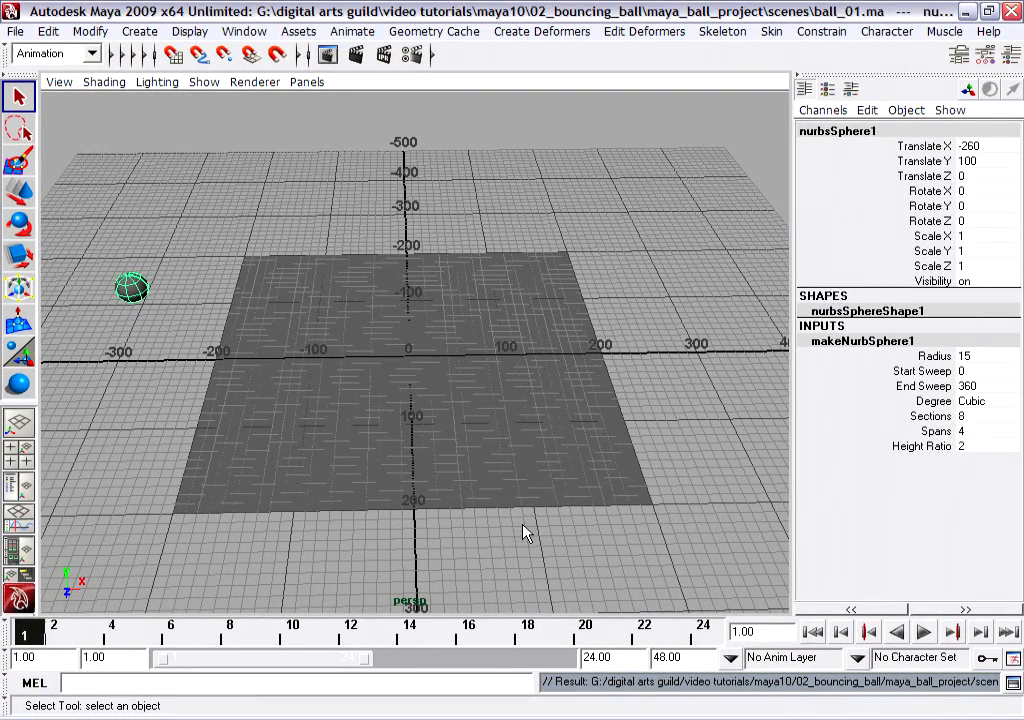
pyautogui.moveTo(518, 516)
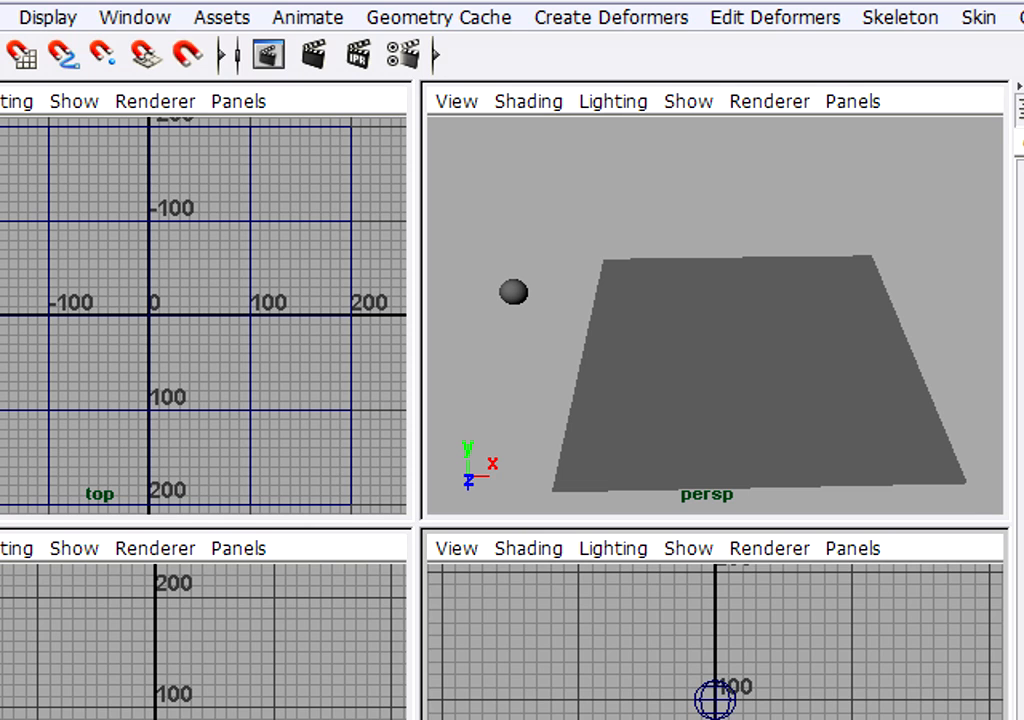
pyautogui.moveTo(262, 138)
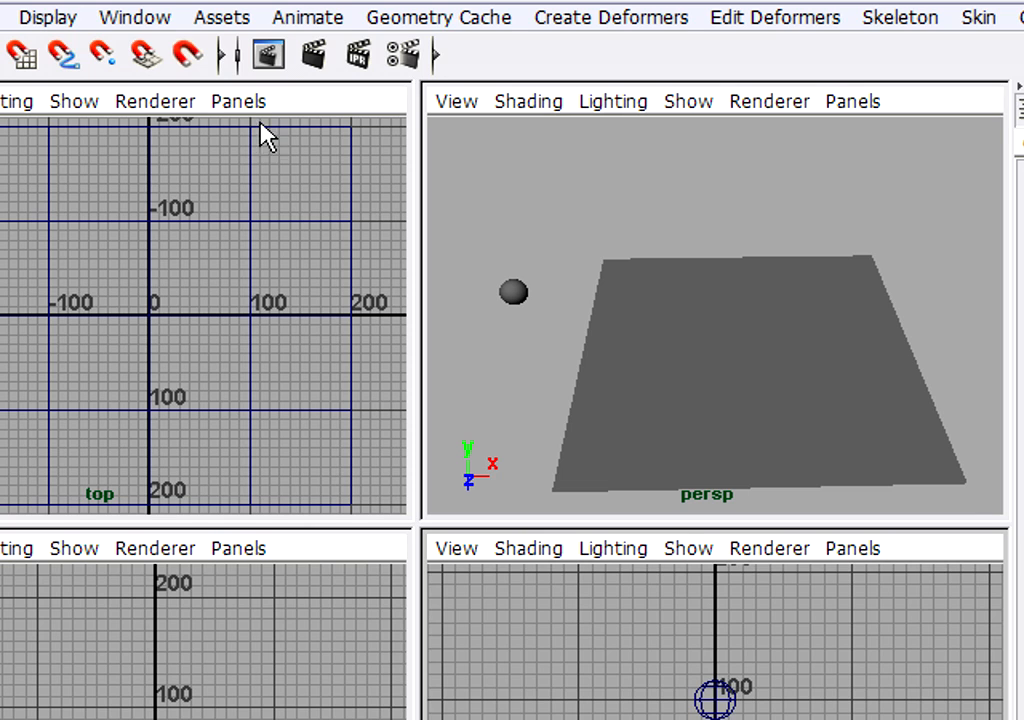
# Step: Show the scene's cameras in the viewports via Display > Show > Cameras
pyautogui.click(48, 16)
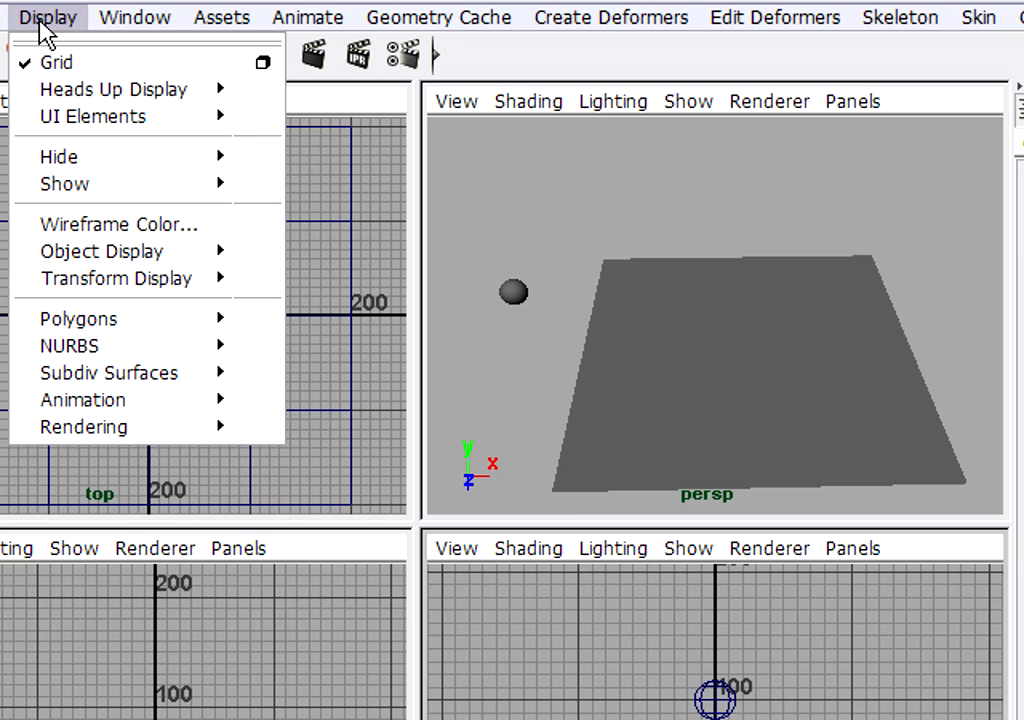
pyautogui.moveTo(64, 184)
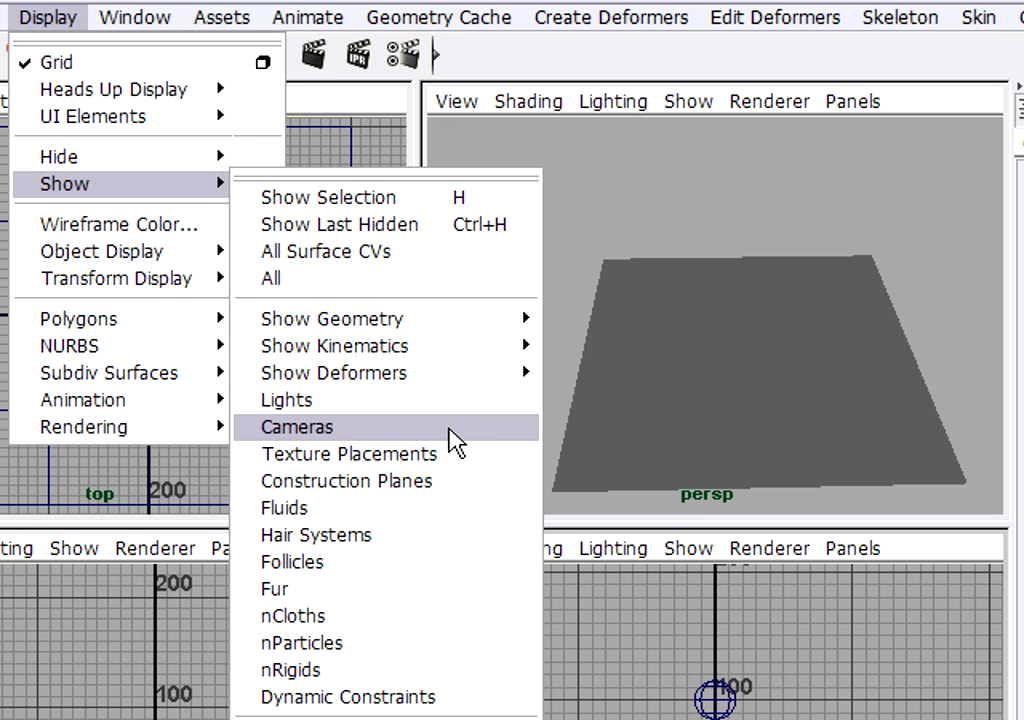
pyautogui.click(296, 428)
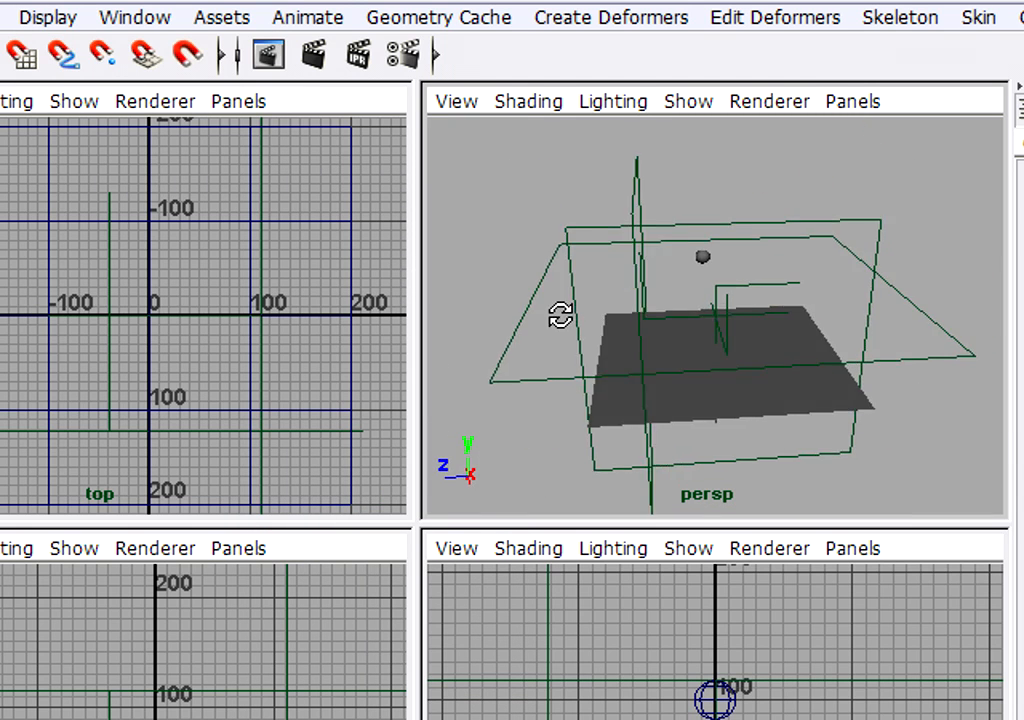
# Step: Select the front camera in the perspective view to see its attributes in the channel box
pyautogui.moveTo(562, 316); pyautogui.dragTo(600, 210)
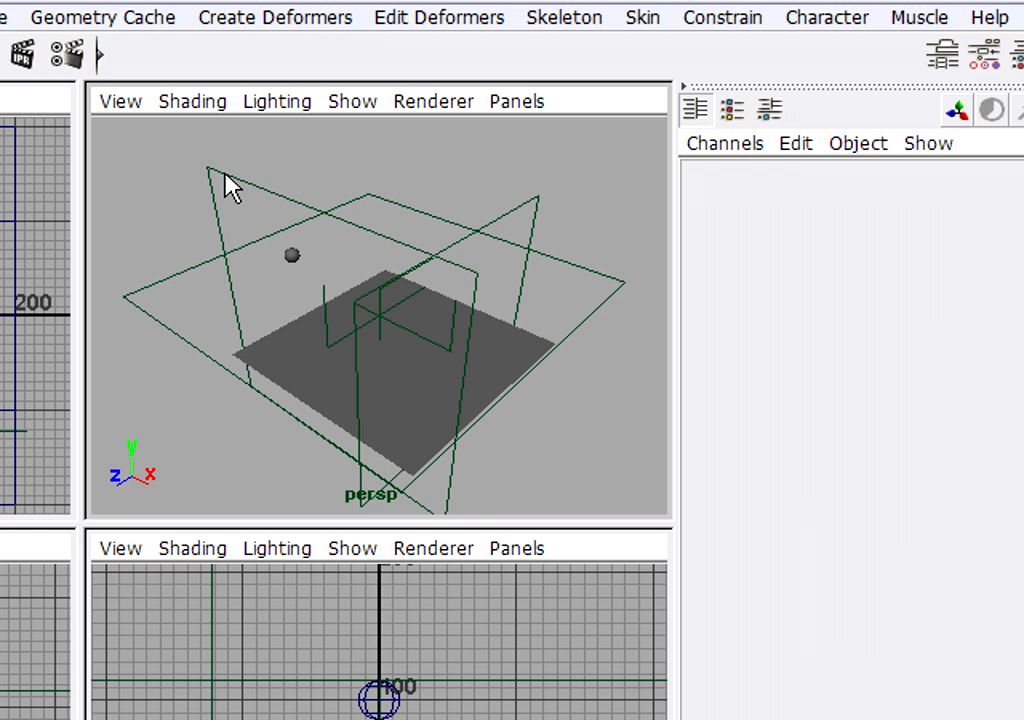
pyautogui.click(230, 180)
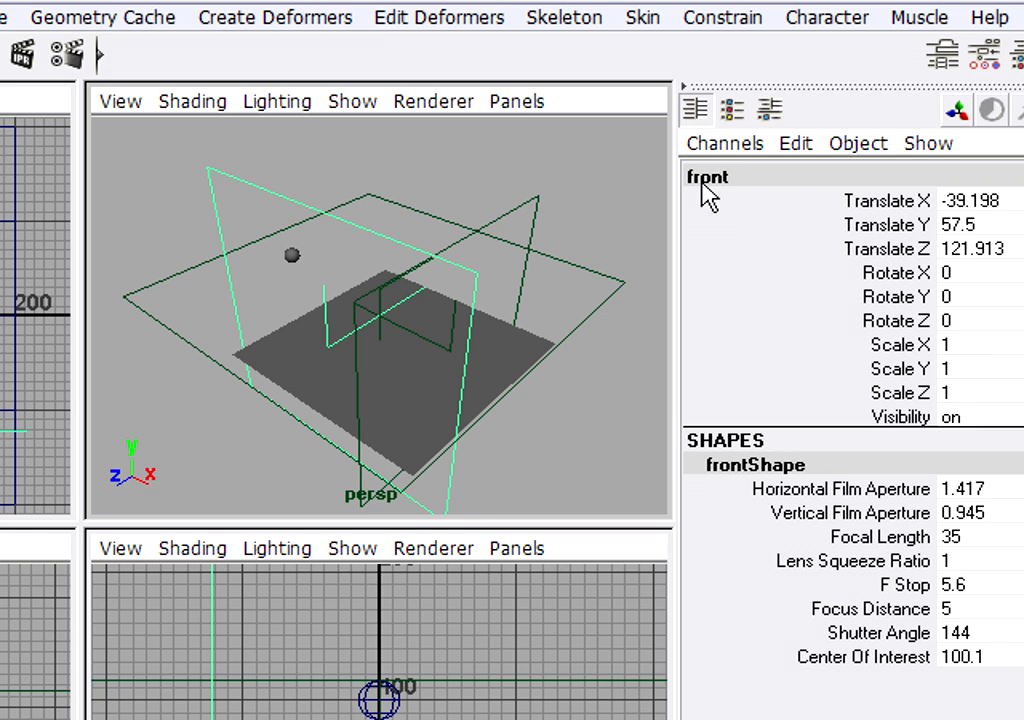
pyautogui.moveTo(848, 596)
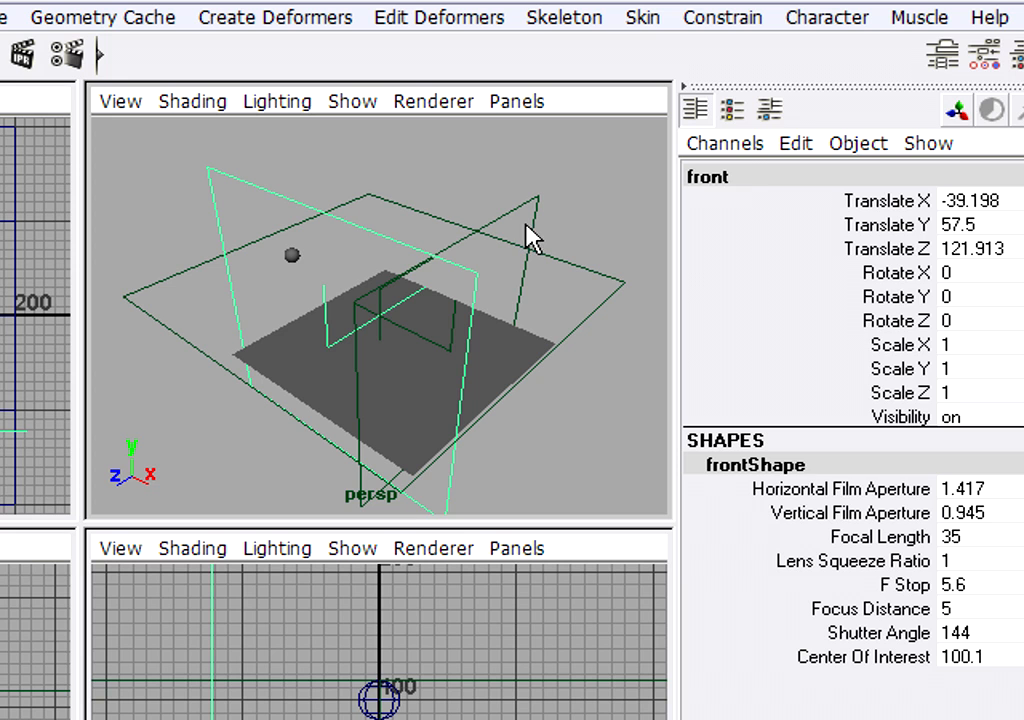
pyautogui.moveTo(640, 264)
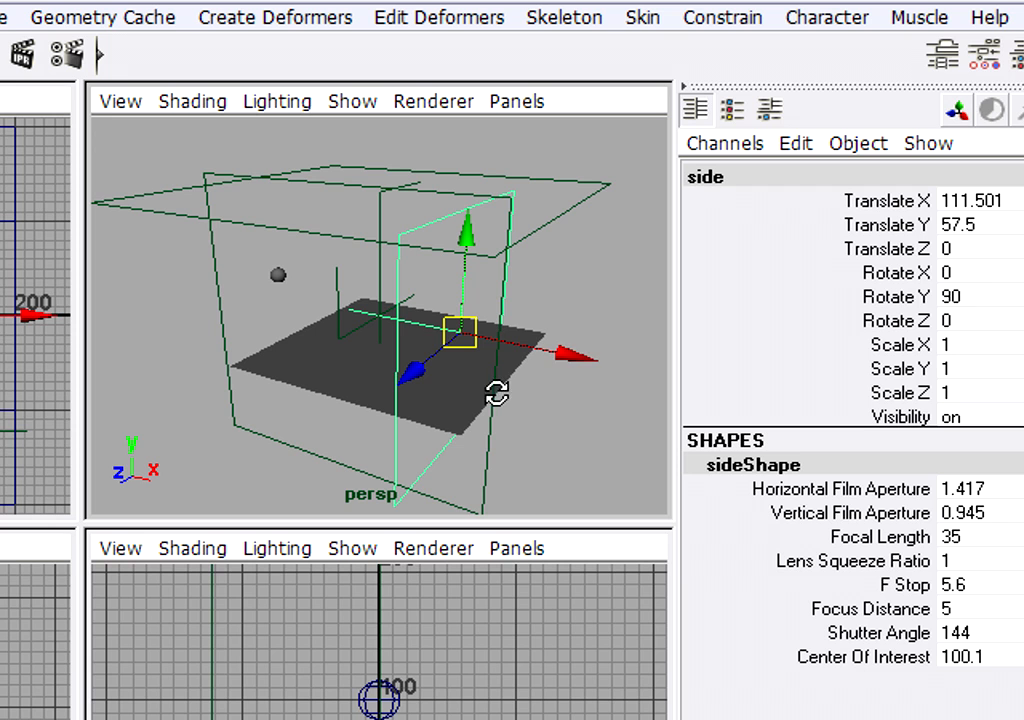
# Step: Drag the side and front cameras outward so their planes sit beyond the ground and sphere
pyautogui.moveTo(460, 330); pyautogui.dragTo(576, 344)
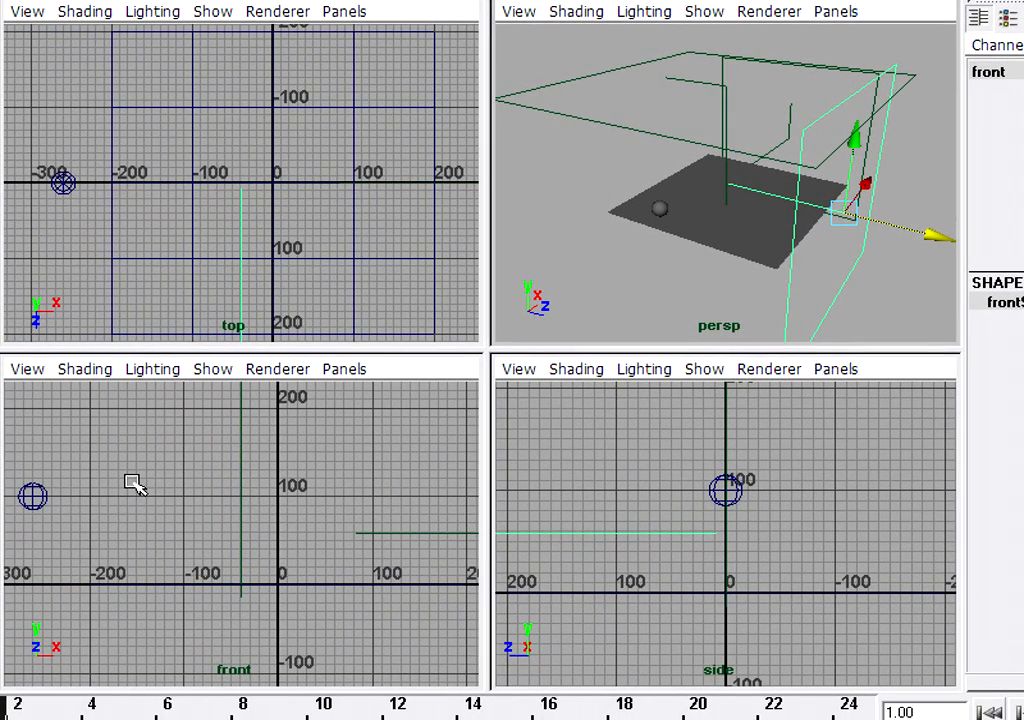
pyautogui.moveTo(276, 572)
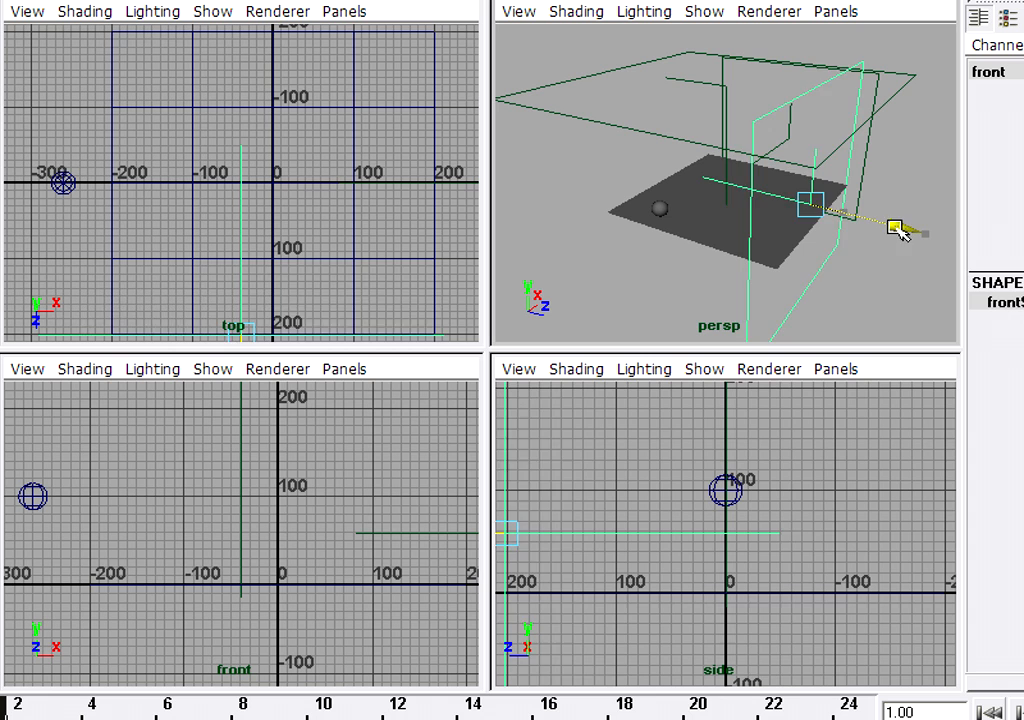
pyautogui.moveTo(896, 224); pyautogui.dragTo(820, 204)
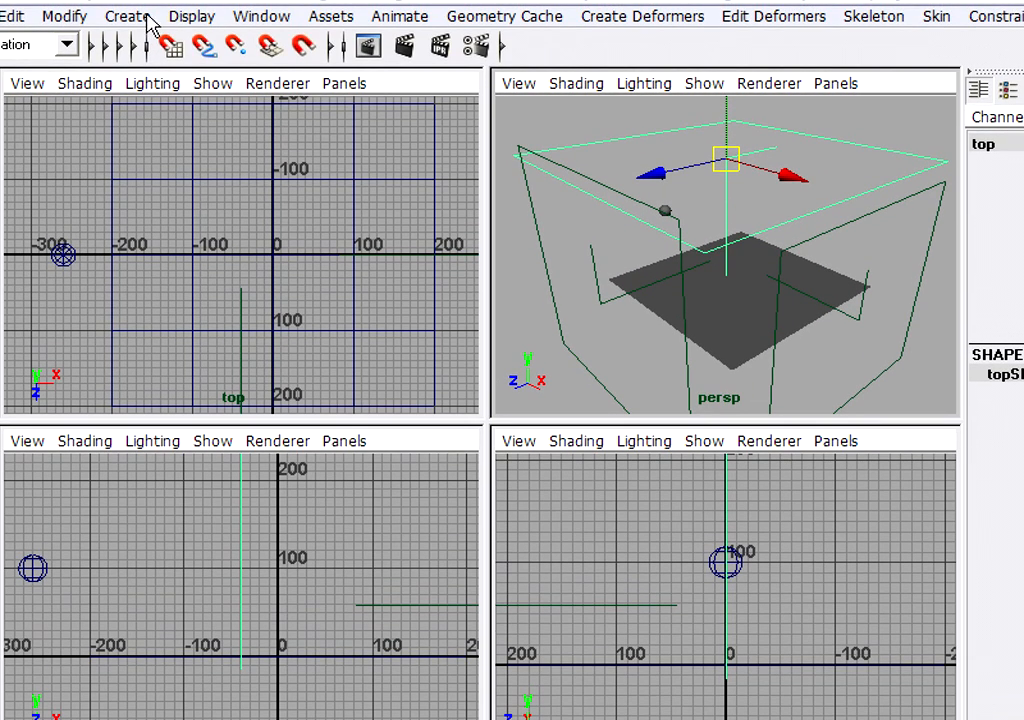
# Step: Bring up the Display menu's Hide choices, hovering over Cameras
pyautogui.click(192, 16)
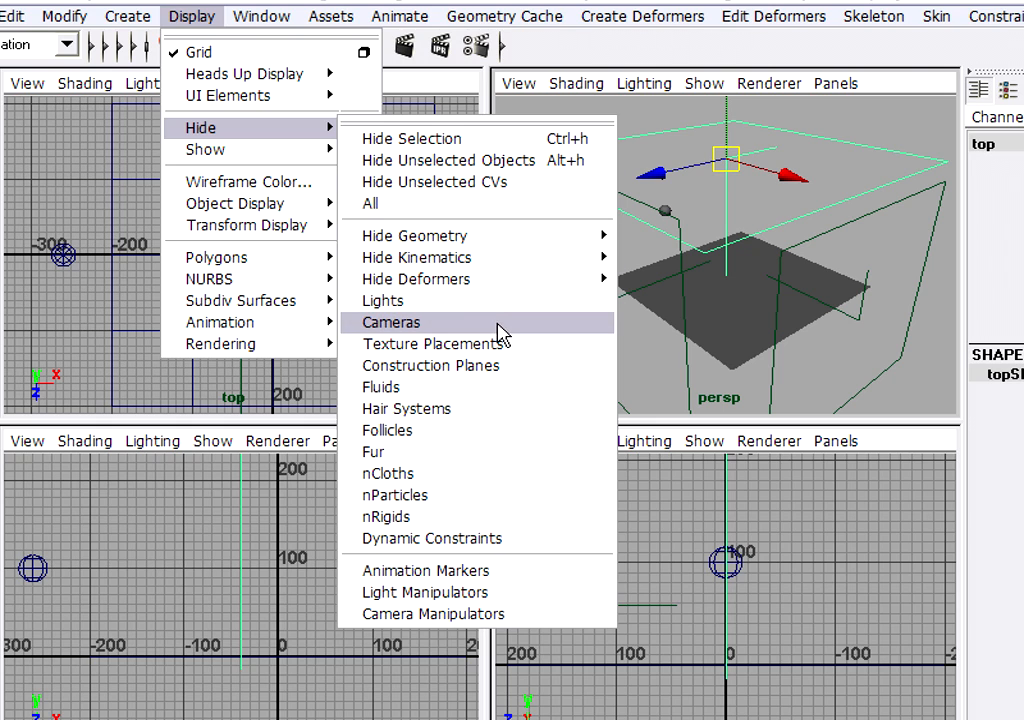
pyautogui.moveTo(478, 332)
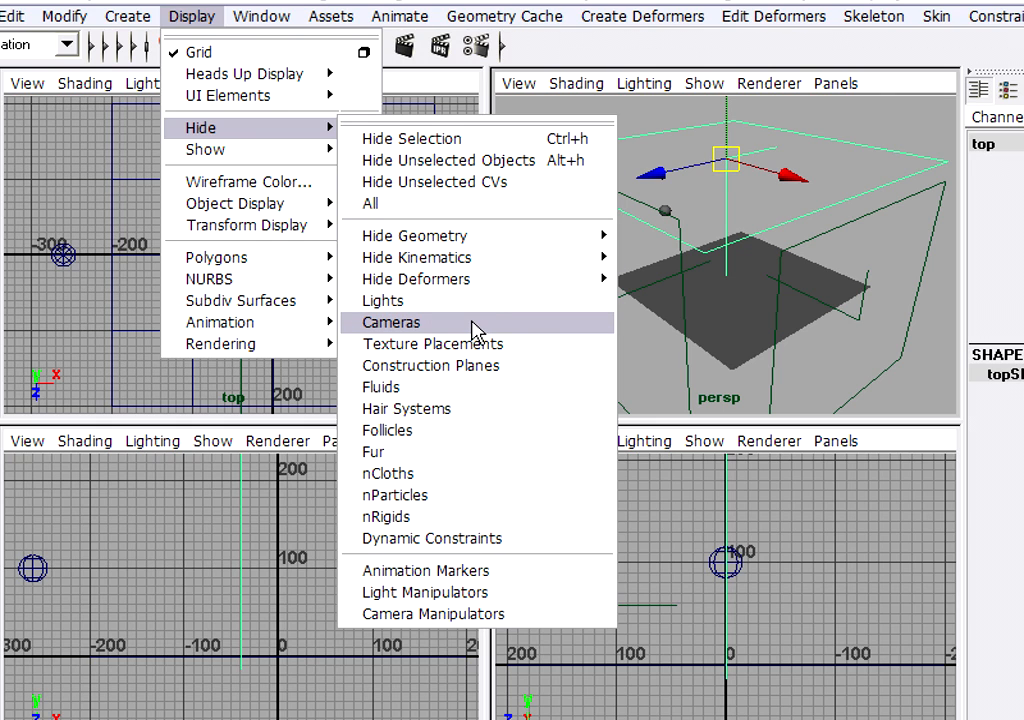